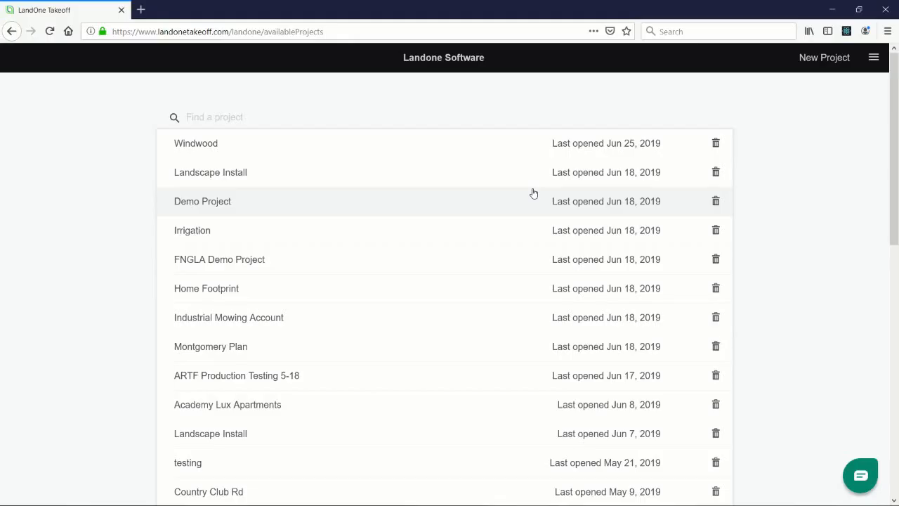
pyautogui.moveTo(512, 197)
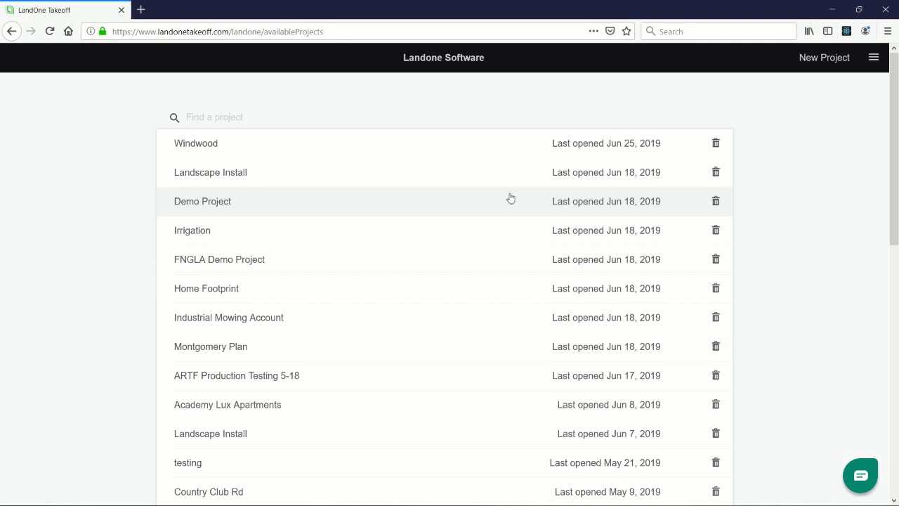
pyautogui.moveTo(509, 192)
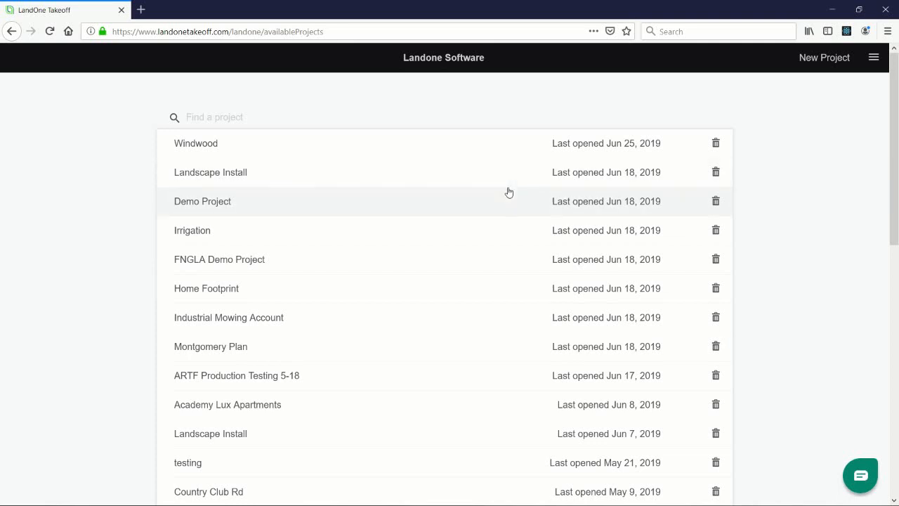
pyautogui.moveTo(710, 121)
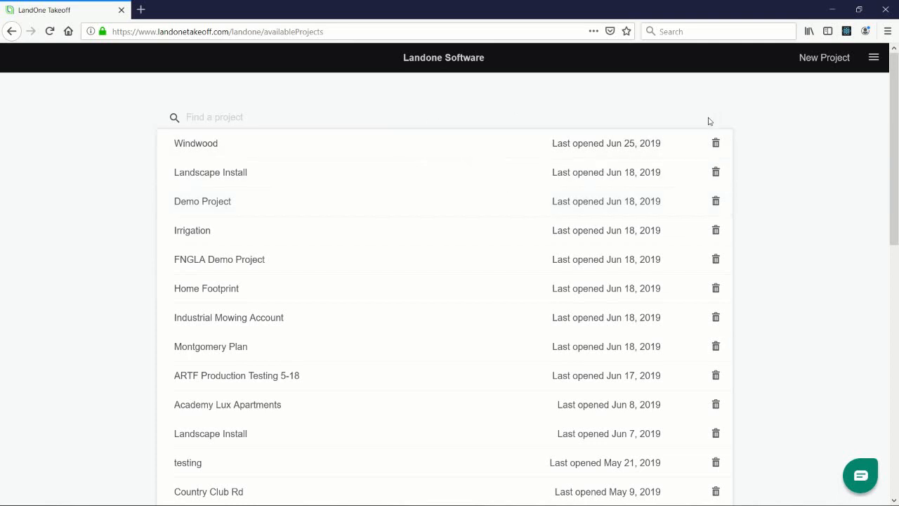
# Name the new project 'Lot 14' and set its bid date to 06/28/2019
pyautogui.click(823, 58)
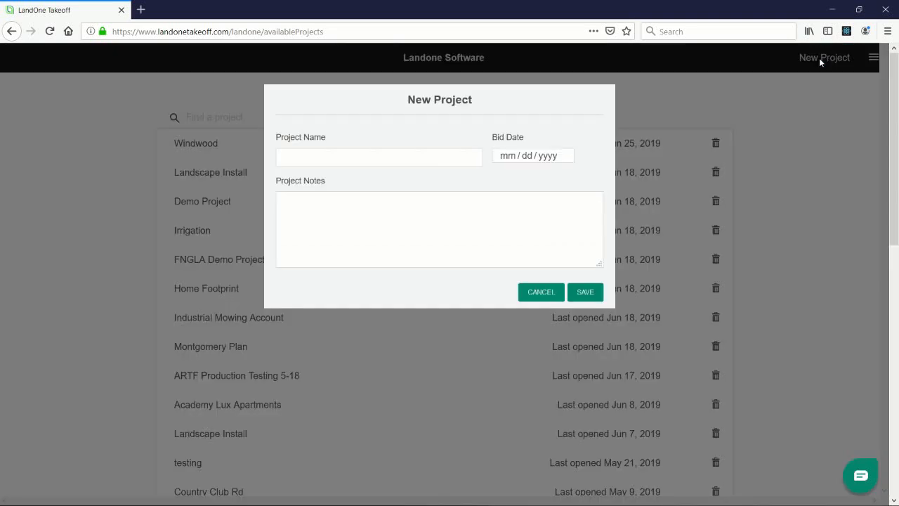
pyautogui.write('L')
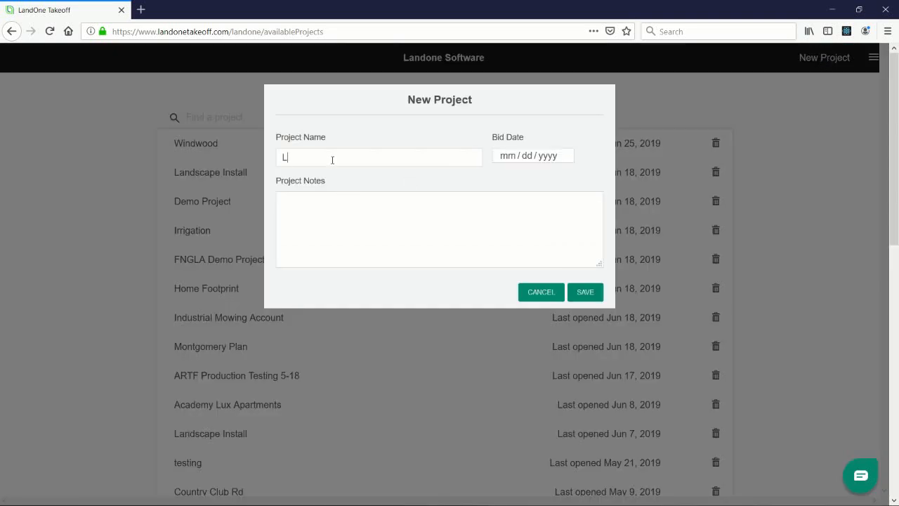
pyautogui.write('ot 14')
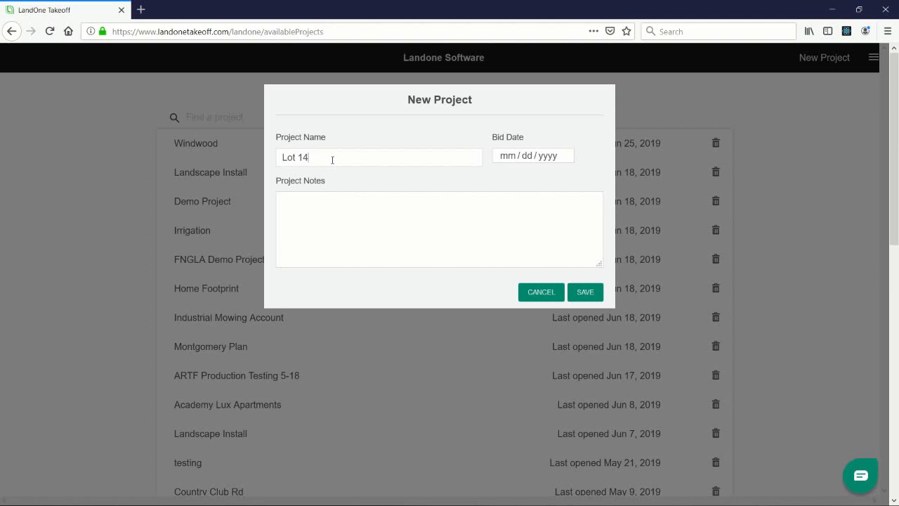
pyautogui.click(533, 154)
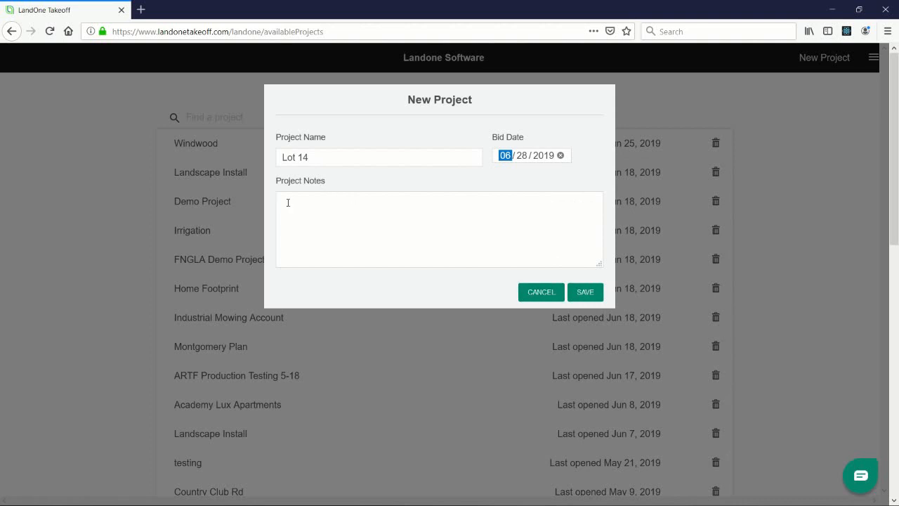
pyautogui.moveTo(353, 217)
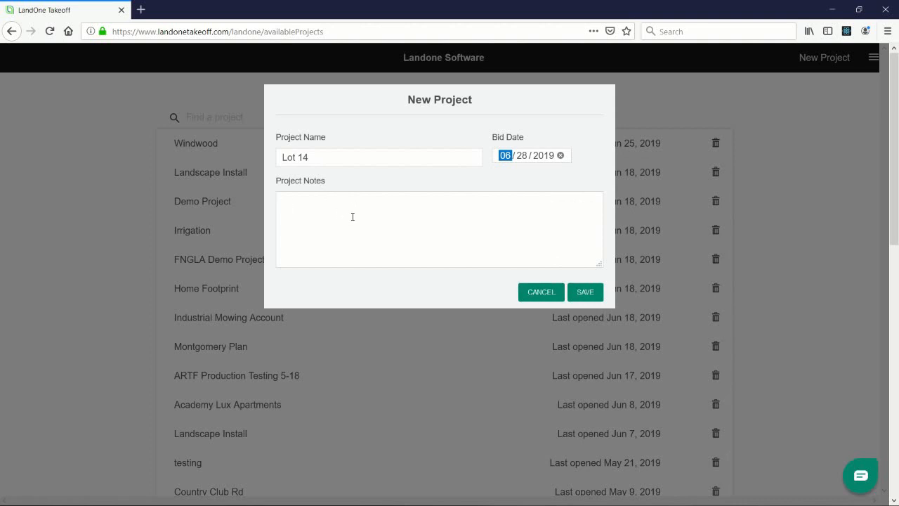
# Save the Lot 14 project and rename its Default section to 'Landscape'
pyautogui.click(585, 290)
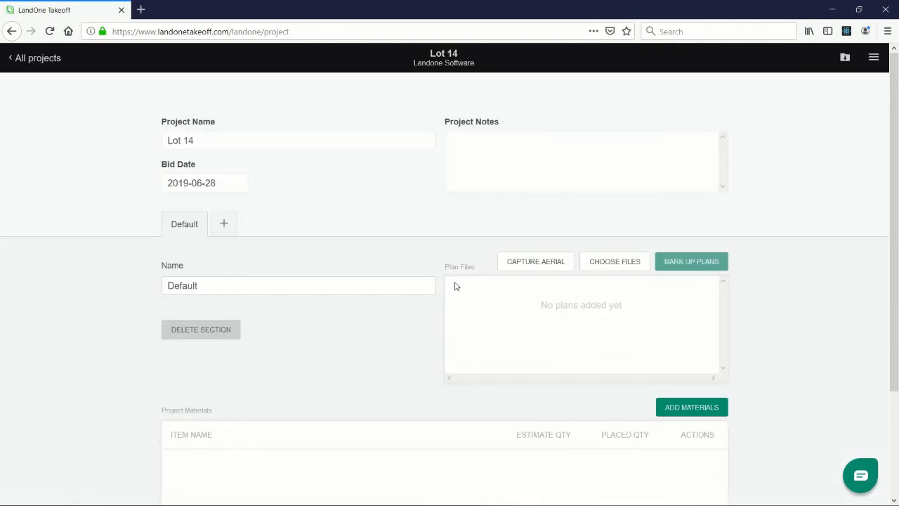
pyautogui.moveTo(371, 251)
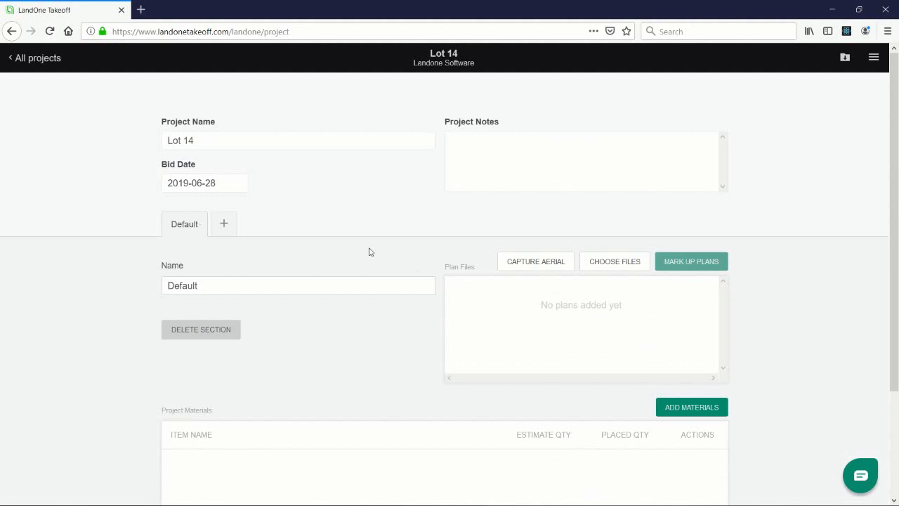
pyautogui.doubleClick(182, 286)
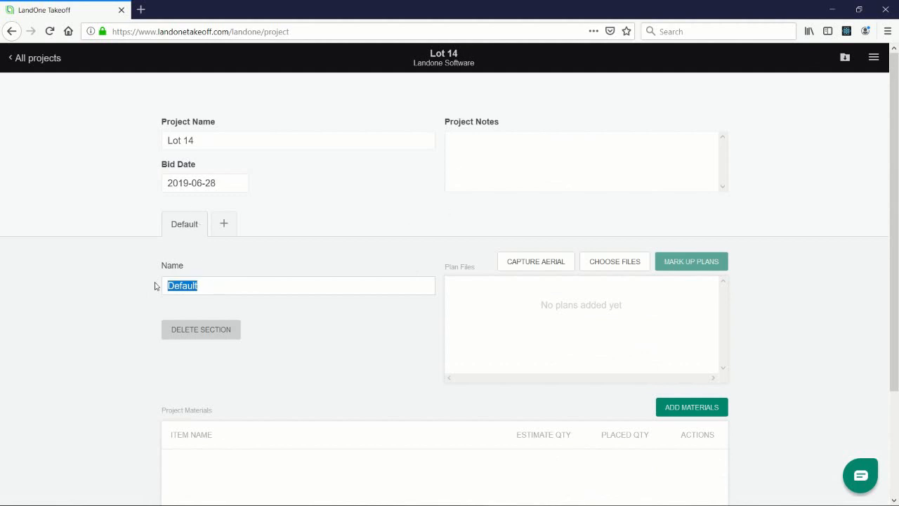
pyautogui.write('Landsc')
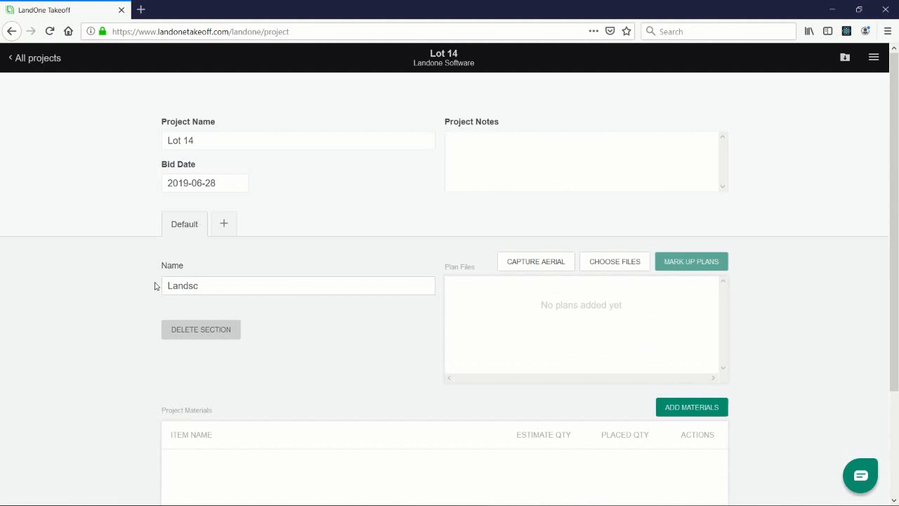
pyautogui.write('ape')
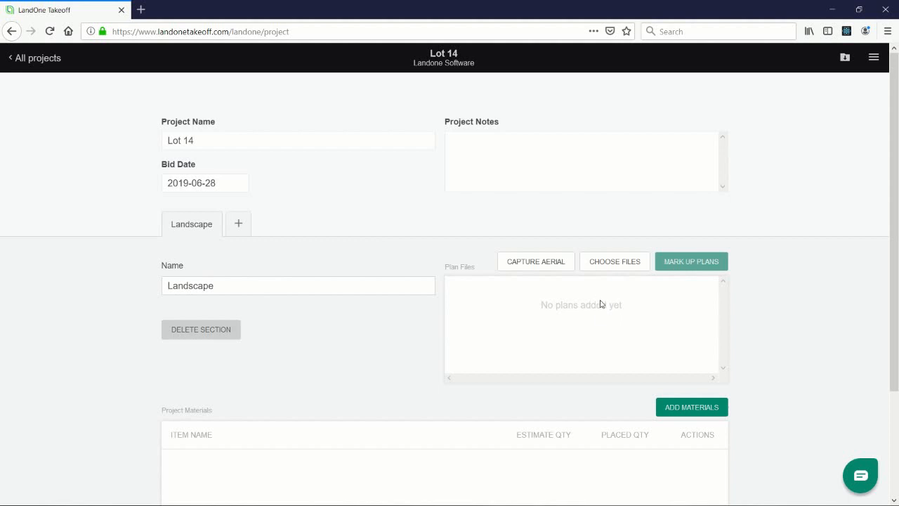
pyautogui.moveTo(537, 266)
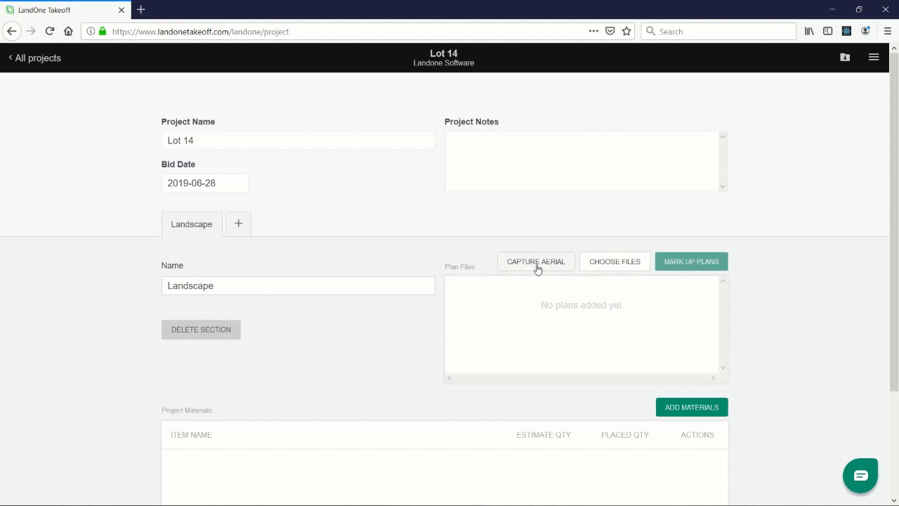
pyautogui.moveTo(537, 264)
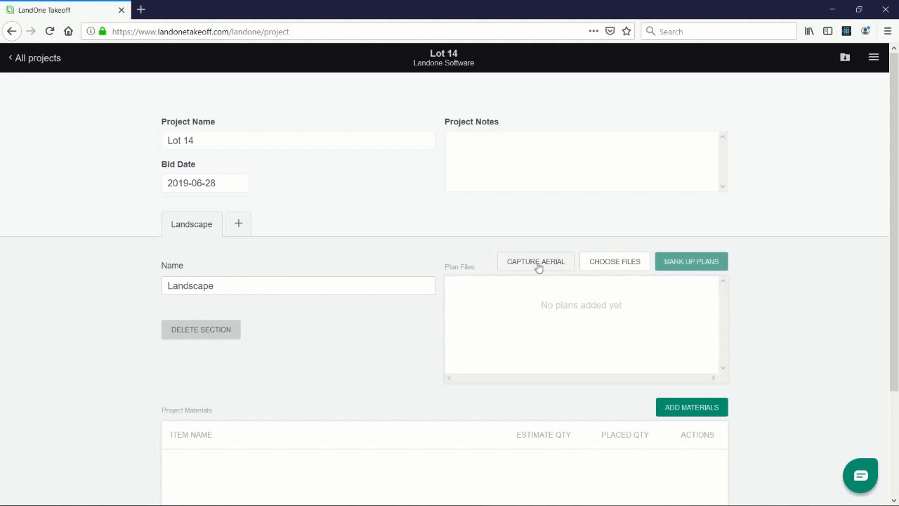
pyautogui.moveTo(531, 337)
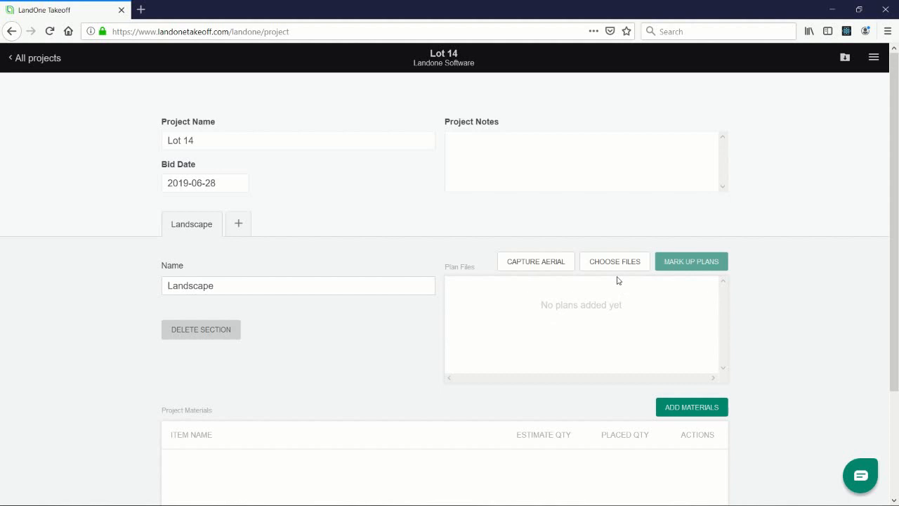
pyautogui.moveTo(624, 269)
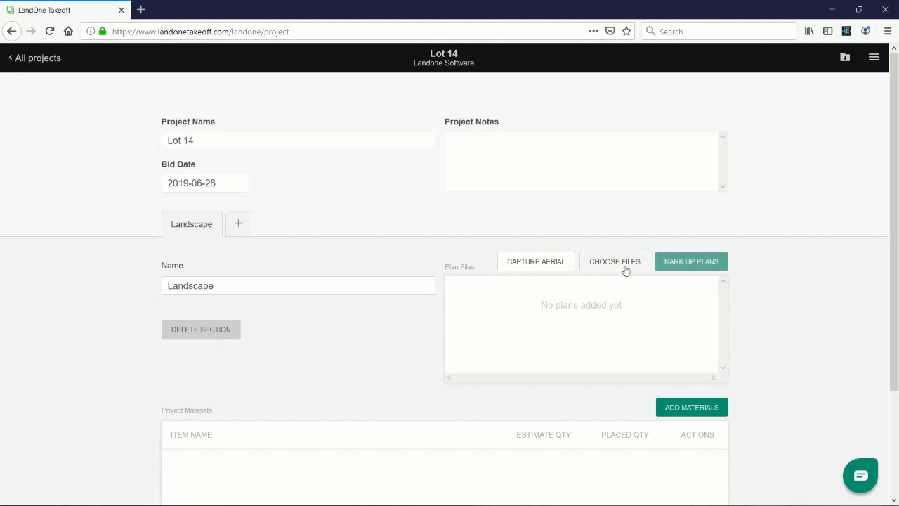
pyautogui.moveTo(625, 264)
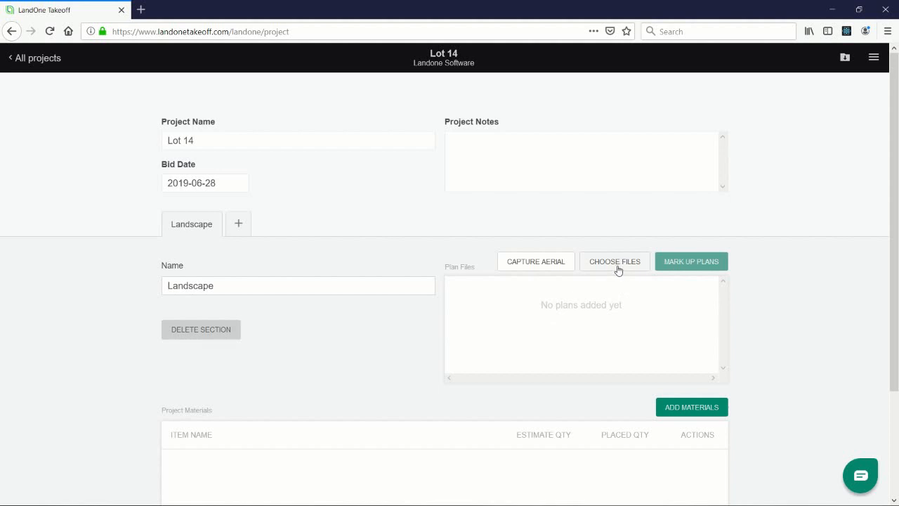
# Upload the Lot 14 Site Survey PDF from the Demo Videos folder as a plan file
pyautogui.click(614, 260)
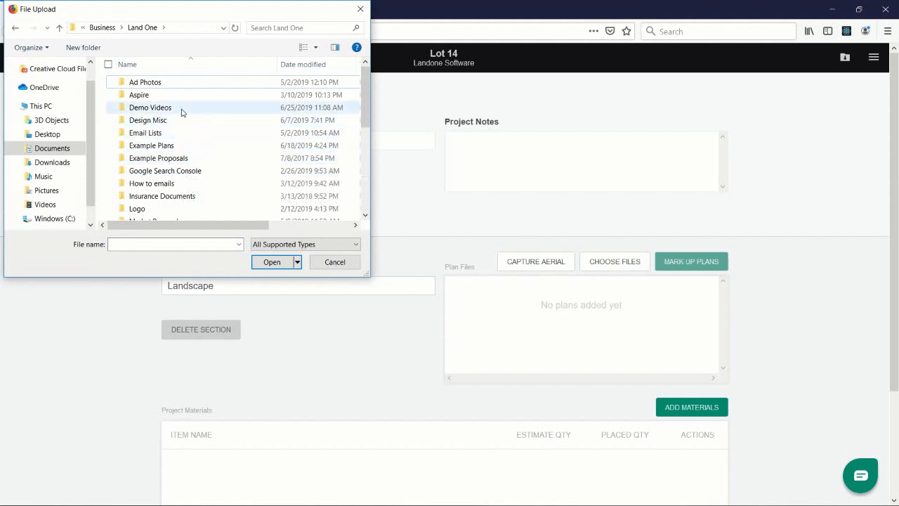
pyautogui.doubleClick(149, 107)
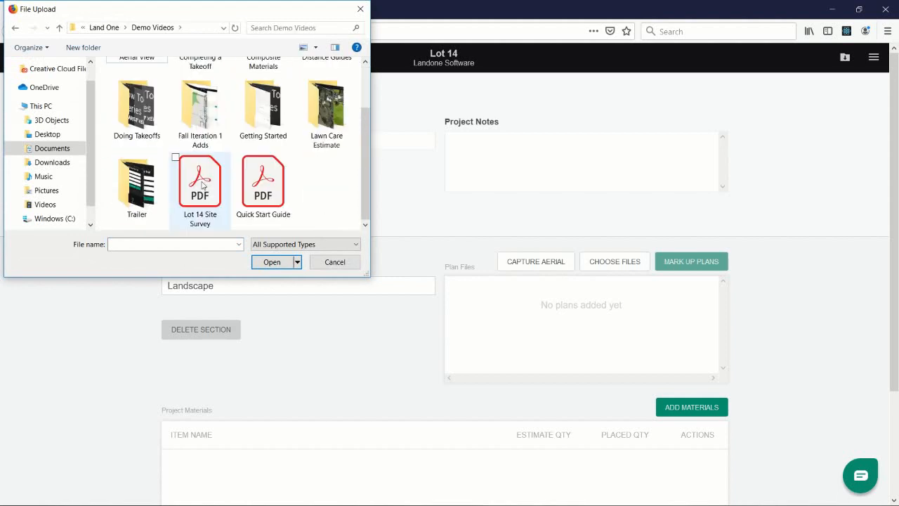
pyautogui.click(271, 261)
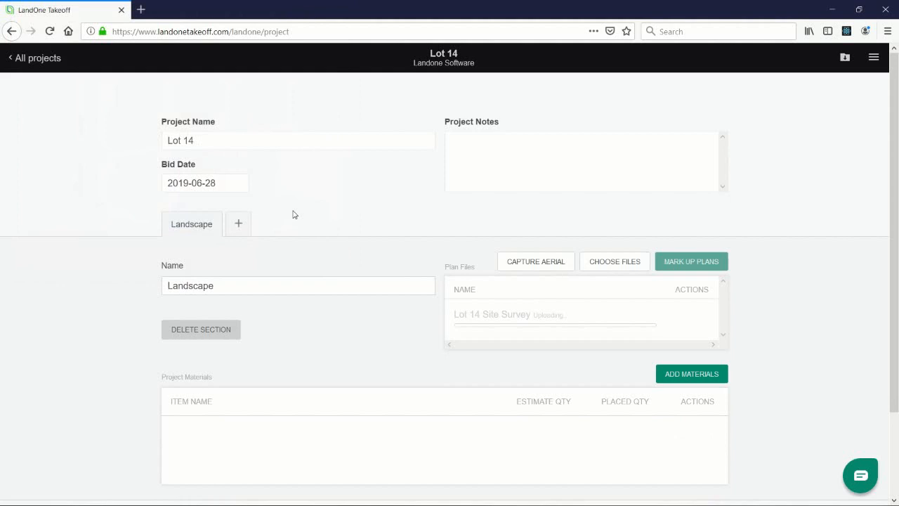
pyautogui.moveTo(649, 321)
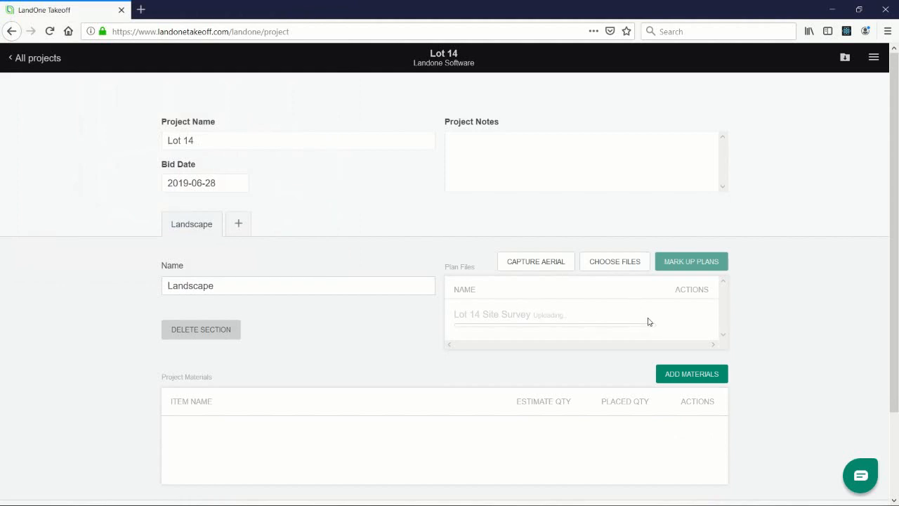
pyautogui.moveTo(548, 326)
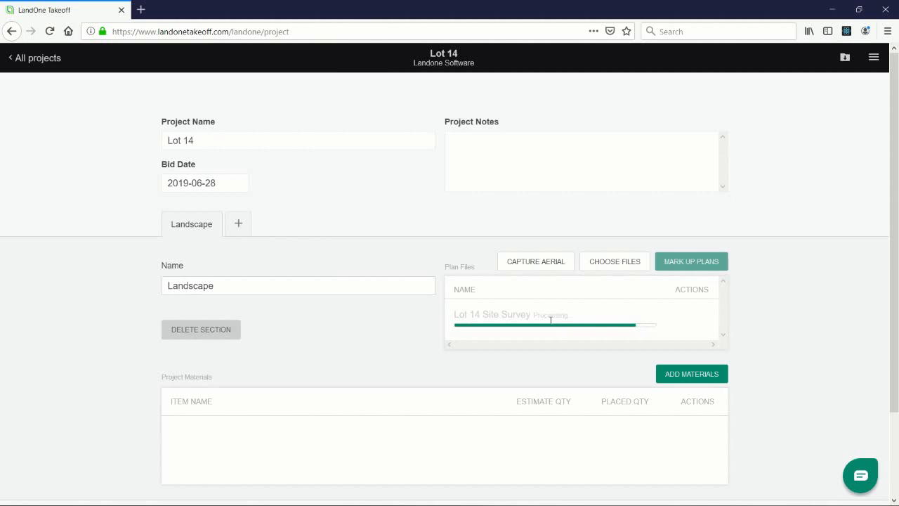
pyautogui.moveTo(559, 338)
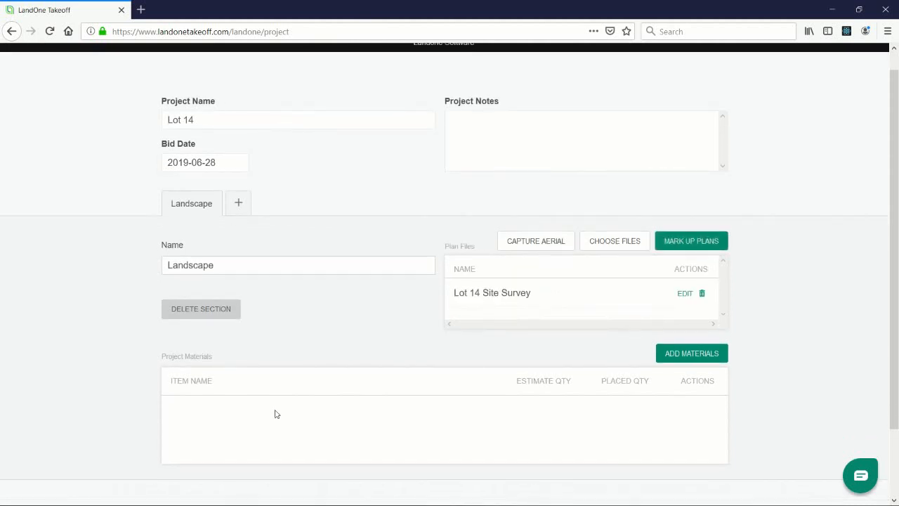
pyautogui.moveTo(315, 399)
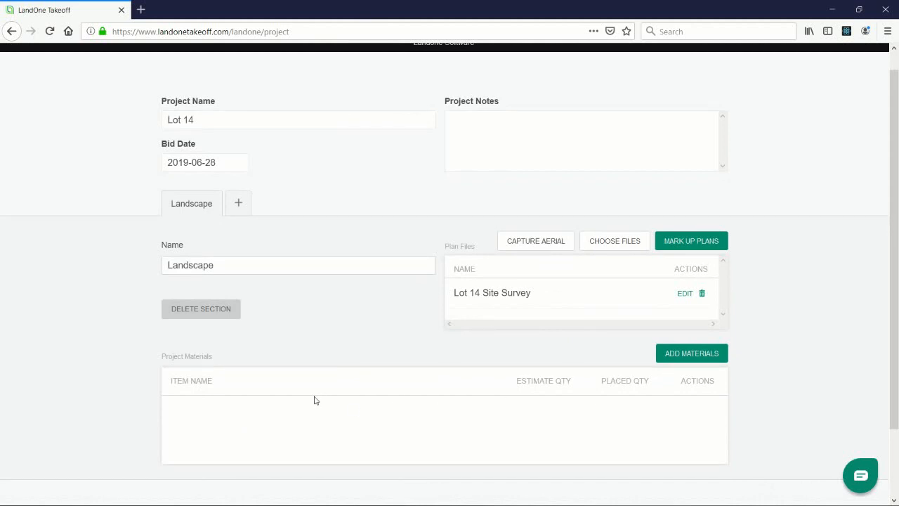
pyautogui.moveTo(427, 338)
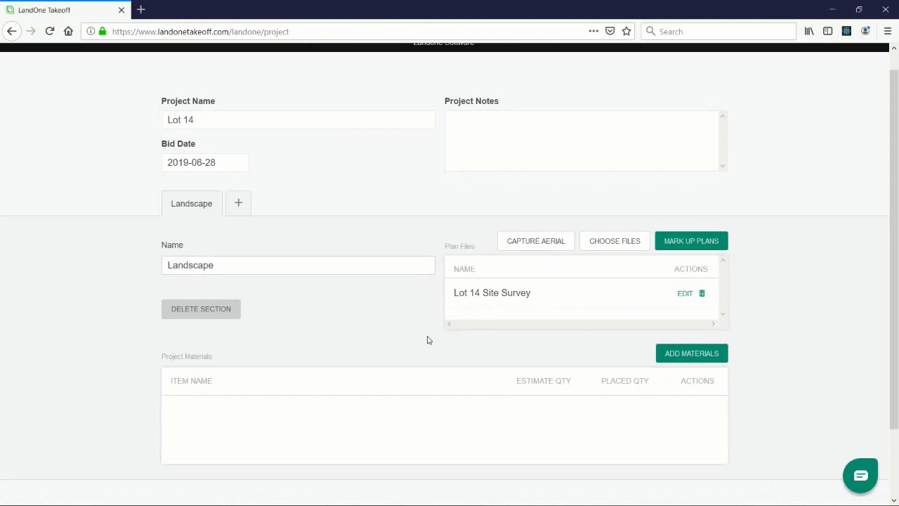
pyautogui.moveTo(671, 279)
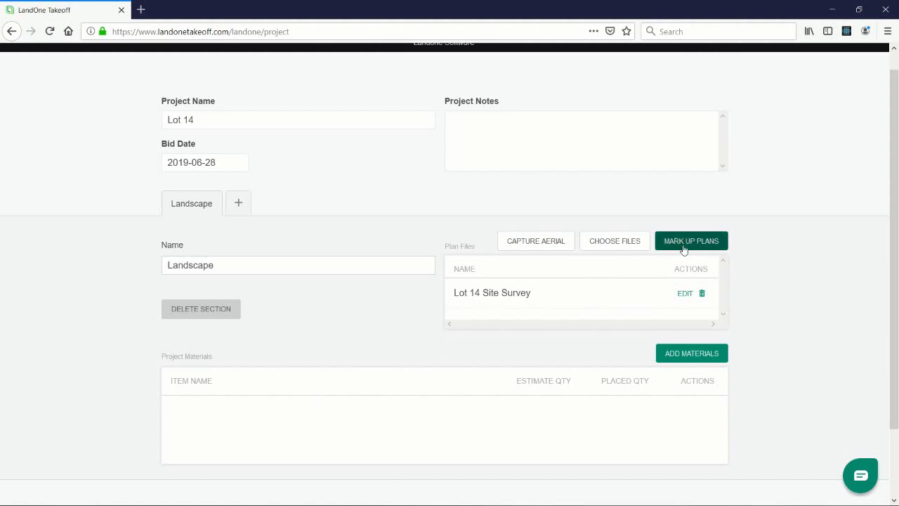
# Open the uploaded plan for markup and bring the SCALE IN FEET bar into view
pyautogui.click(691, 240)
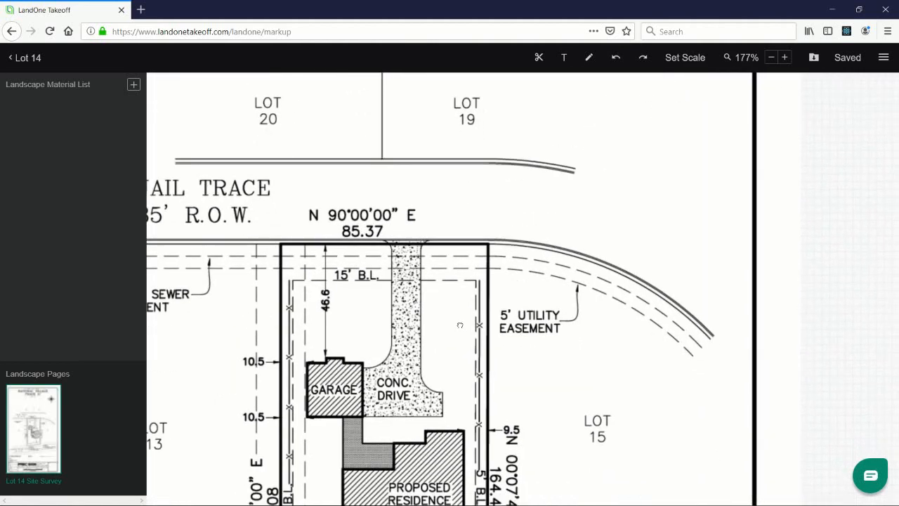
pyautogui.click(770, 56)
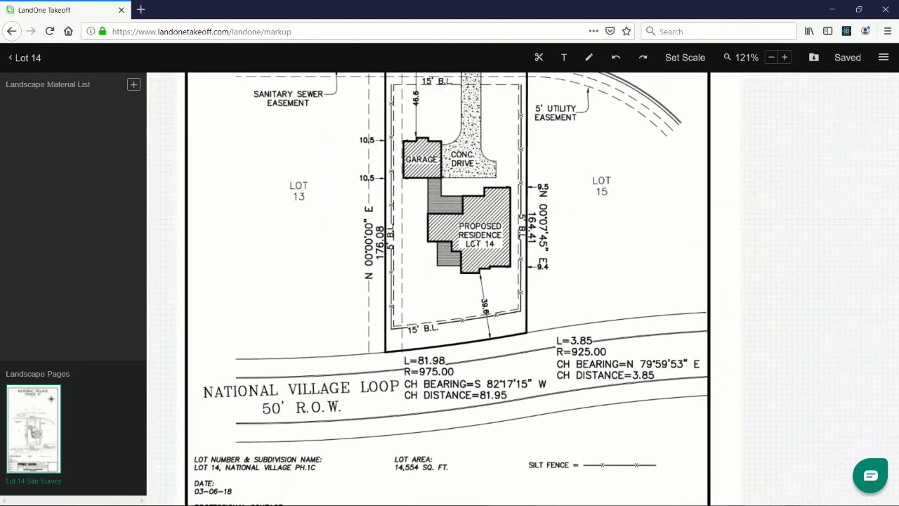
pyautogui.scroll(-3)
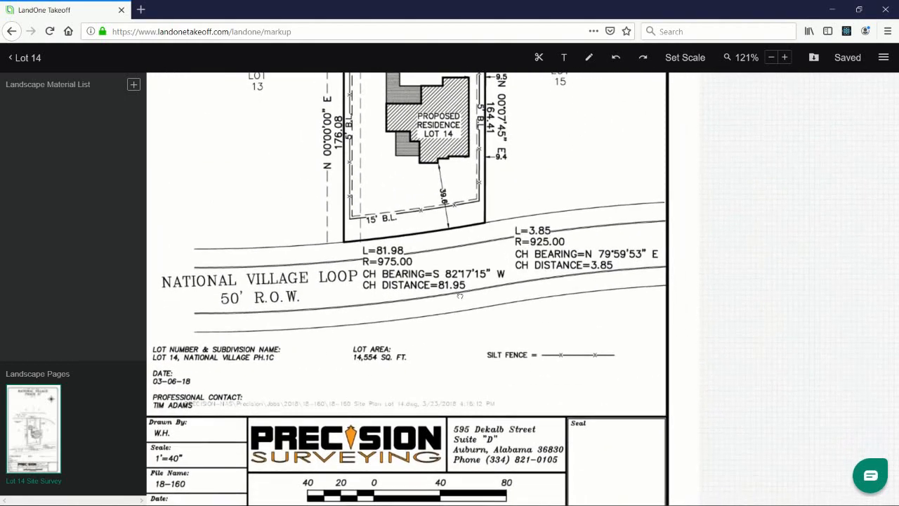
pyautogui.scroll(-3)
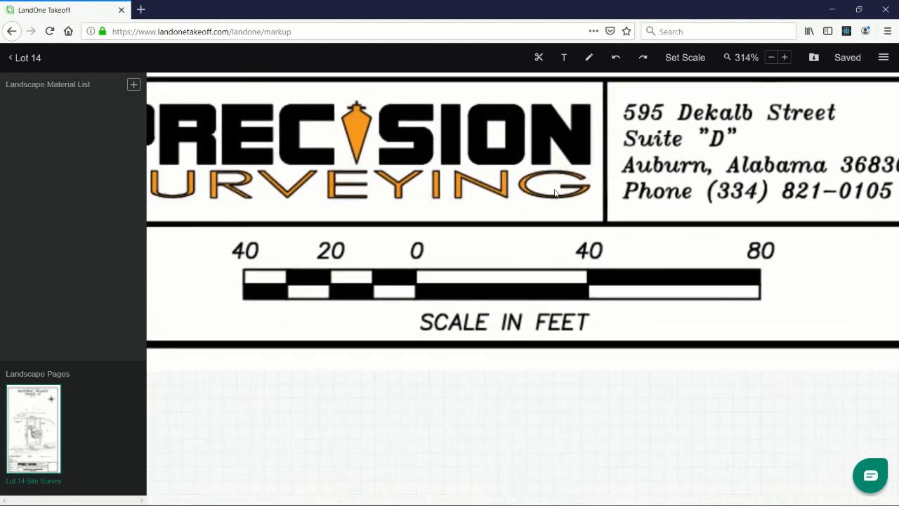
# Measure across the scale bar from 40 to 80 and save the scale as 3 in = 120 ft
pyautogui.click(684, 56)
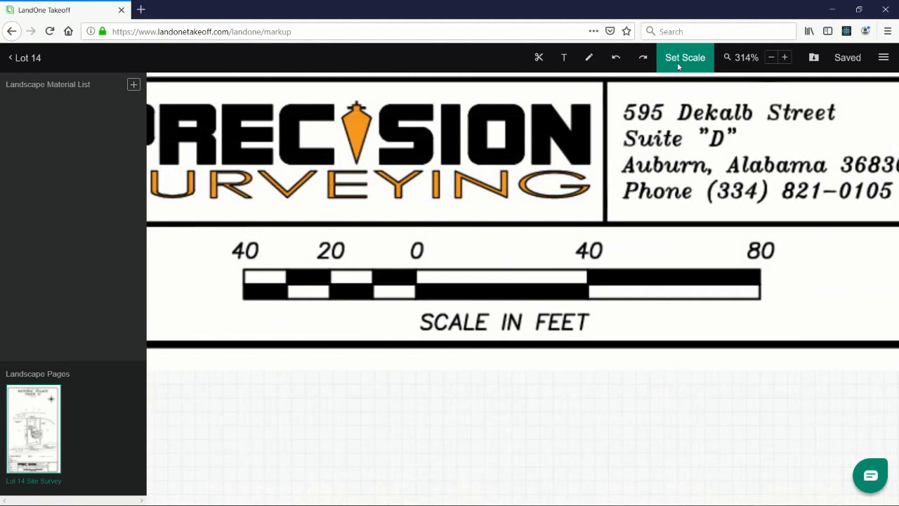
pyautogui.click(684, 58)
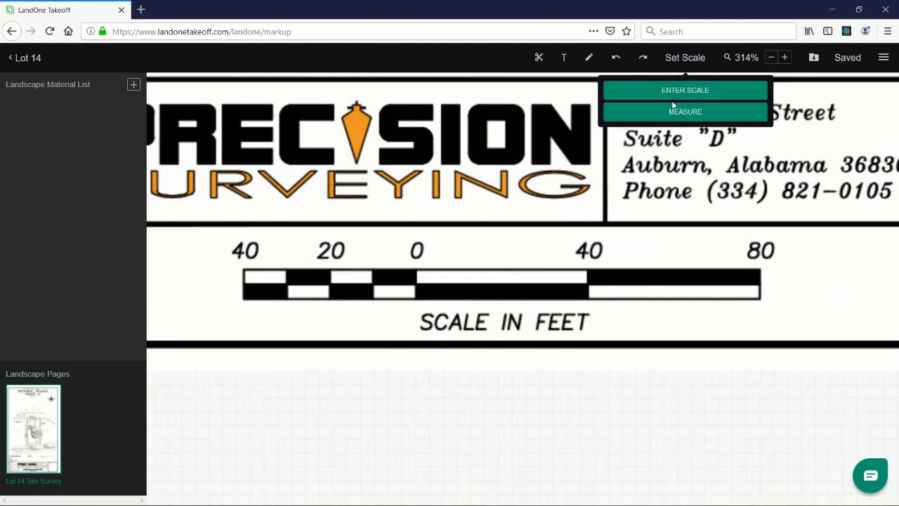
pyautogui.click(684, 111)
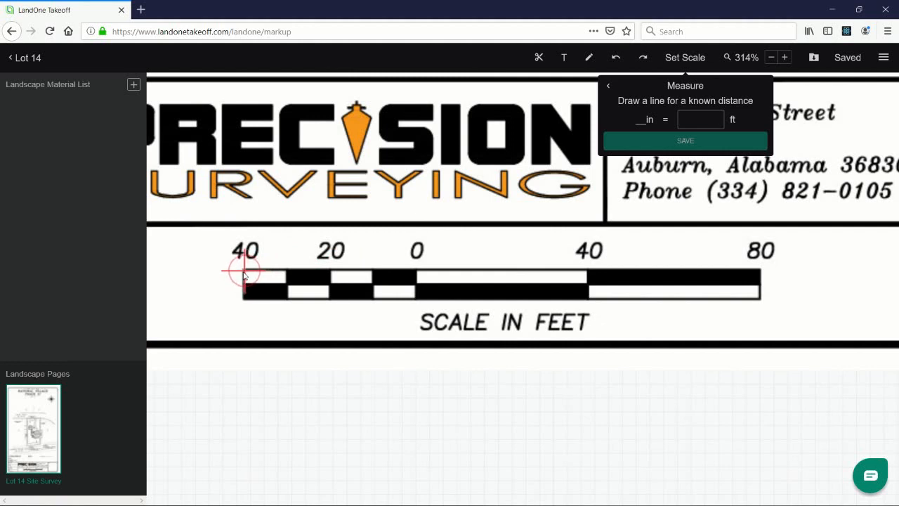
pyautogui.moveTo(246, 270); pyautogui.dragTo(756, 270)
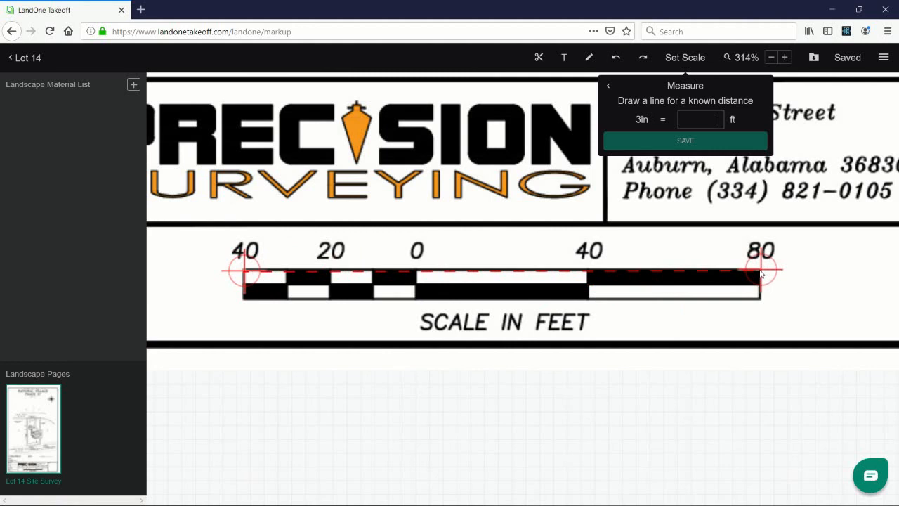
pyautogui.moveTo(621, 276)
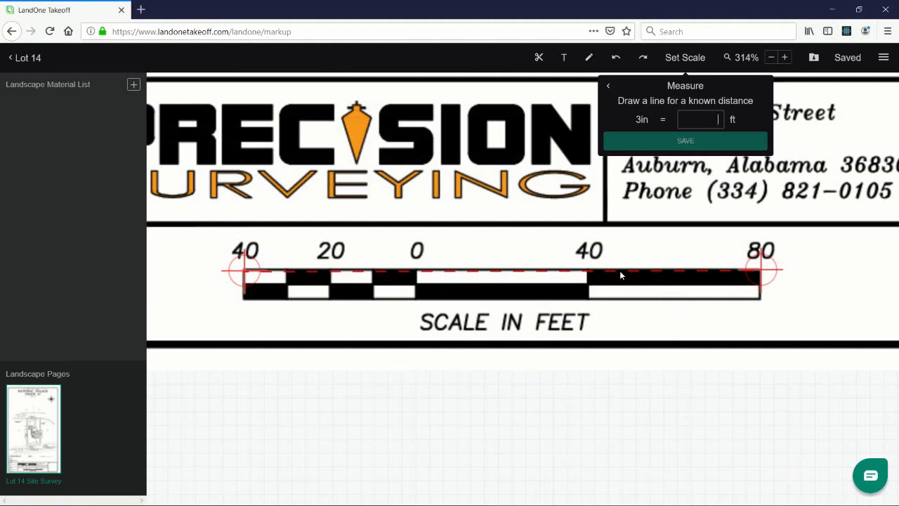
pyautogui.write('120')
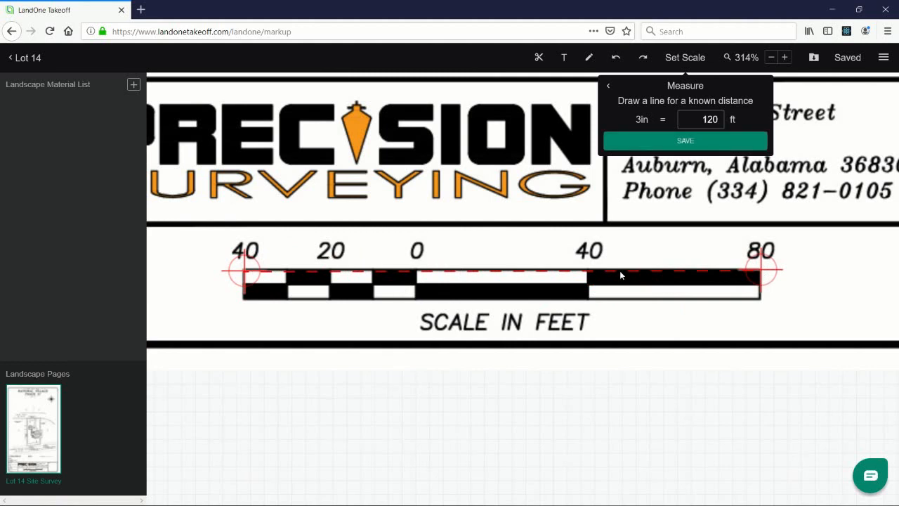
pyautogui.moveTo(677, 143)
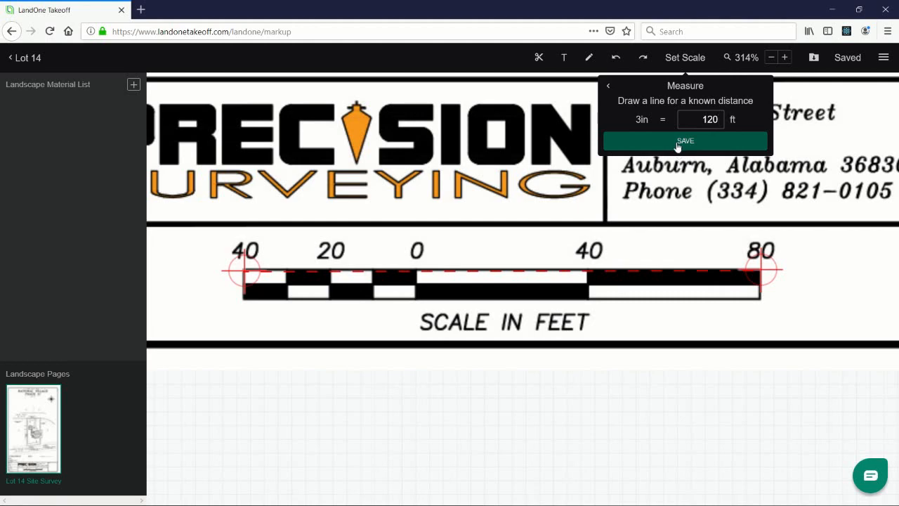
pyautogui.click(685, 140)
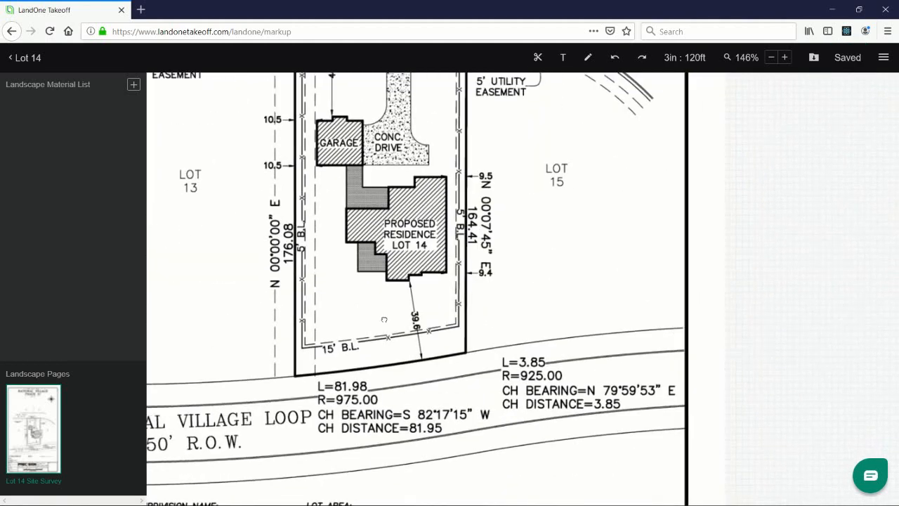
# Scroll to frame the full Lot 14 parcel with residence, garage, drive and easements
pyautogui.scroll(-3)
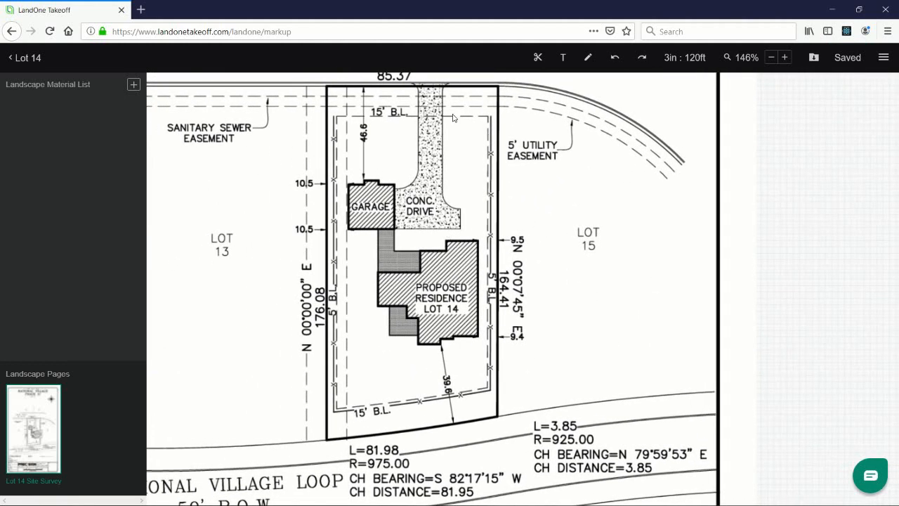
pyautogui.moveTo(450, 257)
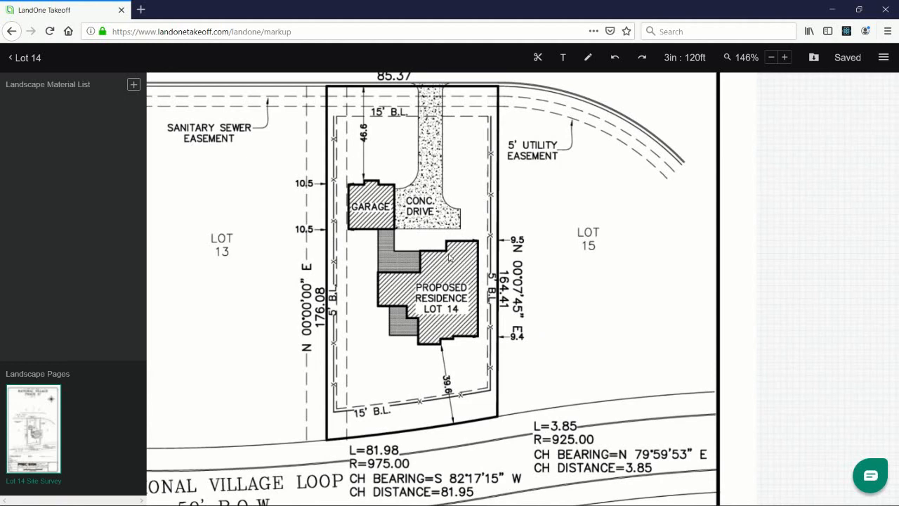
pyautogui.moveTo(390, 225)
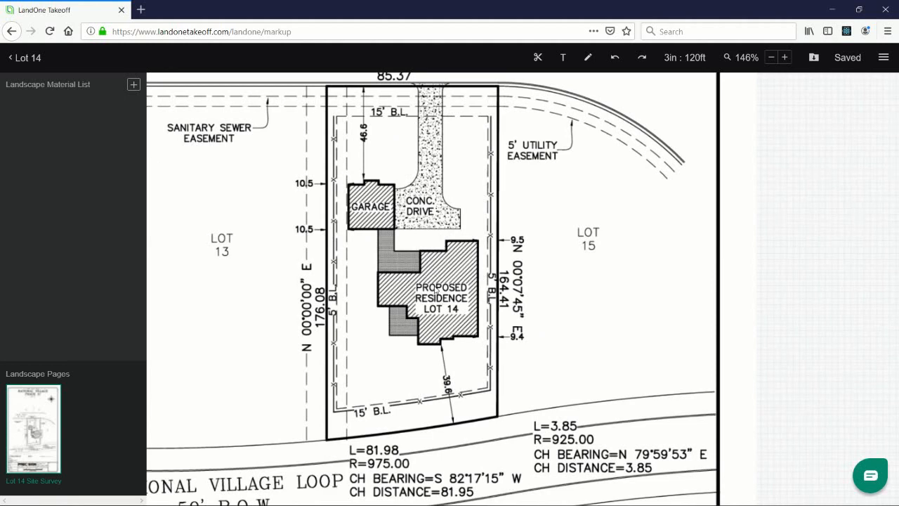
pyautogui.moveTo(621, 133)
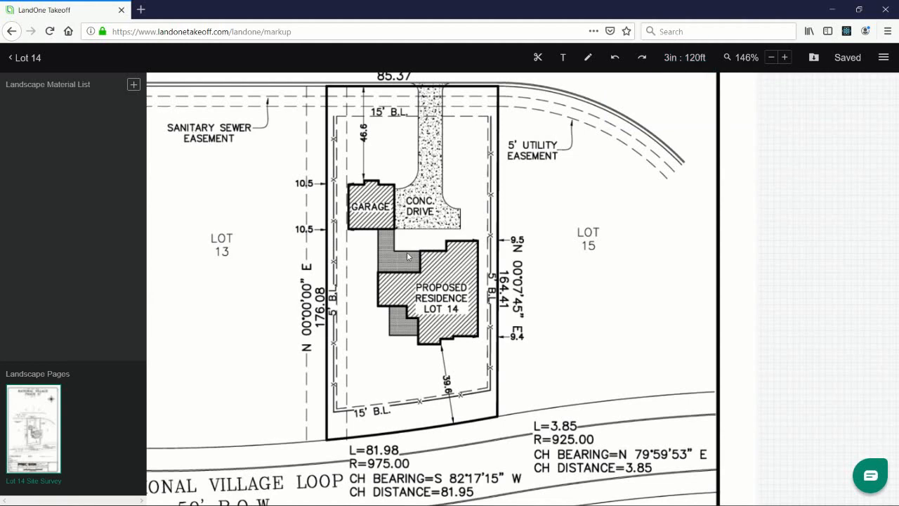
# Zoom to 214% and frame the proposed residence and rear yard along the street
pyautogui.click(784, 57)
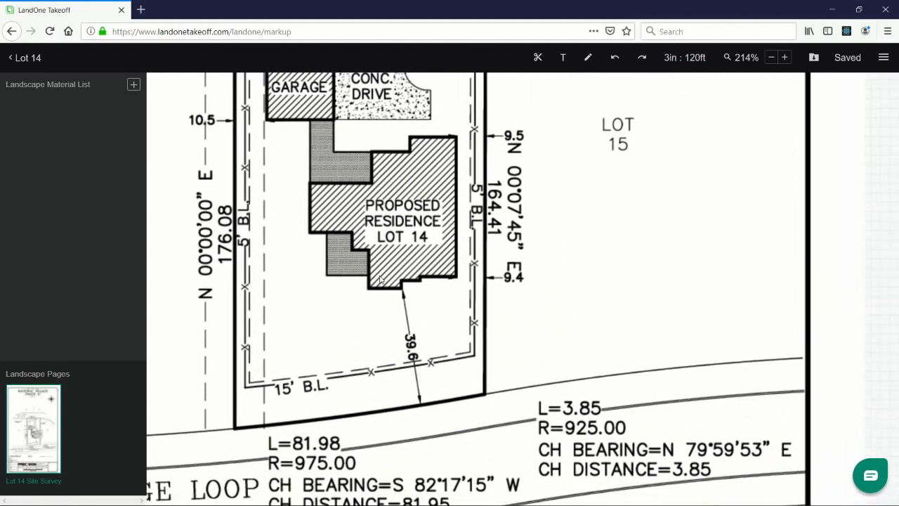
pyautogui.scroll(-3)
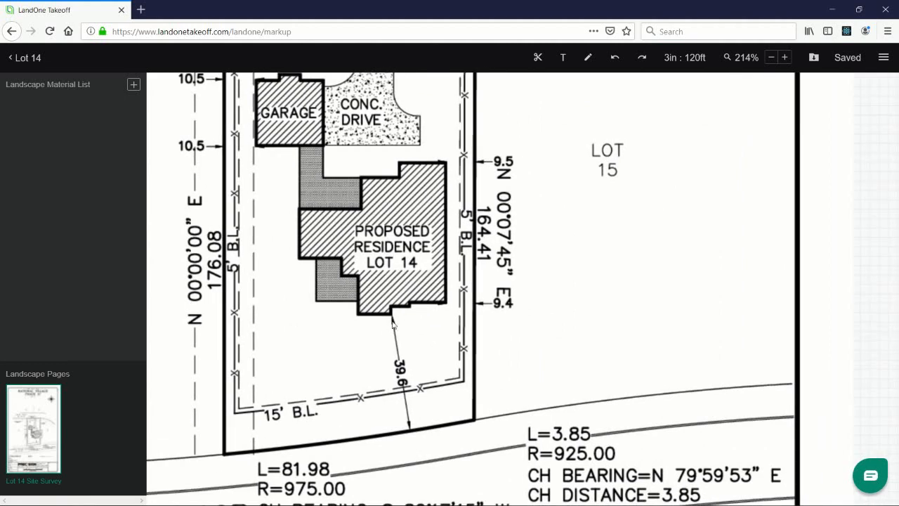
pyautogui.scroll(-3)
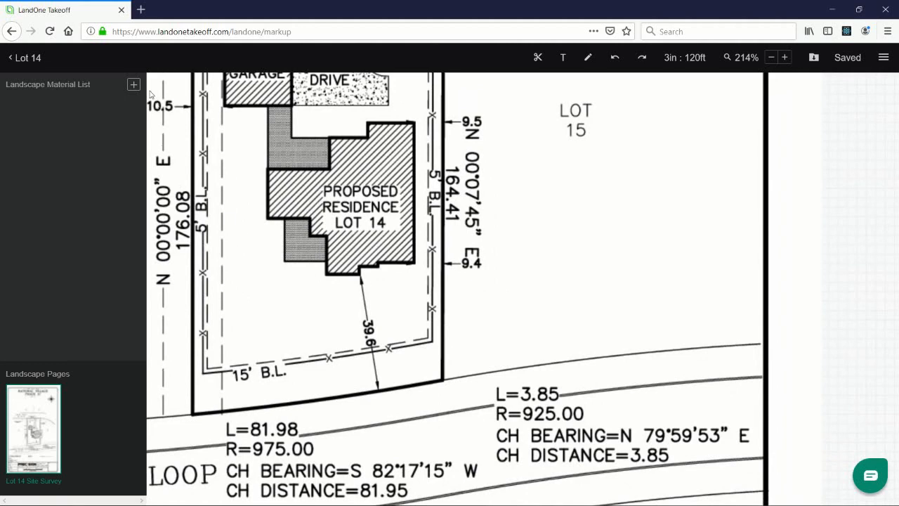
# Add material 'Mary Nell Holly - 15 gallon' with a medium green circle annotation
pyautogui.click(133, 85)
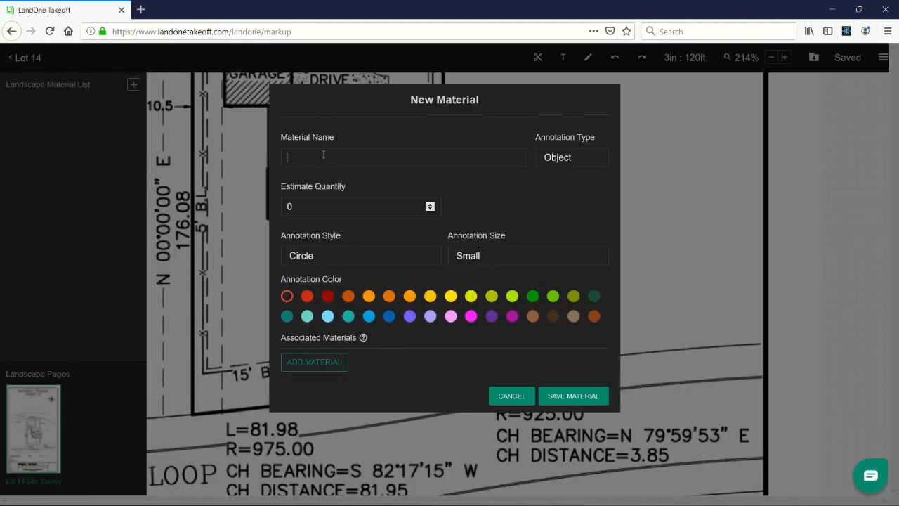
pyautogui.write('Mary Nel')
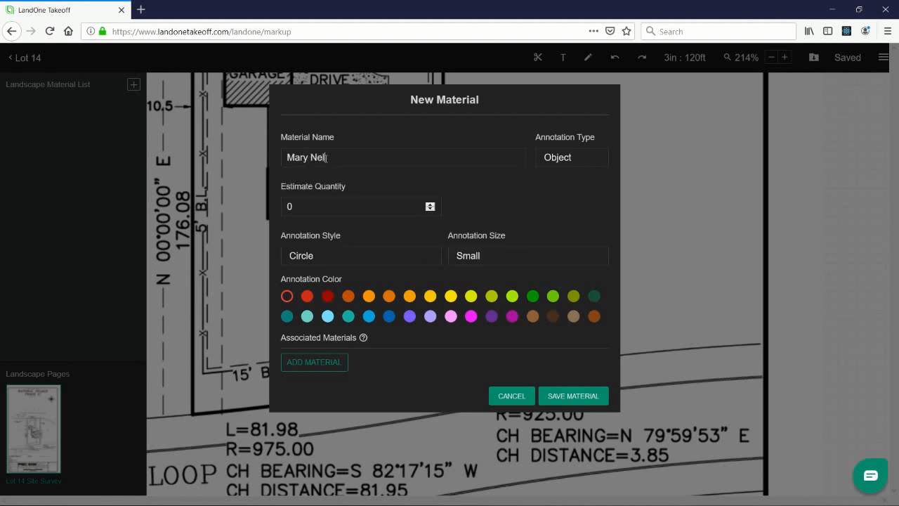
pyautogui.write('Holly')
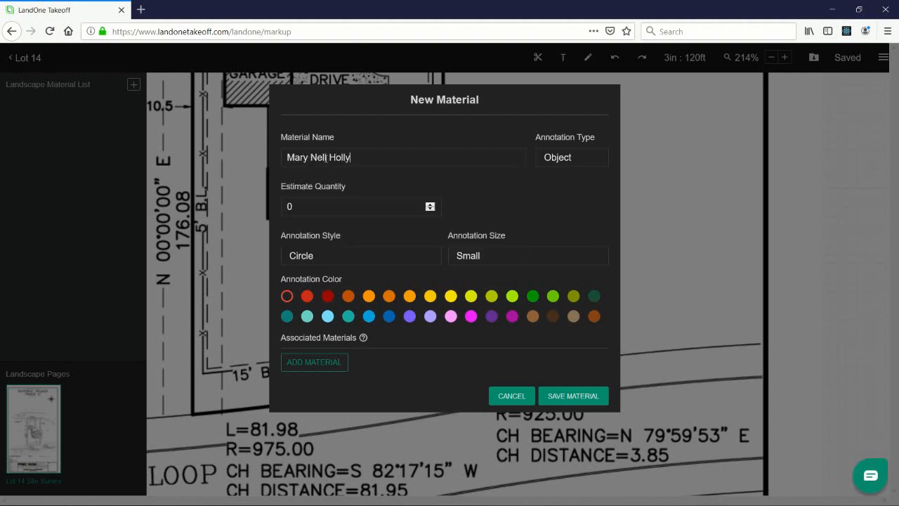
pyautogui.write('- 15 gallon')
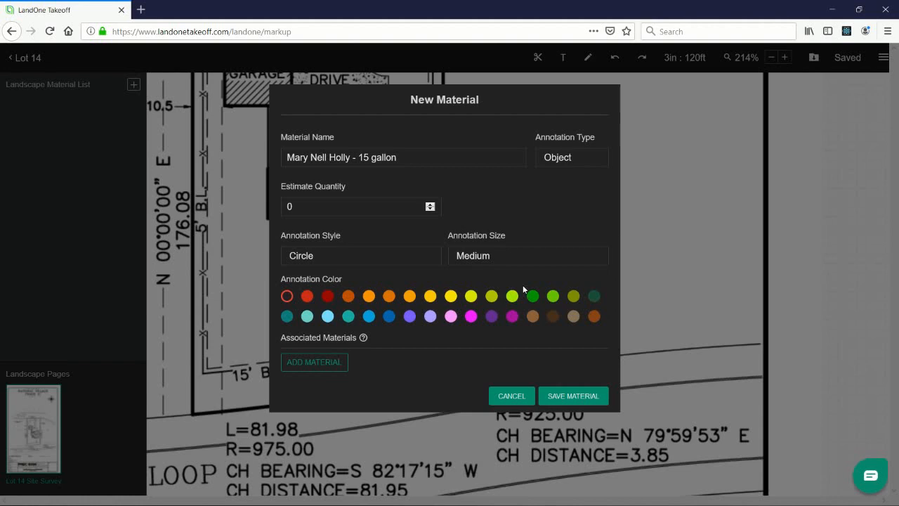
pyautogui.click(532, 295)
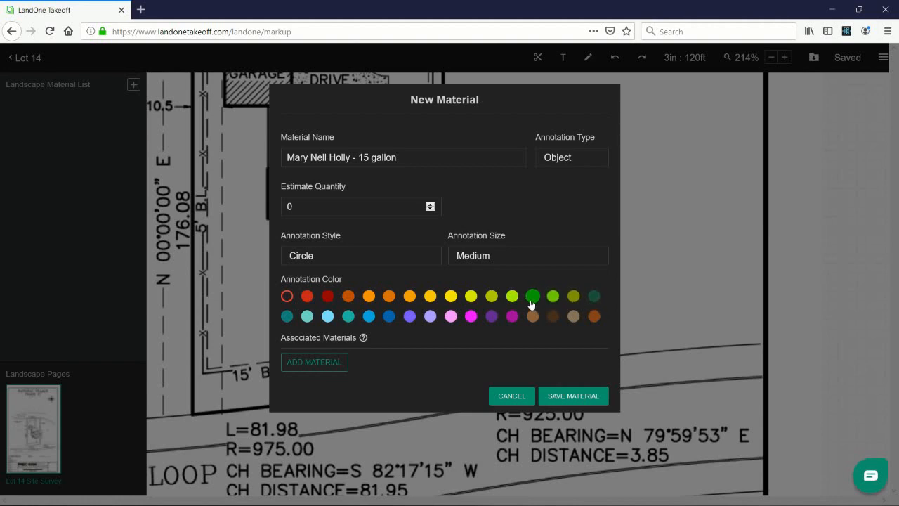
pyautogui.click(573, 396)
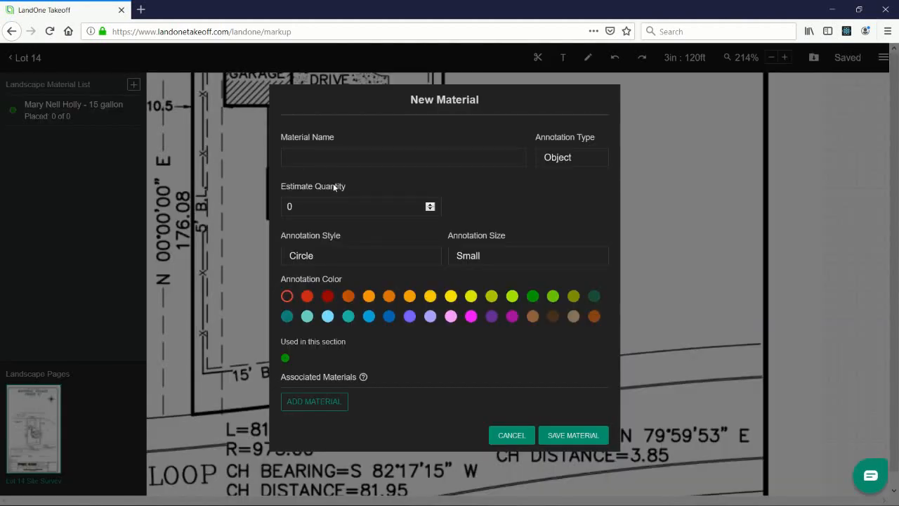
# Add American Boxwood from the suggestions with a small circle annotation
pyautogui.write('Box')
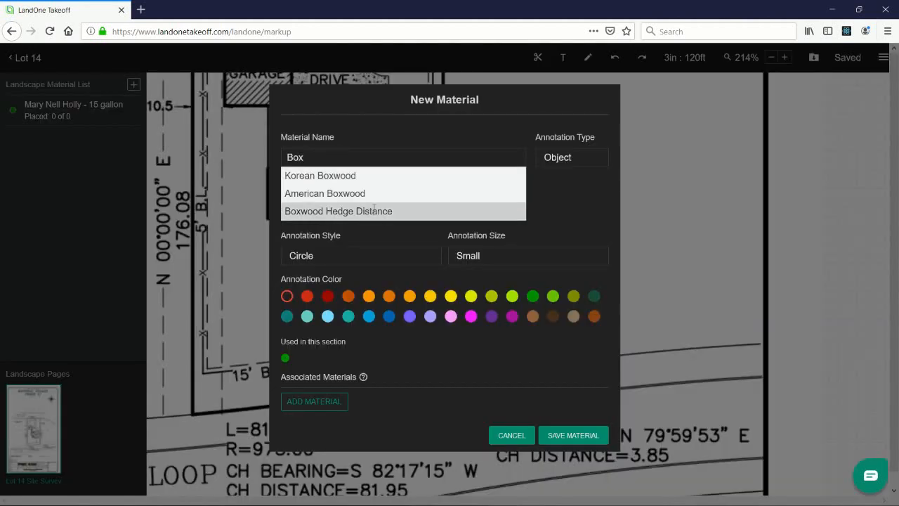
pyautogui.click(324, 194)
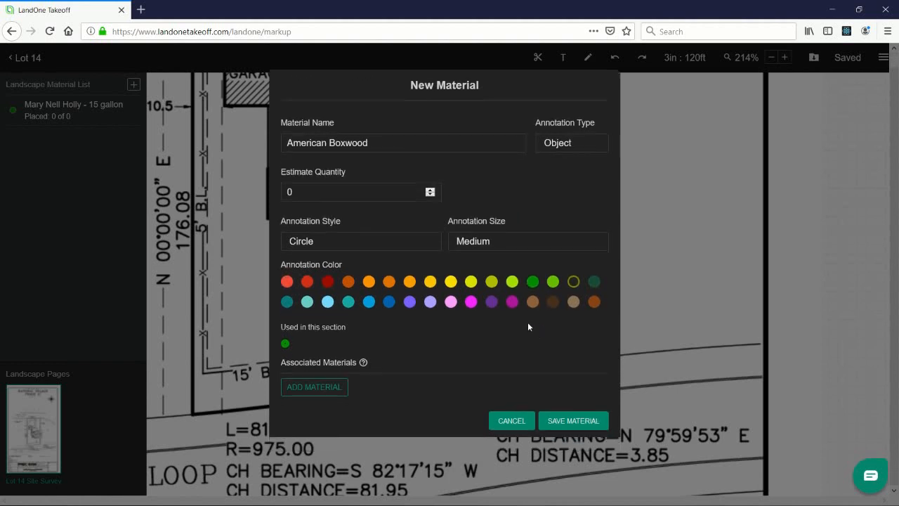
pyautogui.moveTo(517, 244)
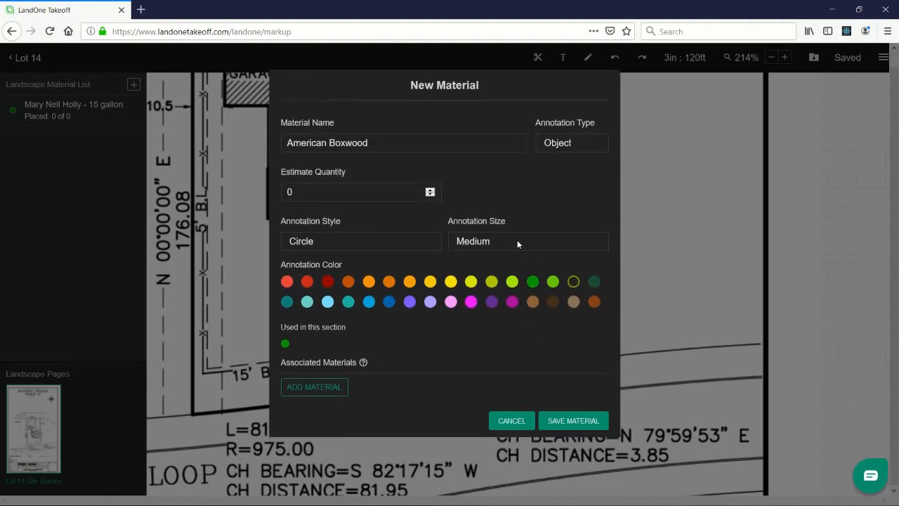
pyautogui.click(528, 241)
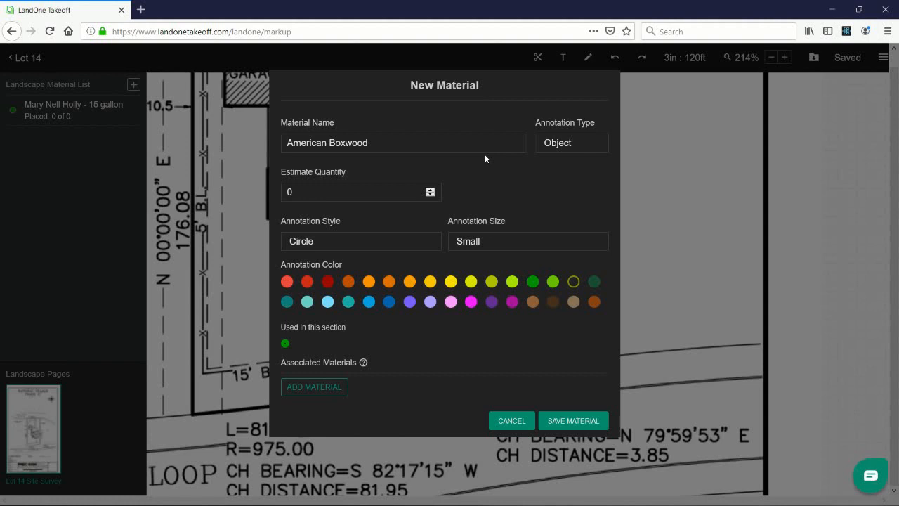
pyautogui.moveTo(574, 146)
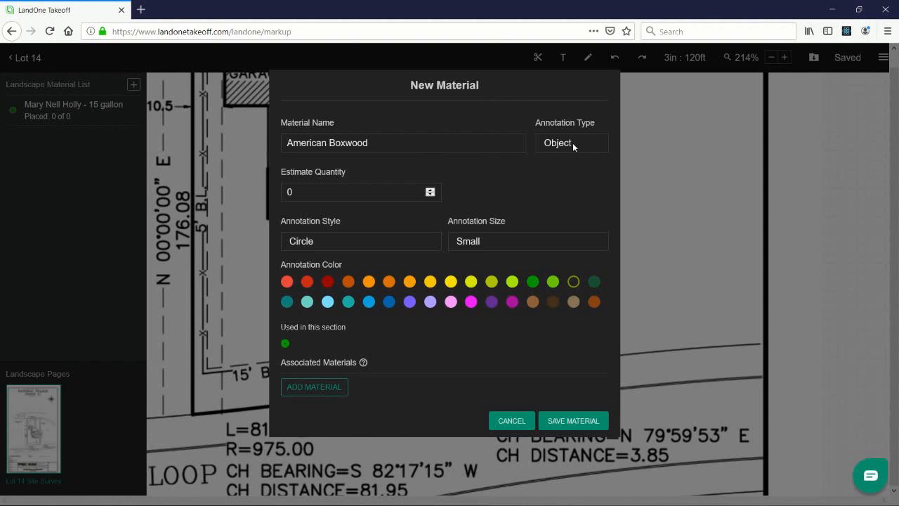
pyautogui.moveTo(571, 135)
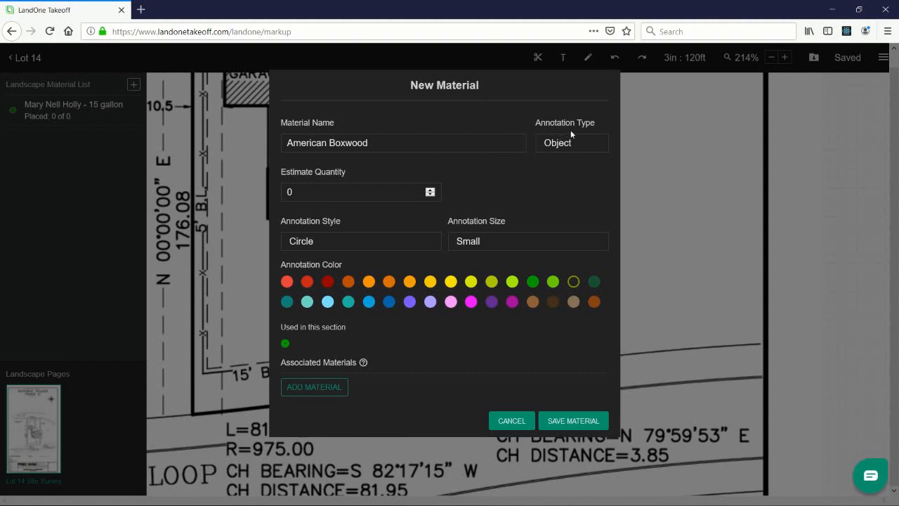
pyautogui.moveTo(579, 150)
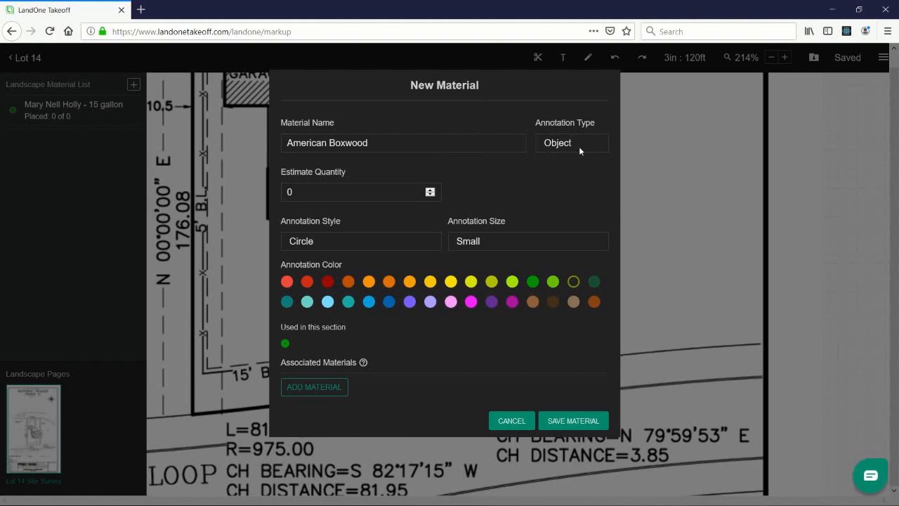
pyautogui.click(573, 420)
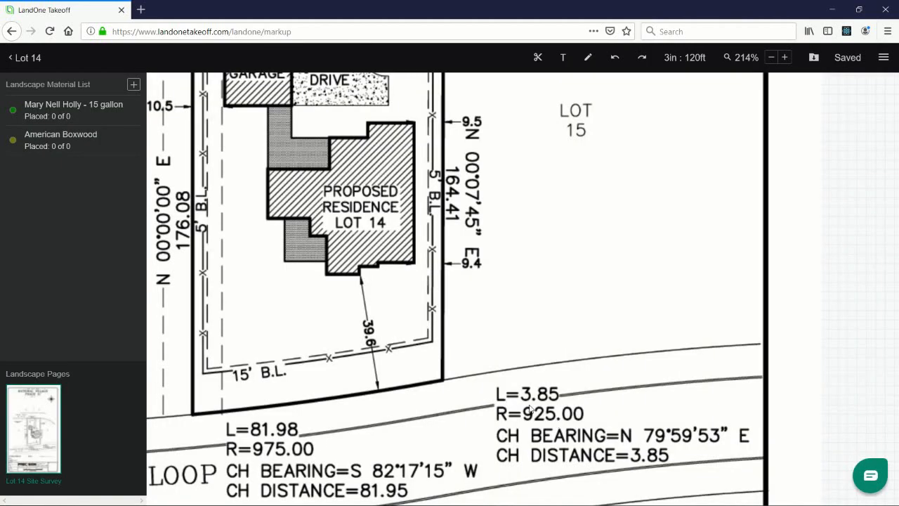
# Add material 'Drift Rose - 3 gallon' with a magenta circle annotation
pyautogui.click(134, 84)
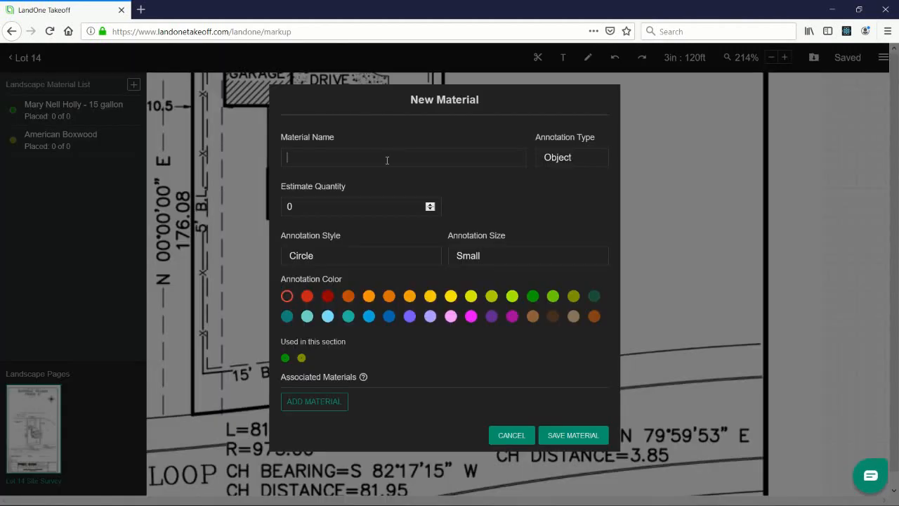
pyautogui.write('Drift')
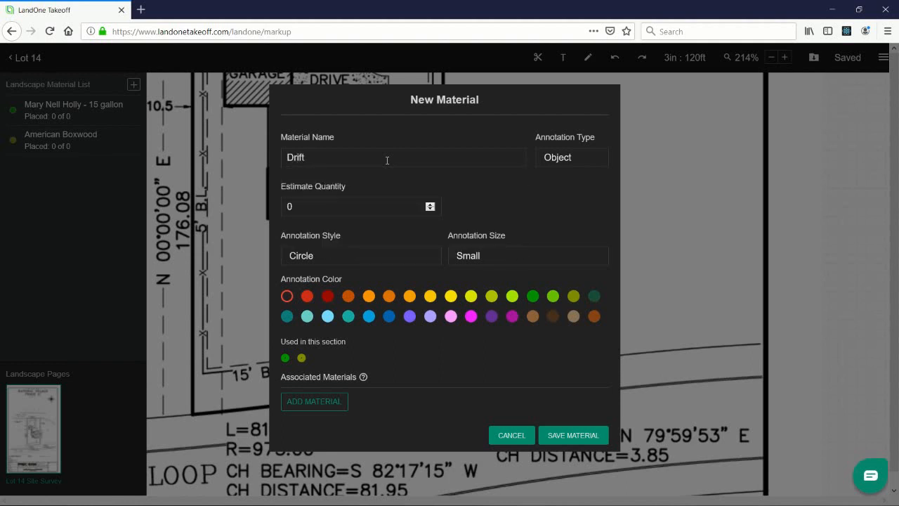
pyautogui.write('Rose')
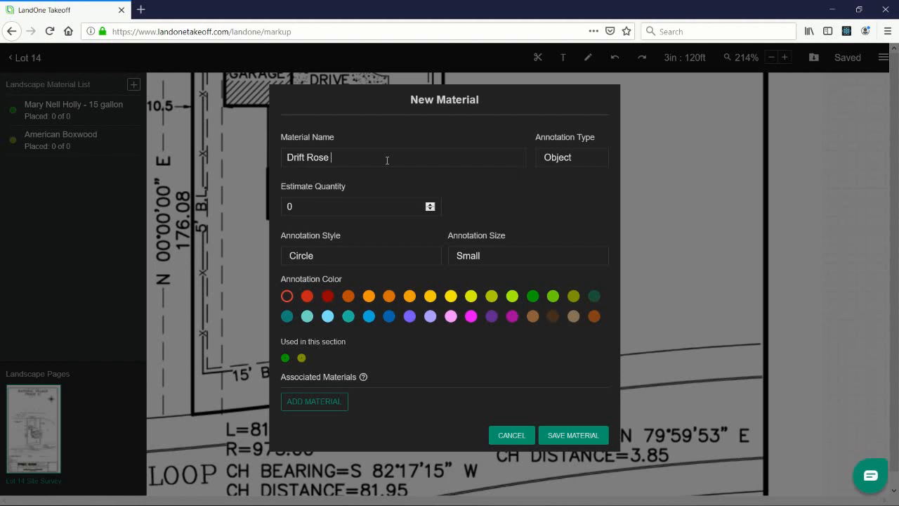
pyautogui.write('- 3')
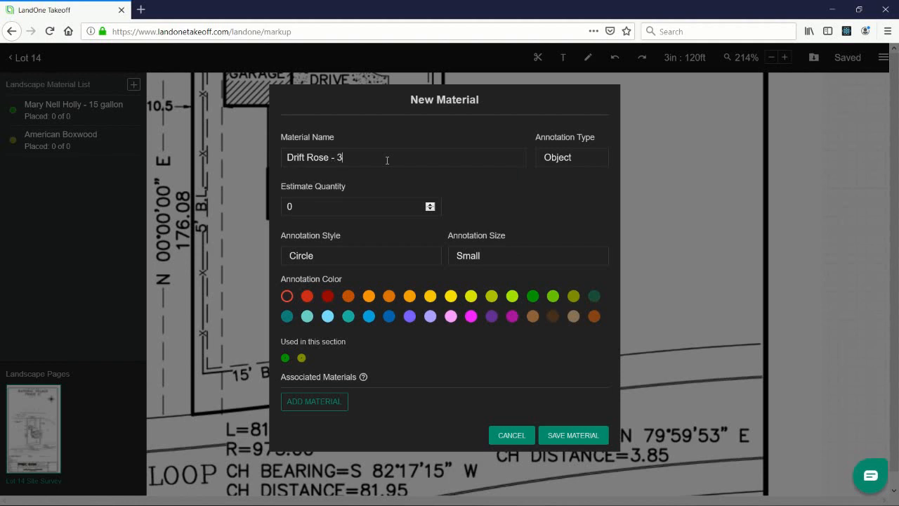
pyautogui.write('allon')
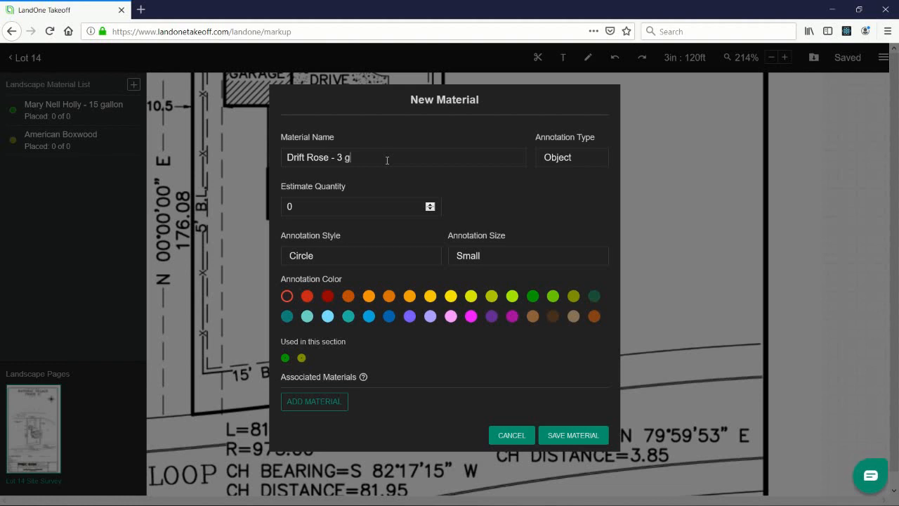
pyautogui.write('allon')
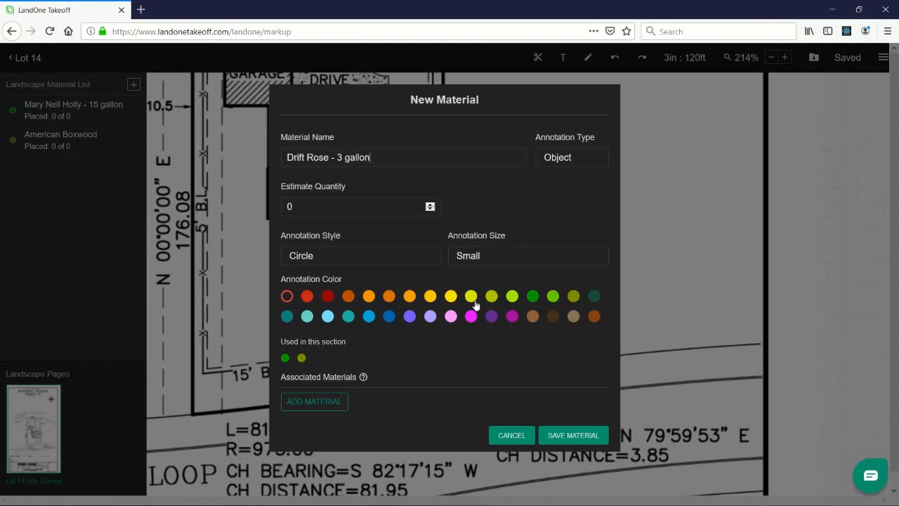
pyautogui.click(472, 315)
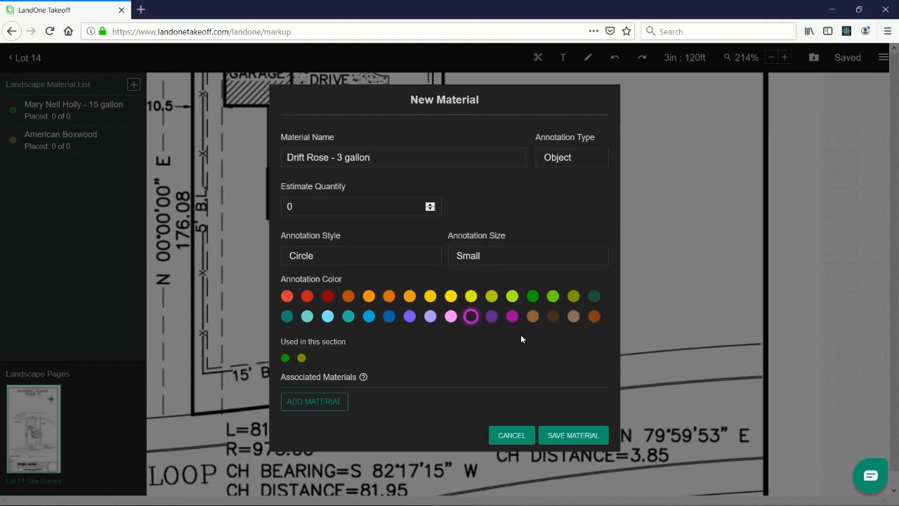
pyautogui.click(573, 436)
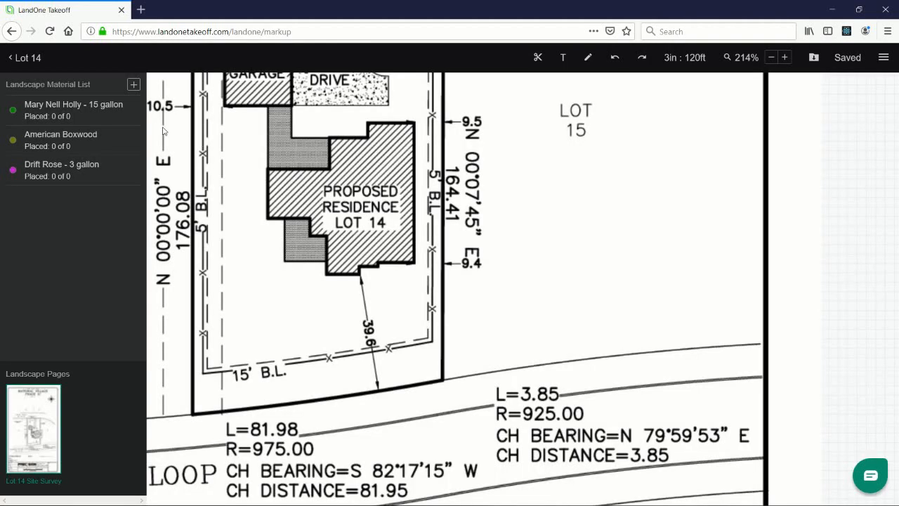
# Start a new material and choose Big Blue Liriope - 1 gallon from the name suggestions
pyautogui.click(132, 84)
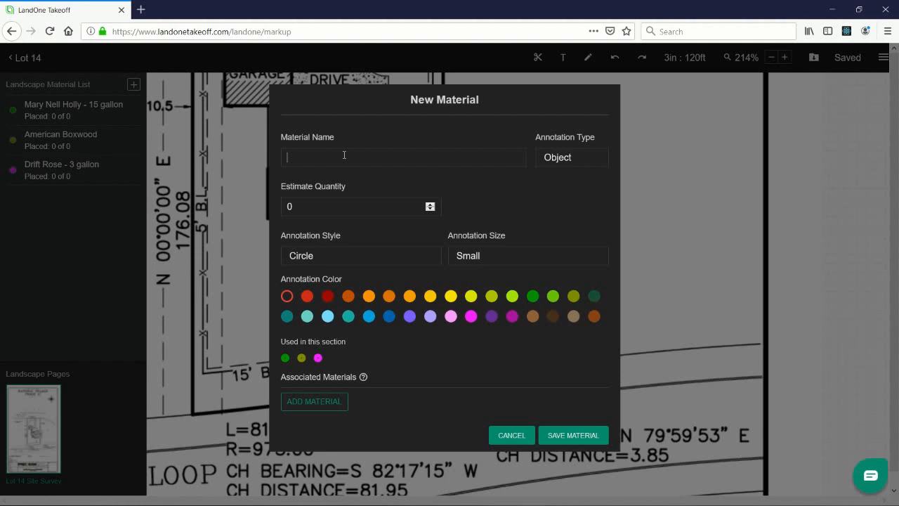
pyautogui.write('Lir')
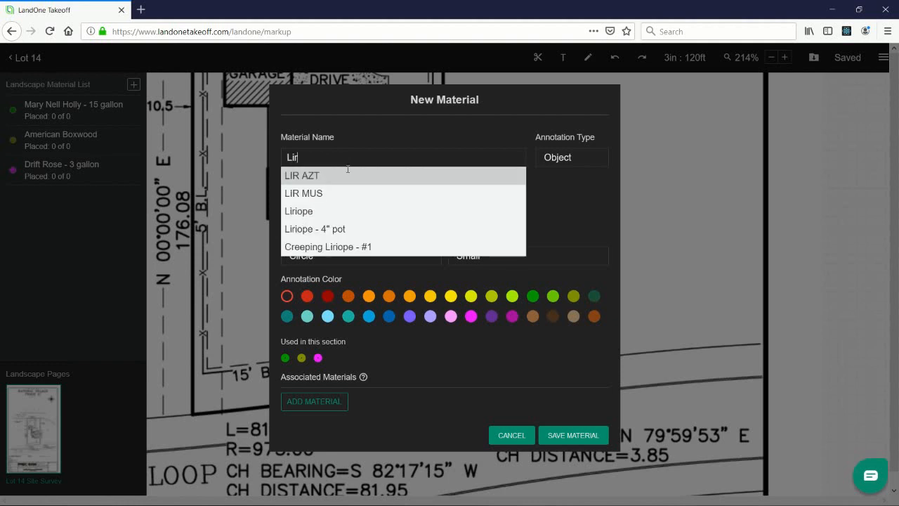
pyautogui.click(298, 211)
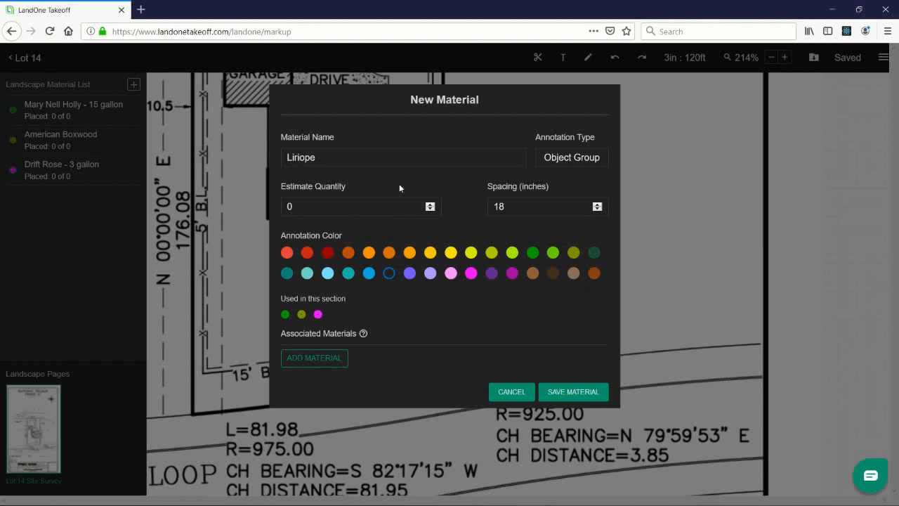
pyautogui.click(402, 157)
pyautogui.write(' - 1')
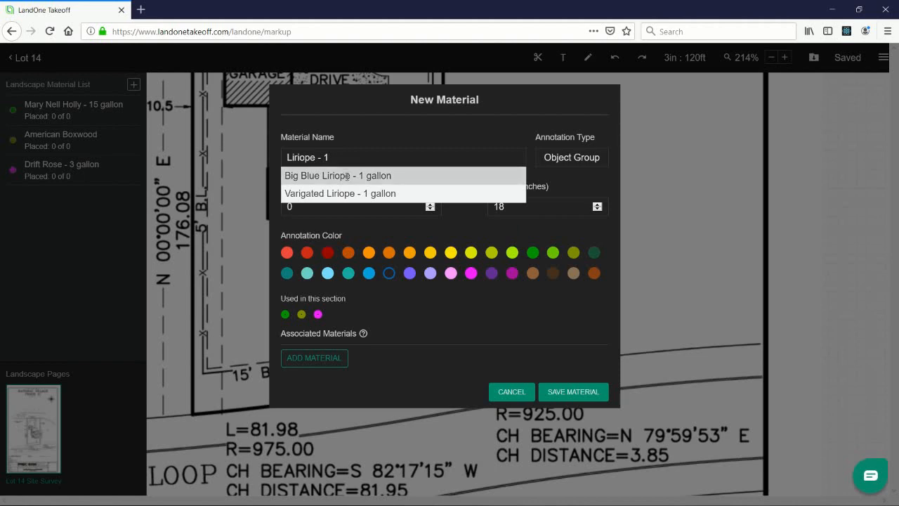
pyautogui.click(337, 175)
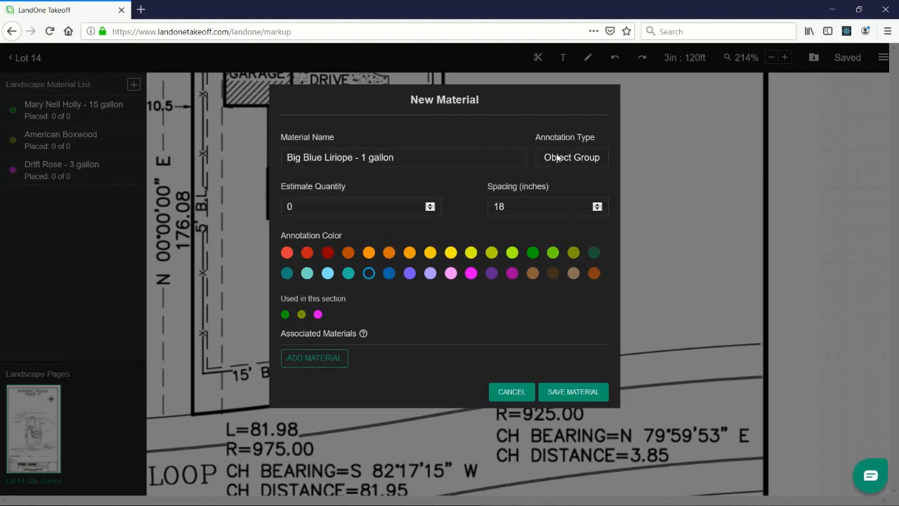
pyautogui.moveTo(559, 169)
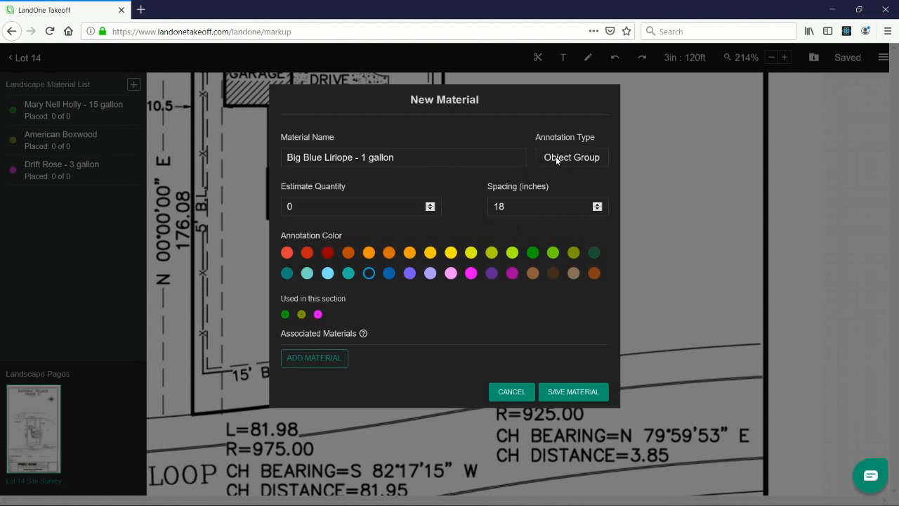
pyautogui.moveTo(572, 174)
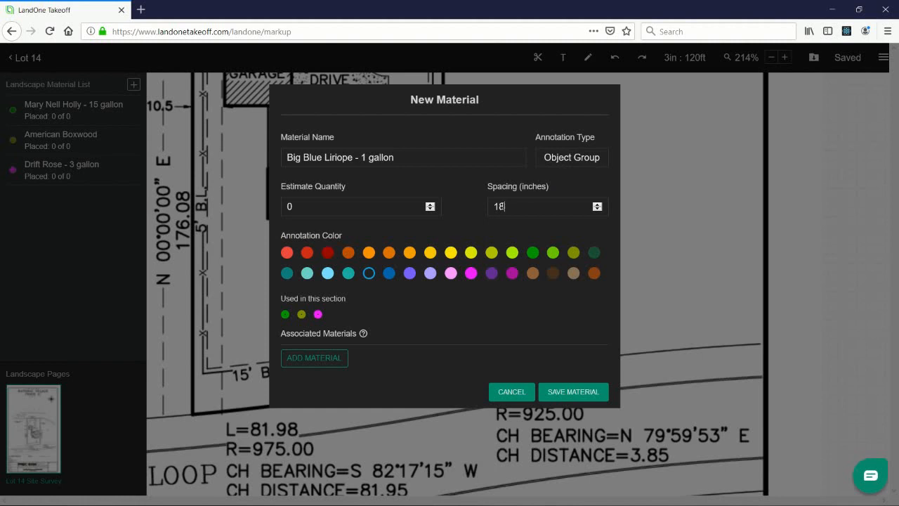
# Set the Liriope object-group spacing to 24 inches and save the material
pyautogui.write('24')
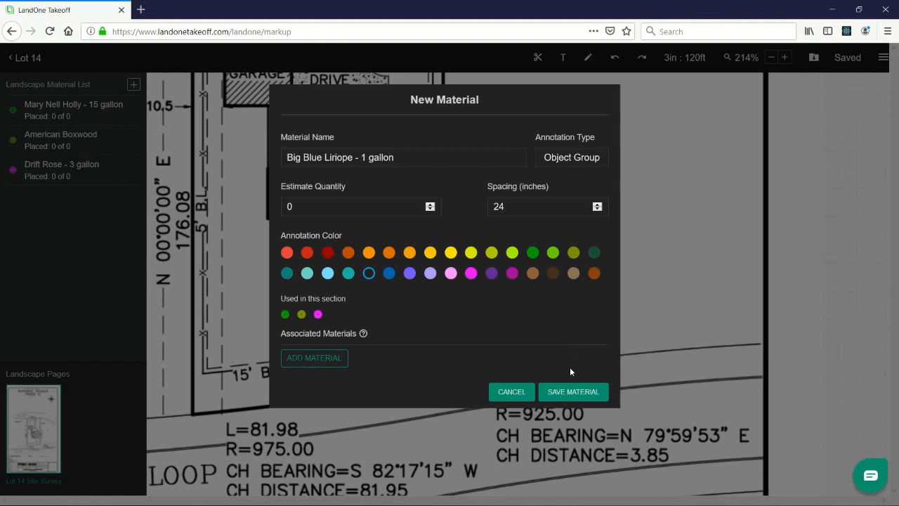
pyautogui.click(573, 390)
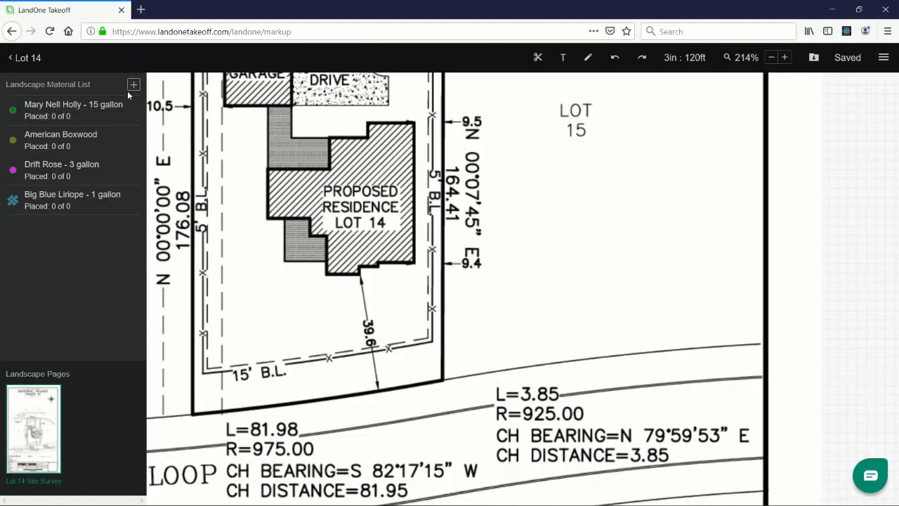
# Add Emerald Zoysia Sod as a green Area material in SF and save it
pyautogui.click(133, 84)
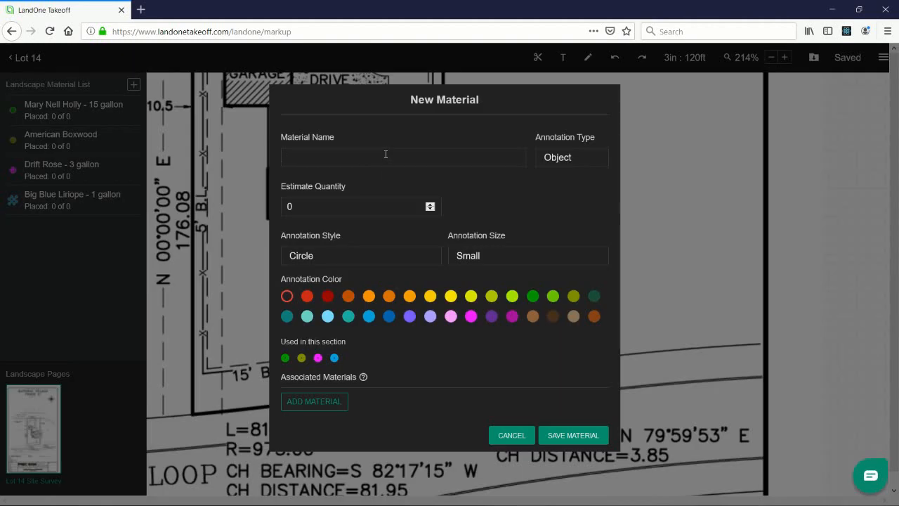
pyautogui.write('Emerald Zoysia Sod')
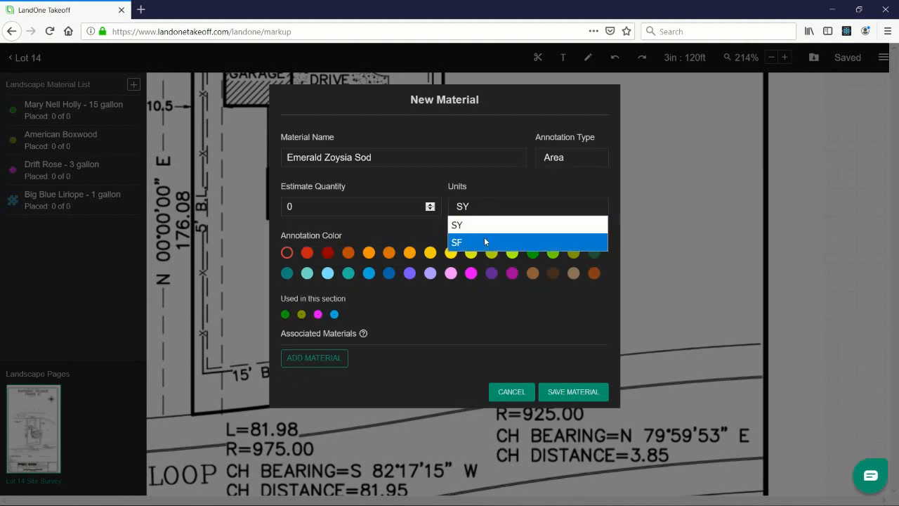
pyautogui.click(457, 241)
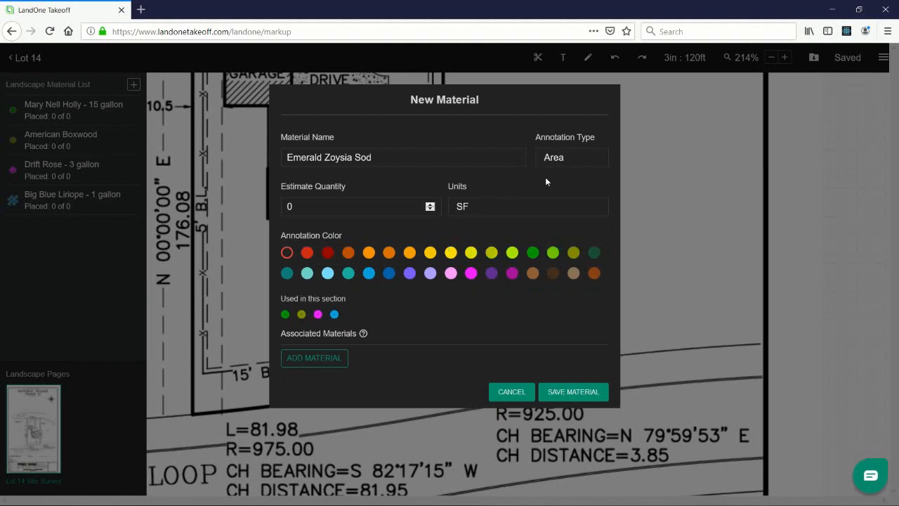
pyautogui.click(534, 253)
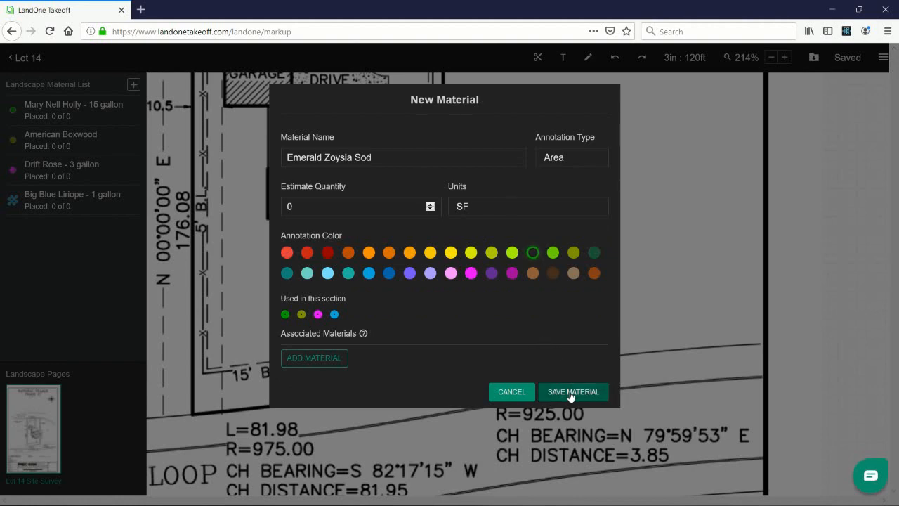
pyautogui.click(574, 391)
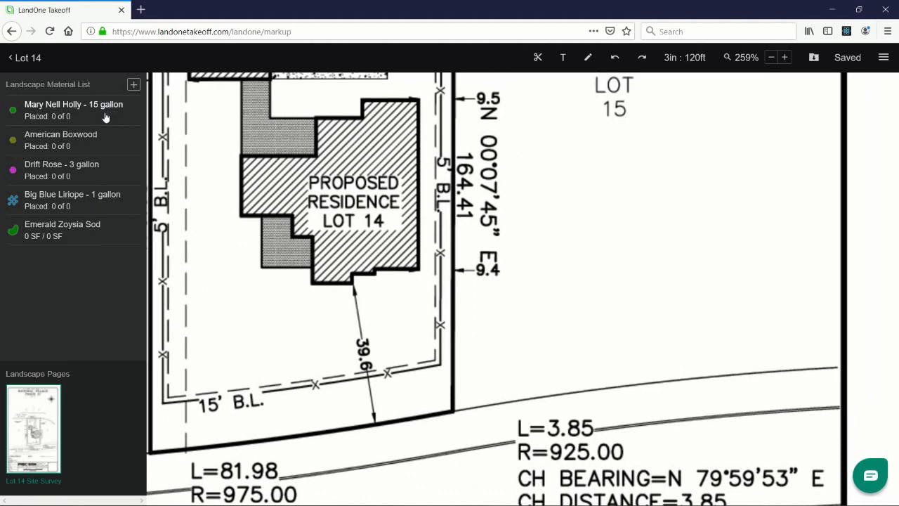
# Place two Mary Nell Holly - 15 gallon markers at the residence's right corner and left side
pyautogui.click(73, 110)
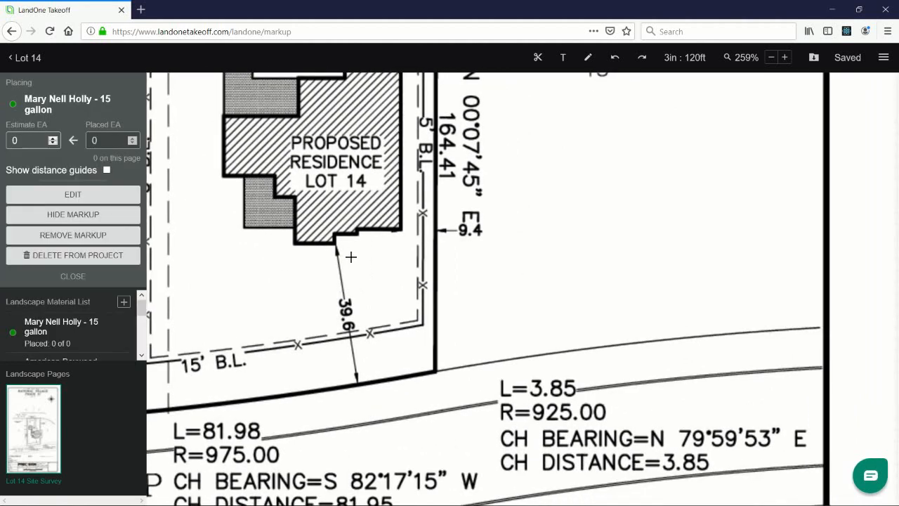
pyautogui.click(784, 56)
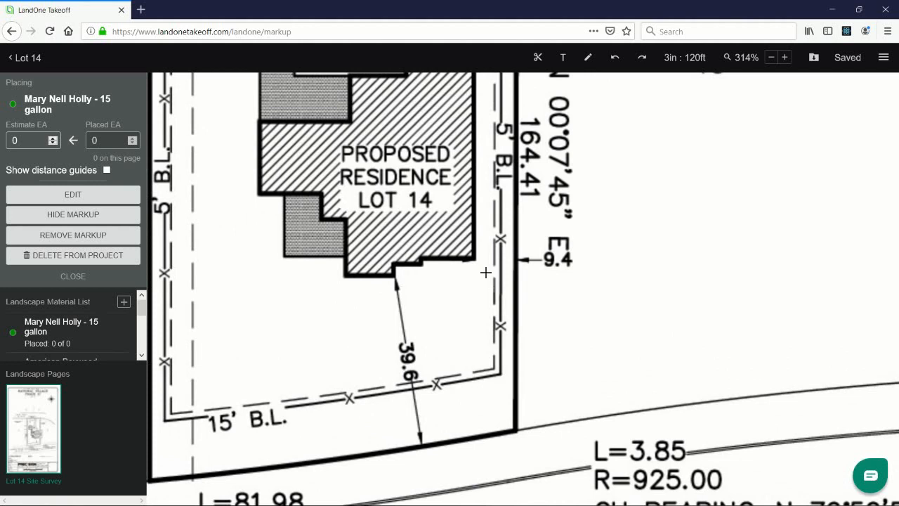
pyautogui.moveTo(481, 265)
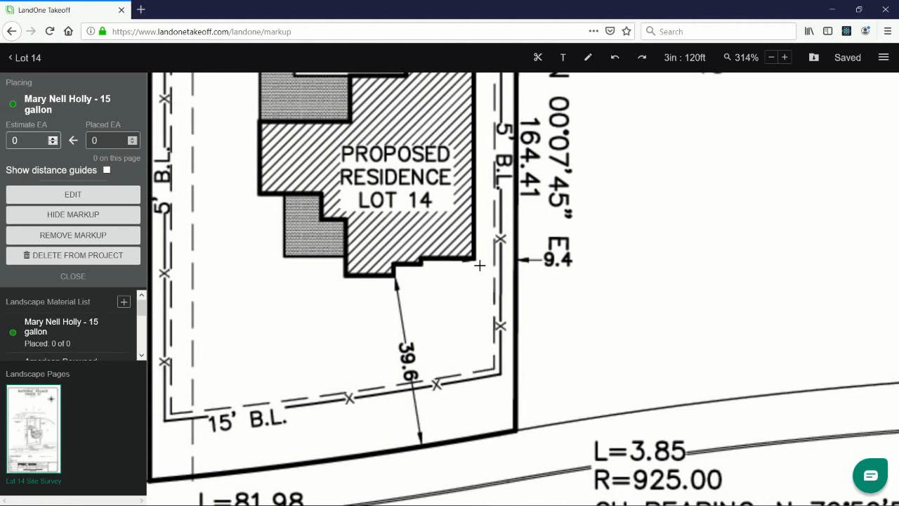
pyautogui.click(481, 266)
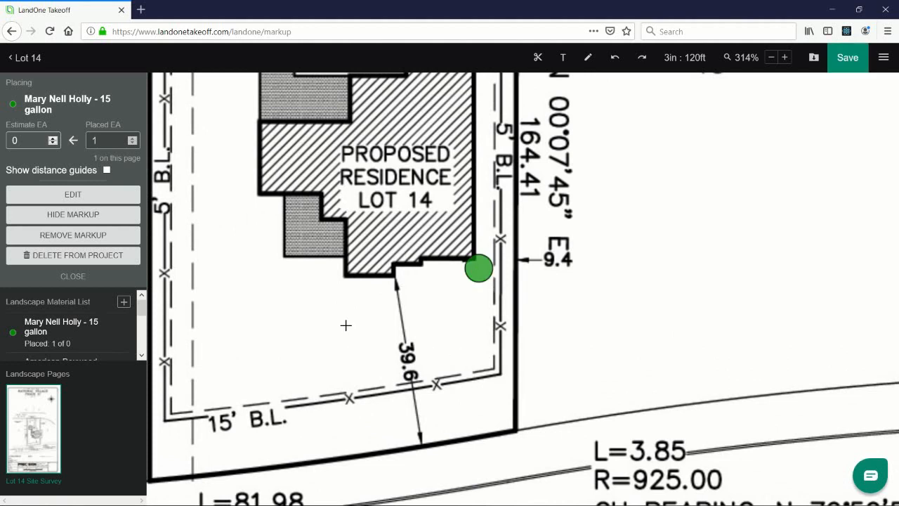
pyautogui.moveTo(272, 208)
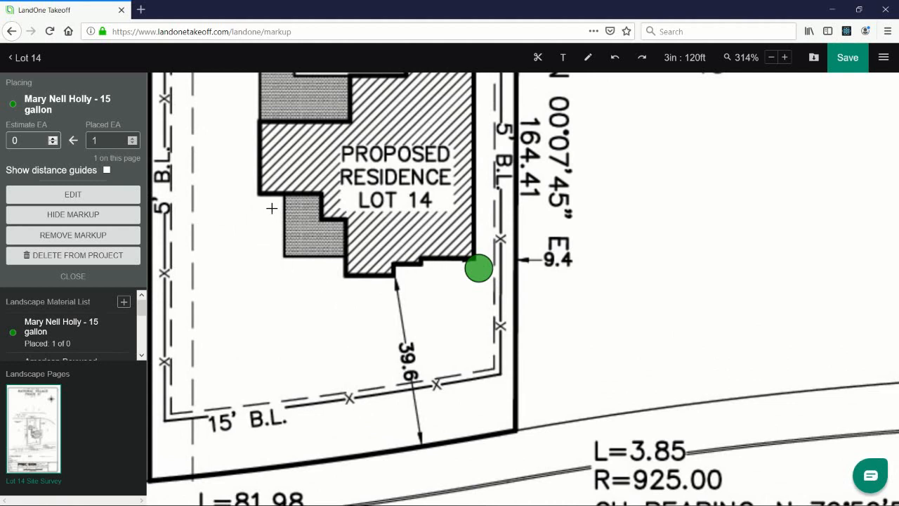
pyautogui.click(253, 211)
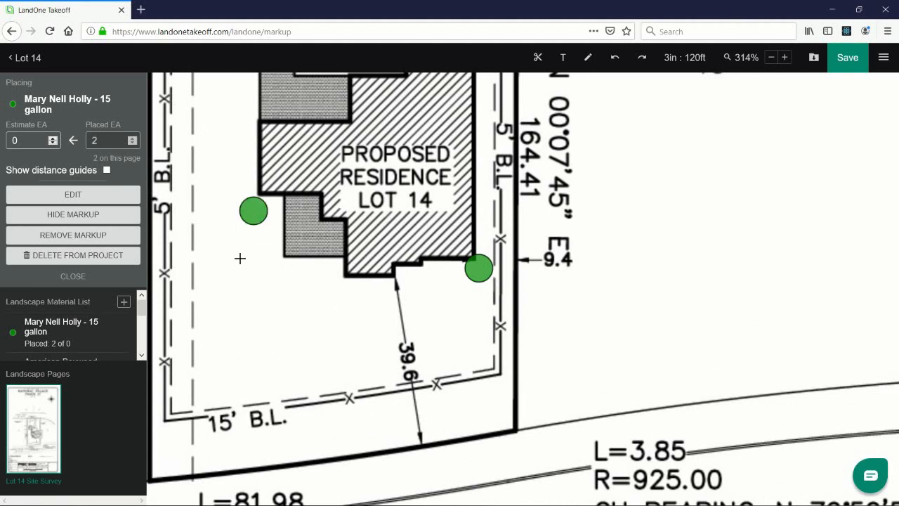
pyautogui.click(74, 276)
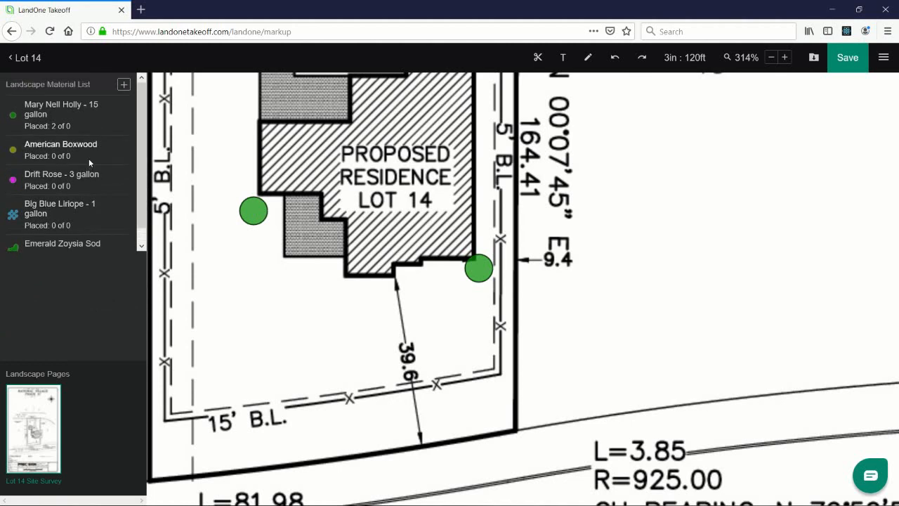
# Place a row of American Boxwood markers along the left front of the residence beside the holly
pyautogui.click(61, 149)
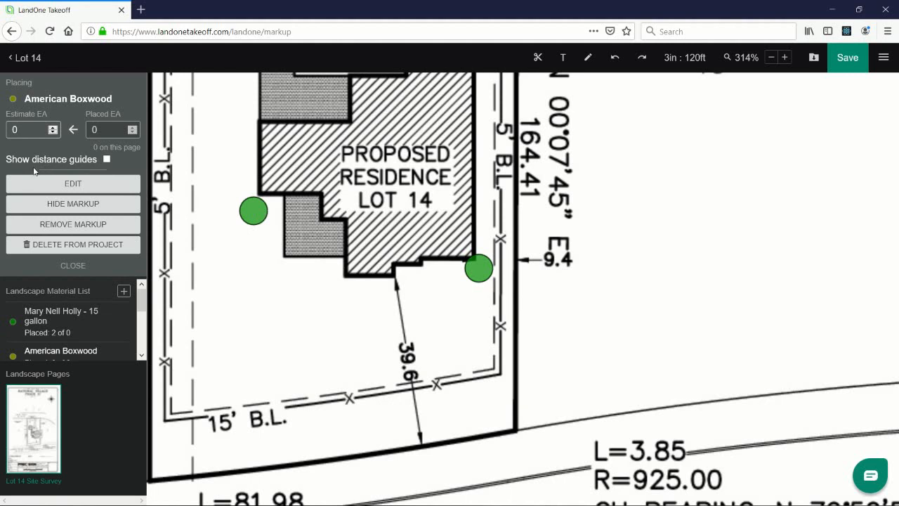
pyautogui.moveTo(44, 166)
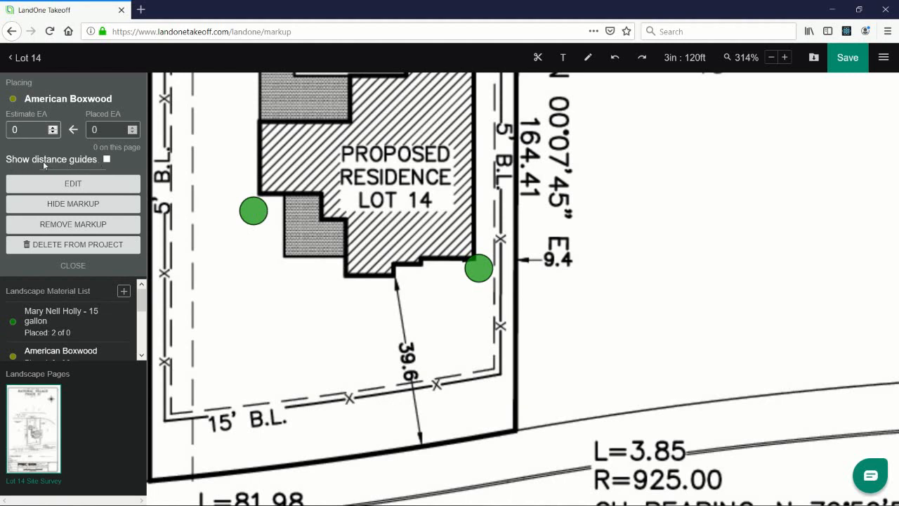
pyautogui.moveTo(110, 169)
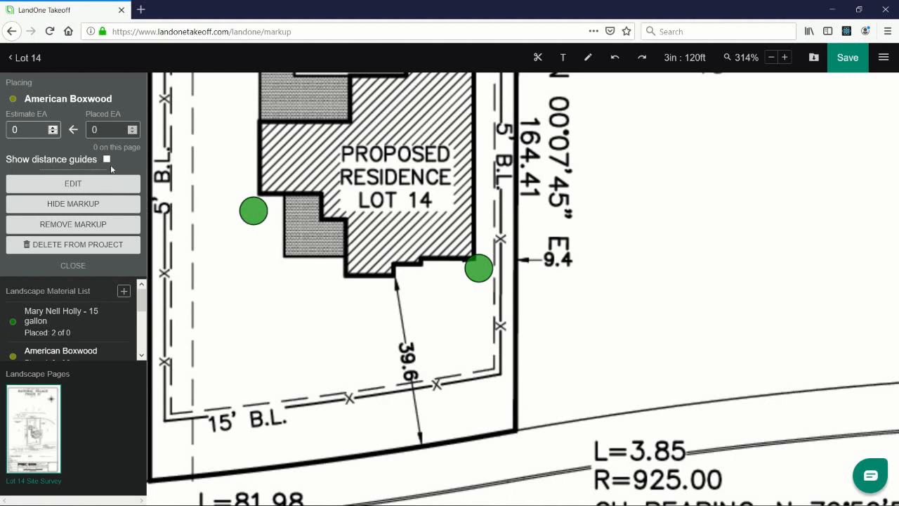
pyautogui.click(107, 158)
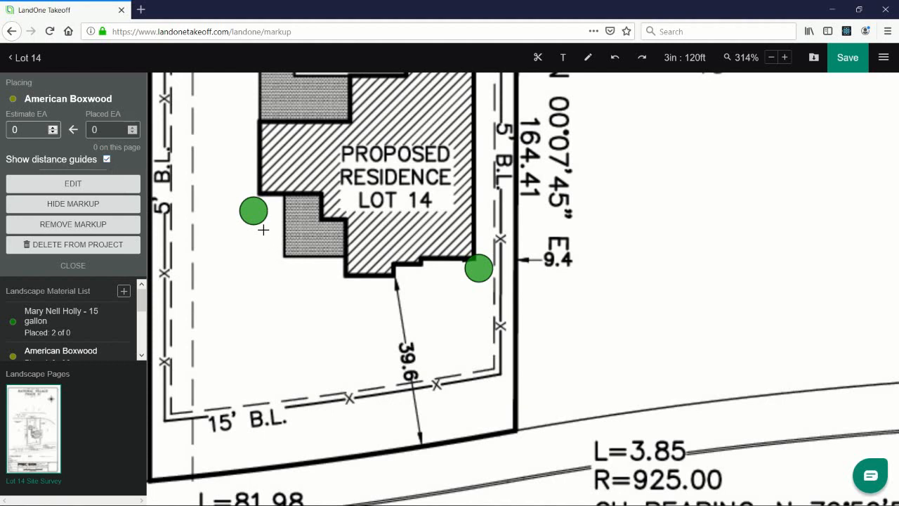
pyautogui.click(270, 230)
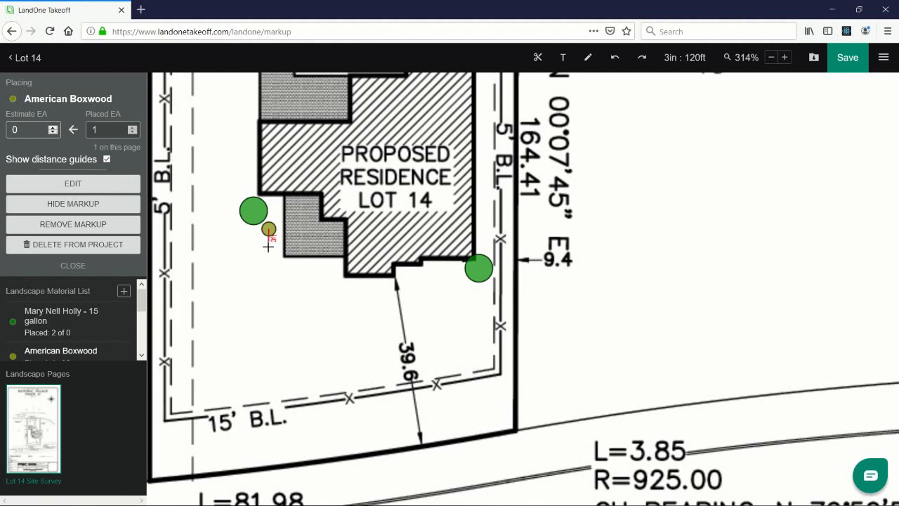
pyautogui.click(270, 256)
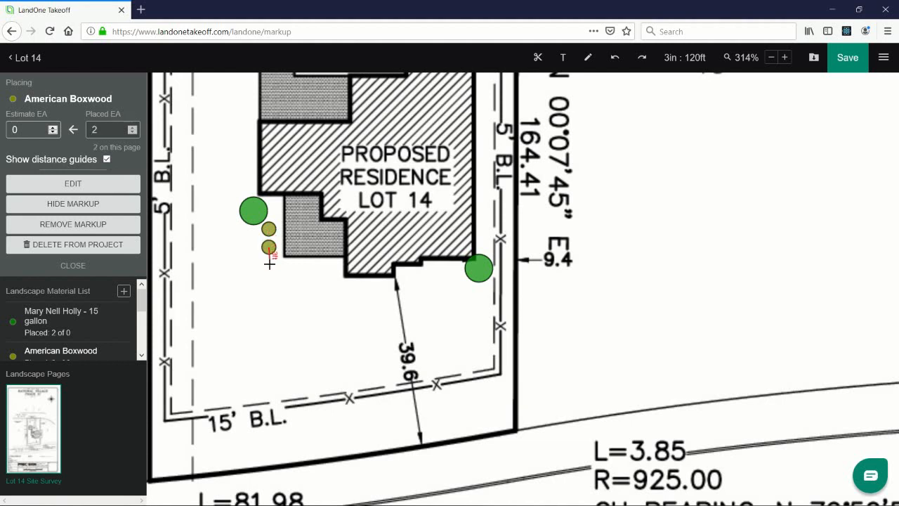
pyautogui.click(270, 264)
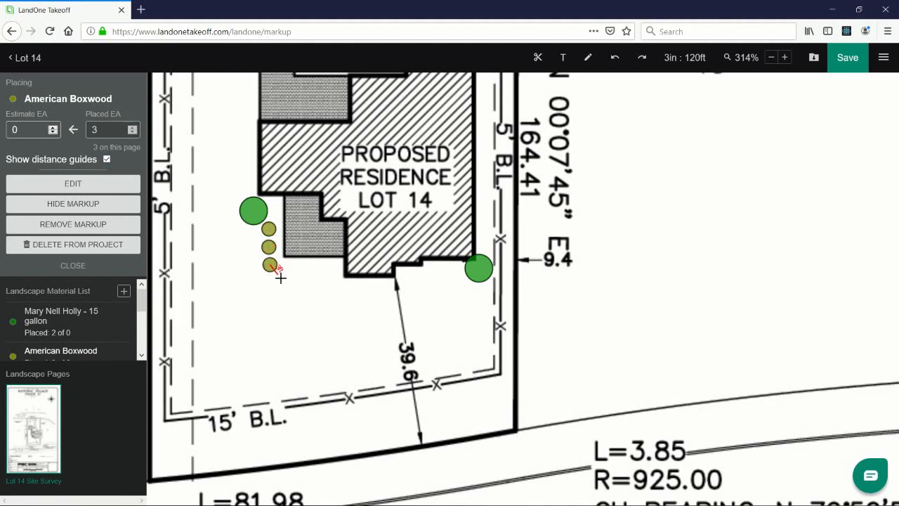
pyautogui.click(298, 279)
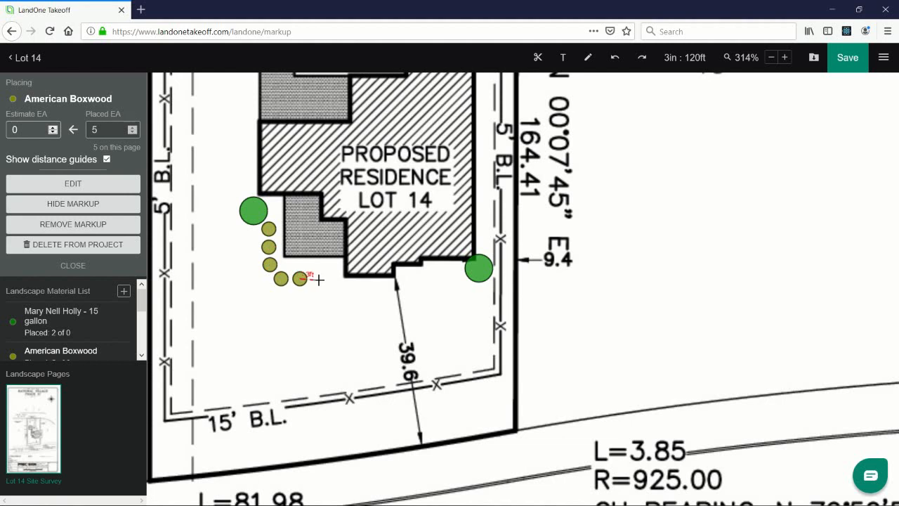
pyautogui.click(321, 278)
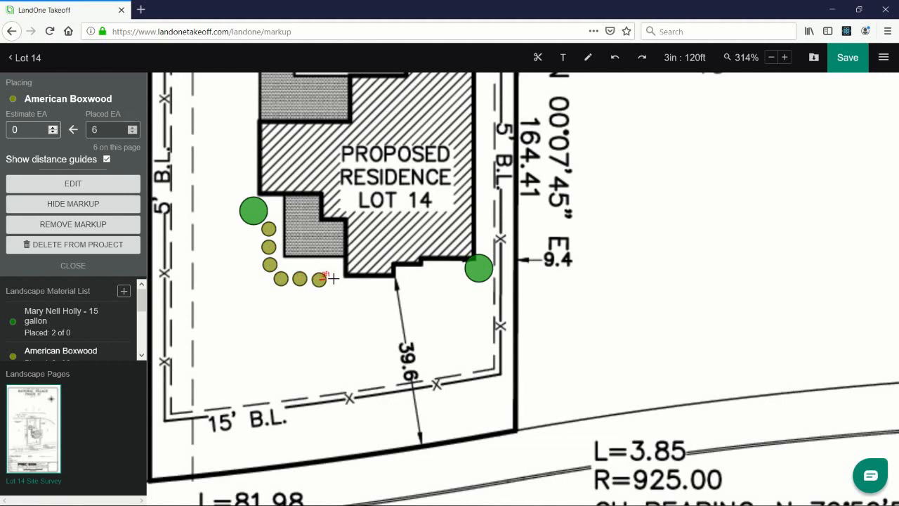
pyautogui.click(331, 278)
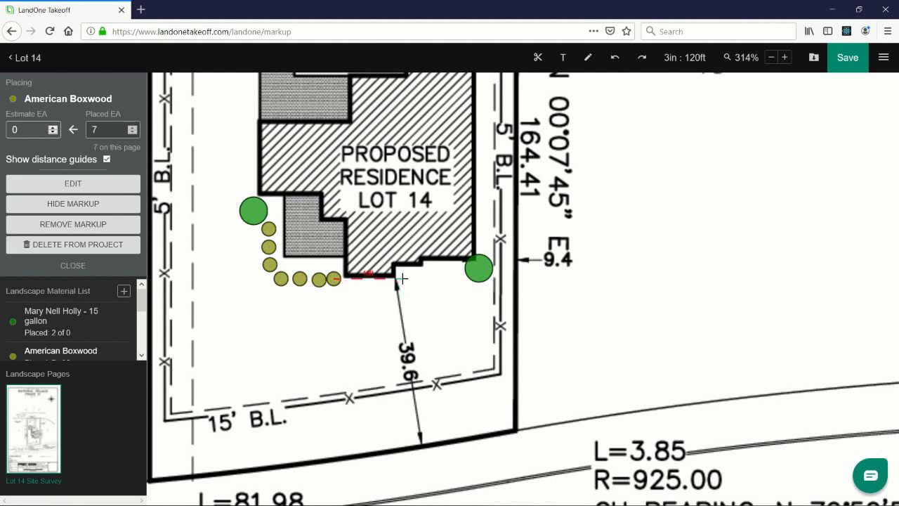
# Continue the boxwood row on the right side up to the right holly and close placing
pyautogui.click(402, 278)
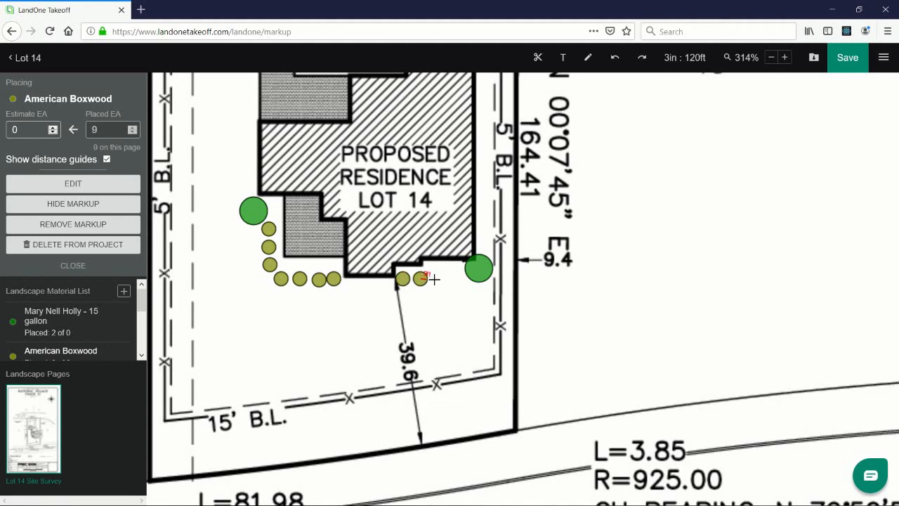
pyautogui.click(436, 278)
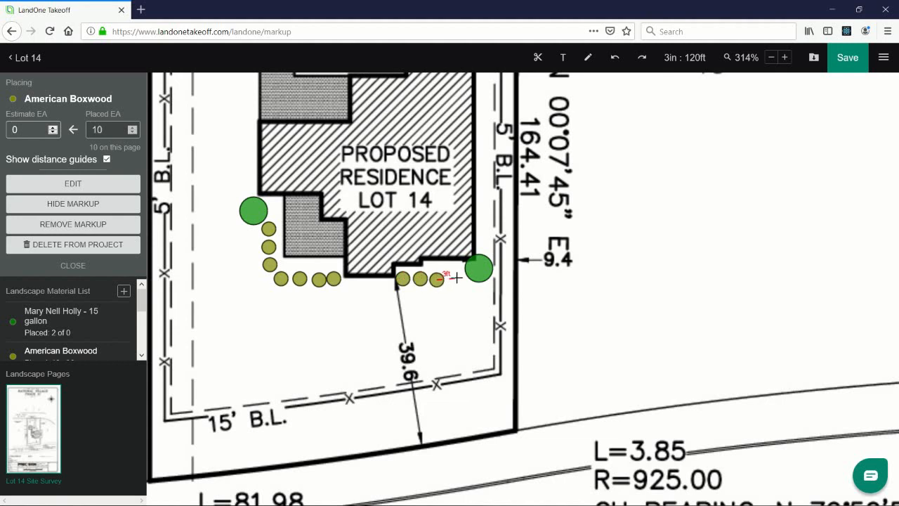
pyautogui.click(459, 278)
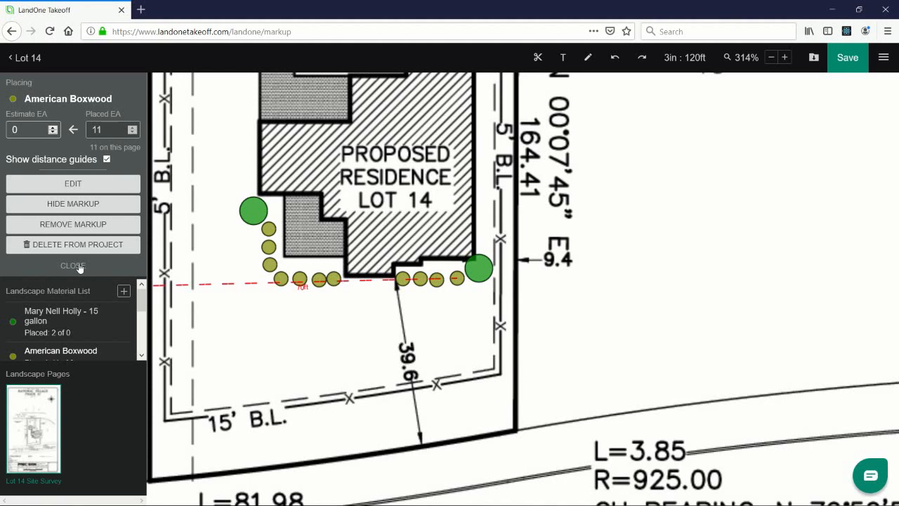
pyautogui.click(73, 265)
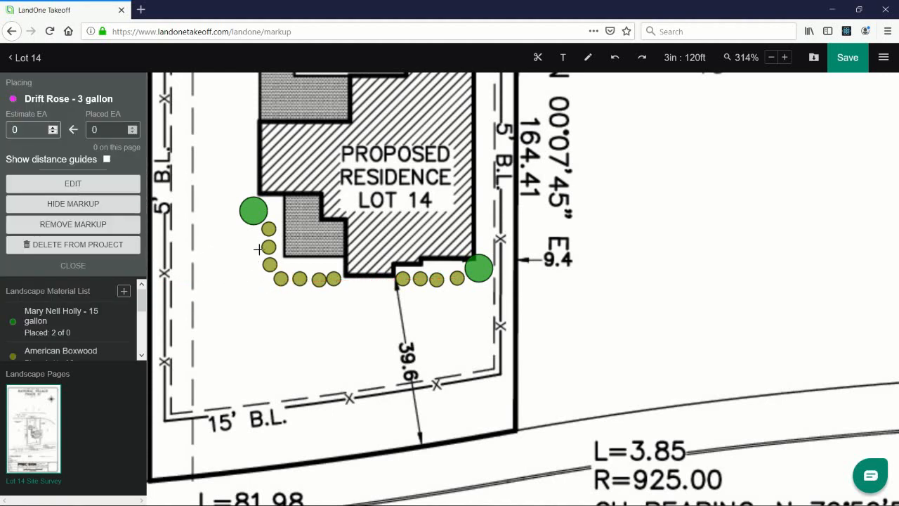
pyautogui.moveTo(233, 217)
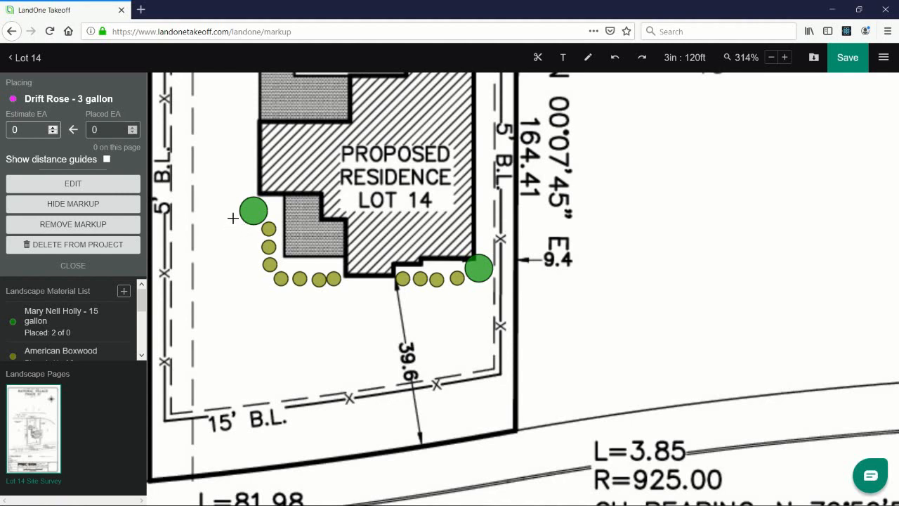
# With distance guides on, cluster Drift Rose - 3 gallon markers around the left holly
pyautogui.click(107, 158)
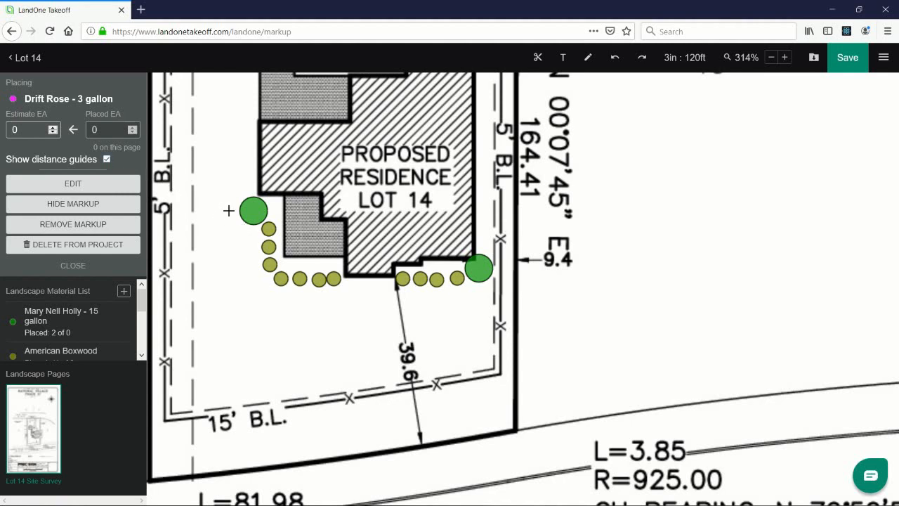
pyautogui.click(232, 211)
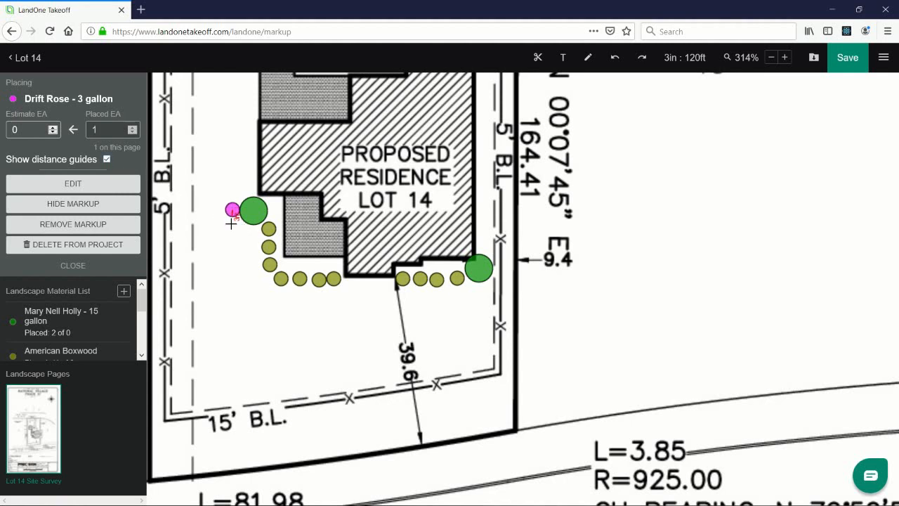
pyautogui.click(239, 232)
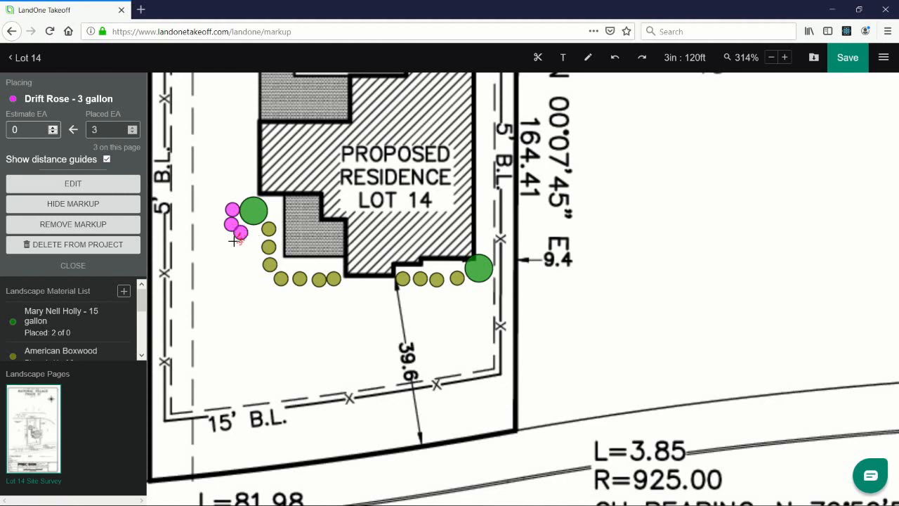
pyautogui.click(247, 250)
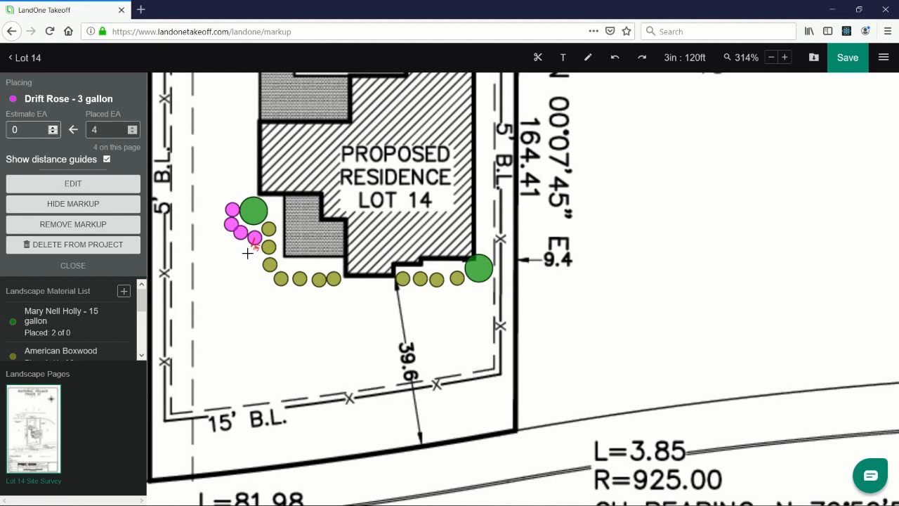
pyautogui.click(232, 242)
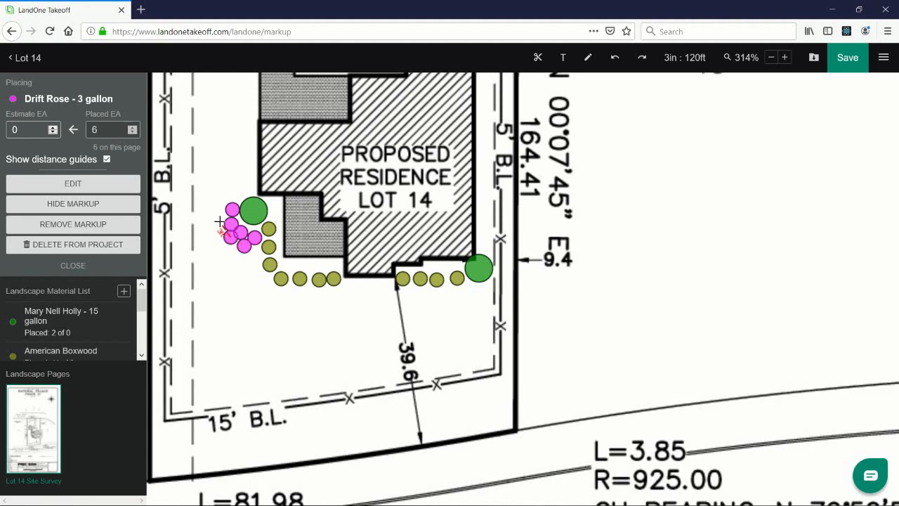
pyautogui.click(471, 286)
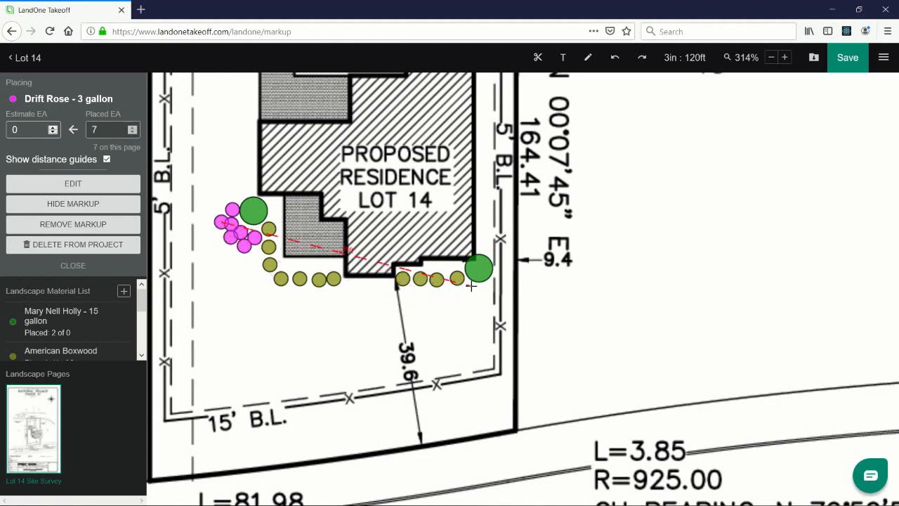
# Cluster more Drift Rose markers around the right holly and close placing
pyautogui.click(465, 288)
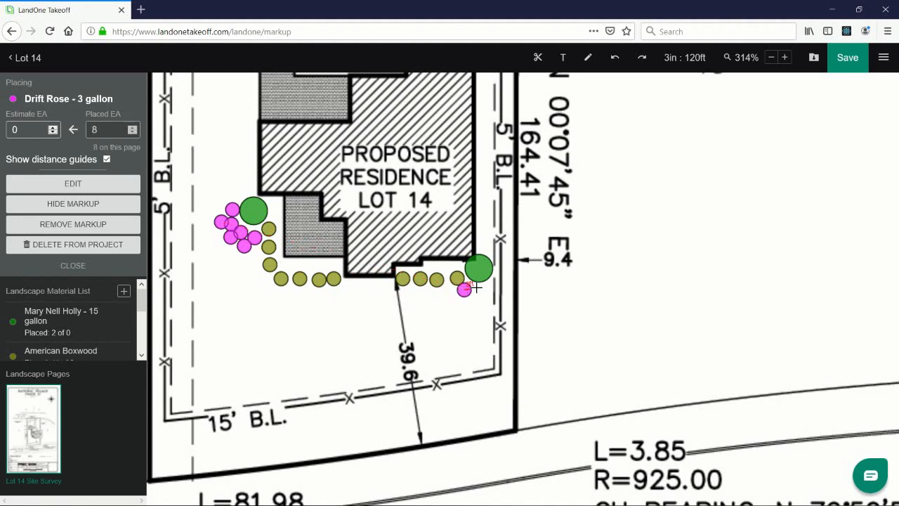
pyautogui.click(480, 284)
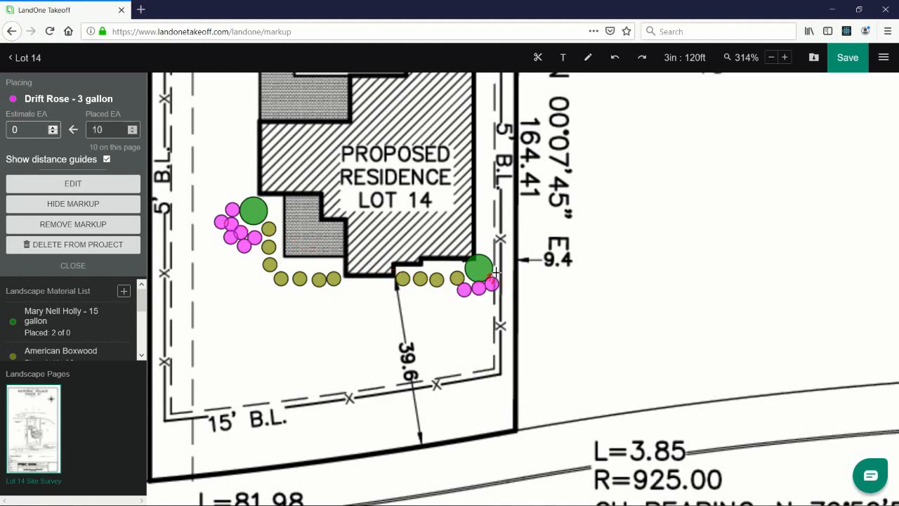
pyautogui.click(498, 284)
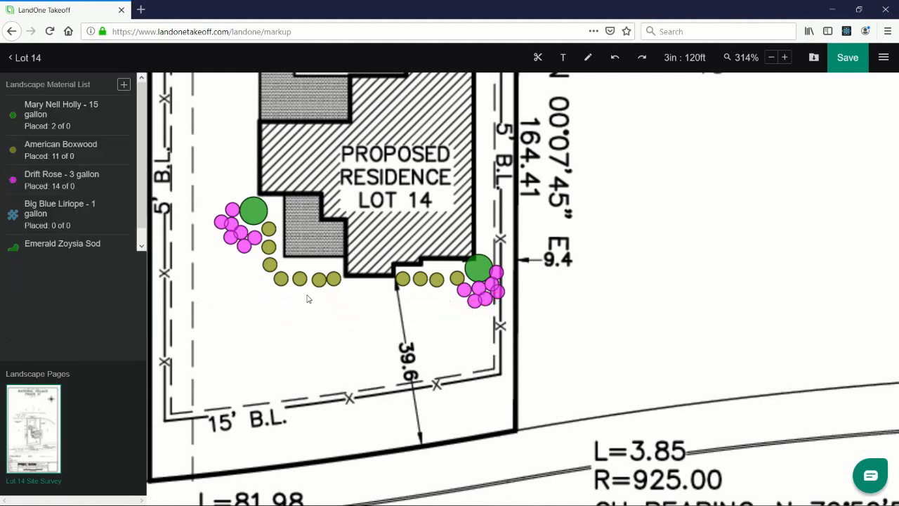
pyautogui.click(301, 278)
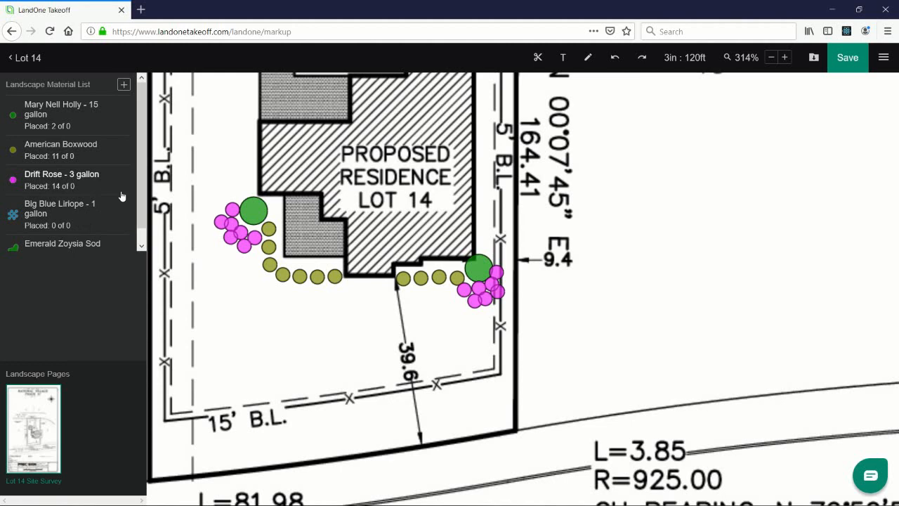
# Add a material named Paver Walkway as a red Area in square feet and save it
pyautogui.click(124, 85)
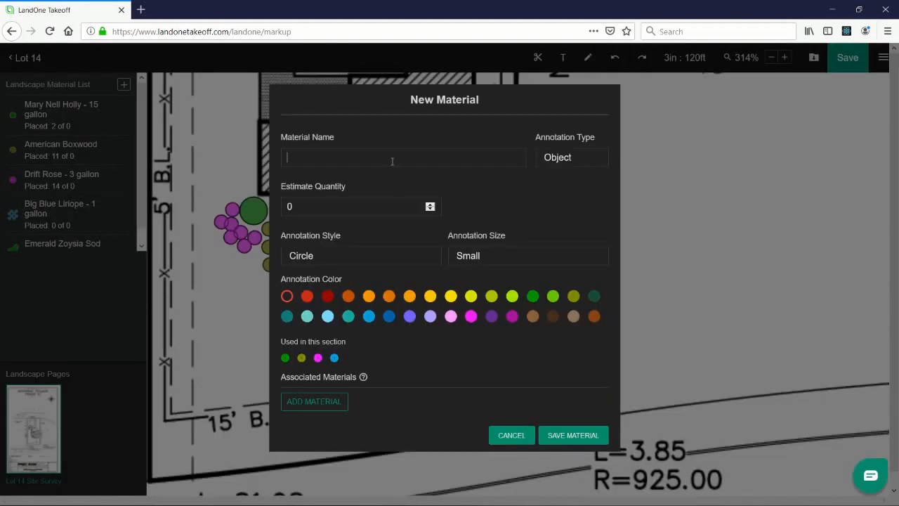
pyautogui.write('Paver W')
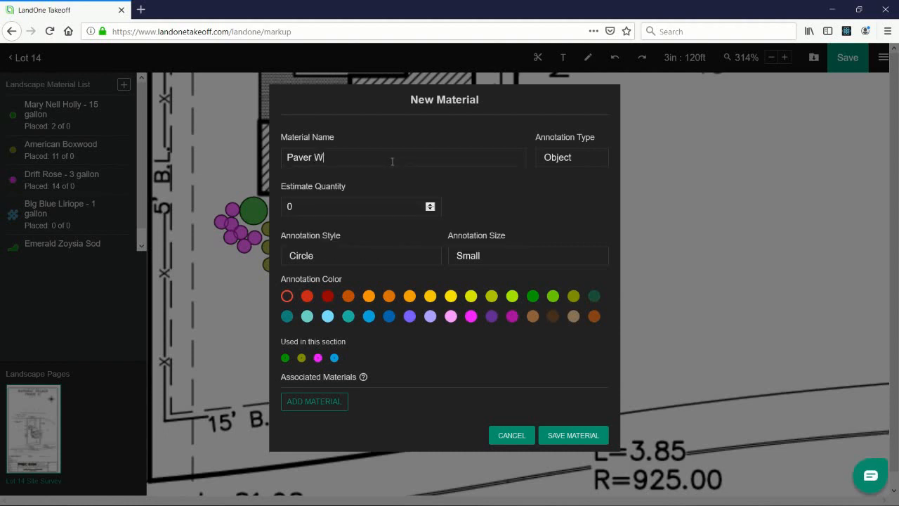
pyautogui.write('alkw')
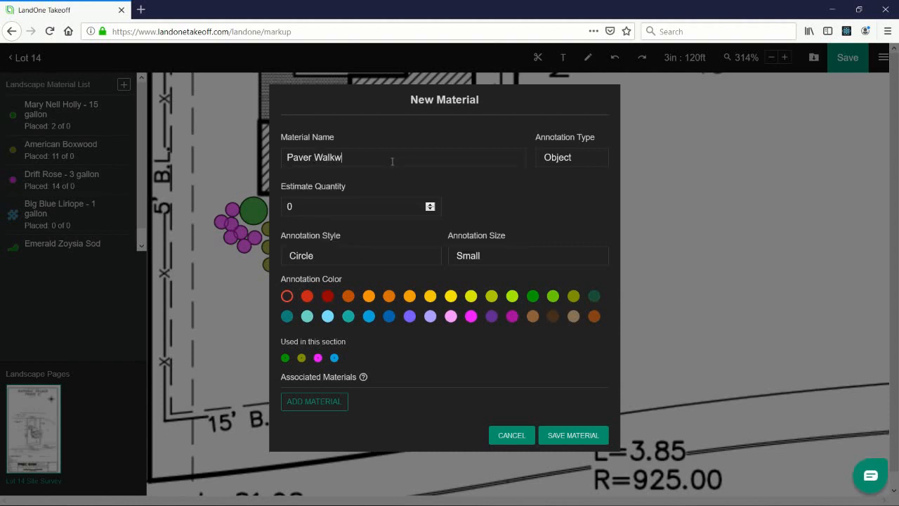
pyautogui.write('ay')
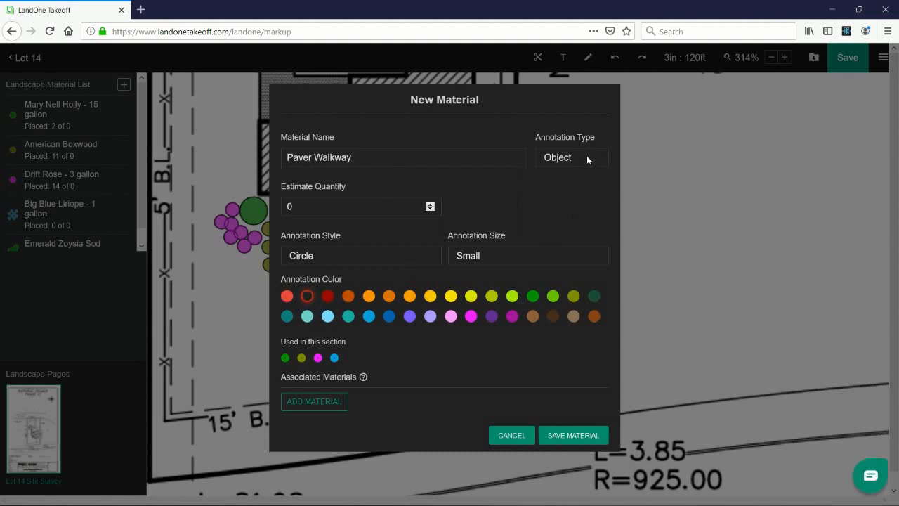
pyautogui.click(571, 158)
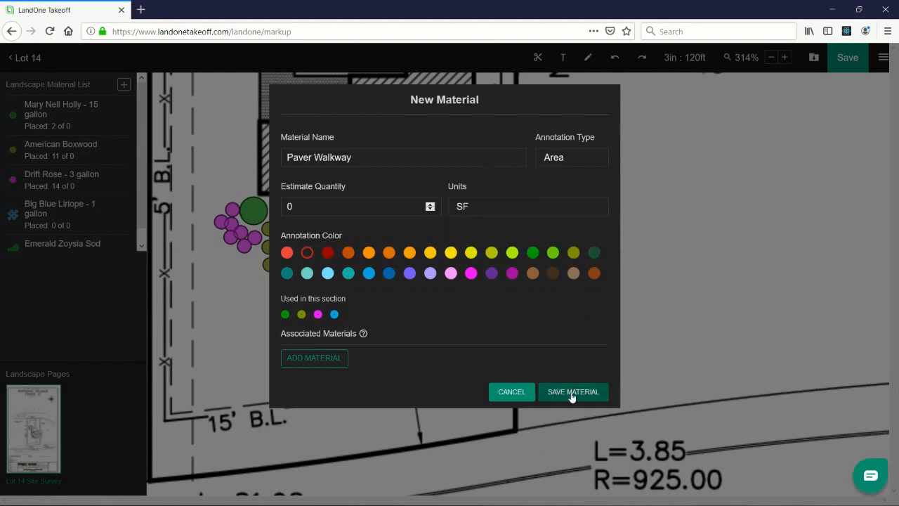
pyautogui.click(573, 391)
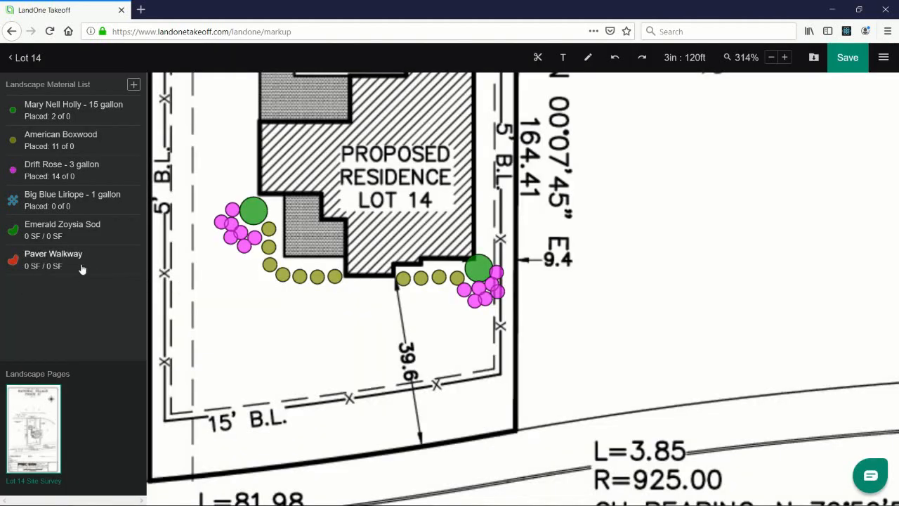
# Draw a 517 SF Paver Walkway polygon from the residence down to the front lot line
pyautogui.click(54, 259)
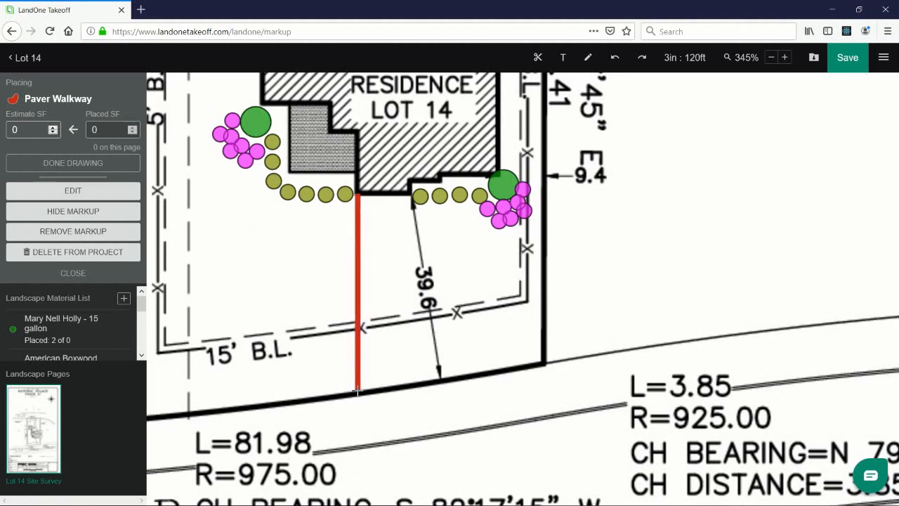
pyautogui.click(422, 386)
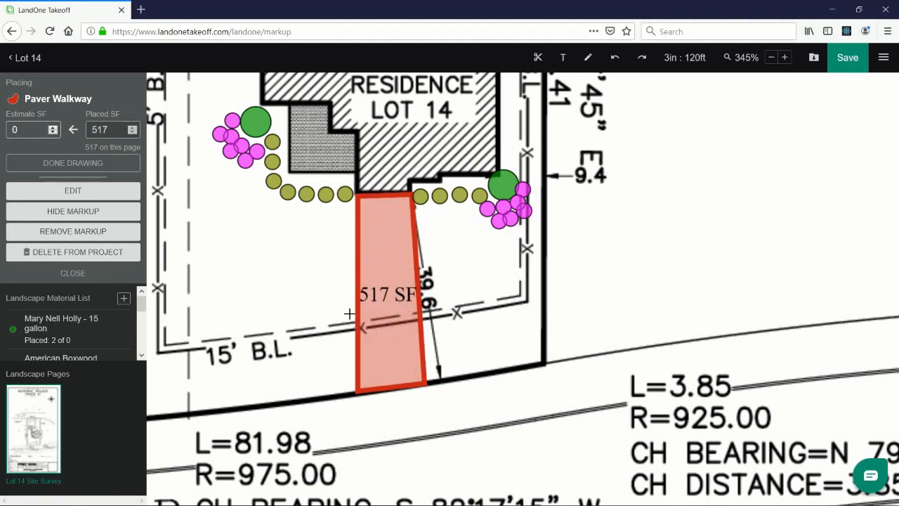
pyautogui.click(74, 163)
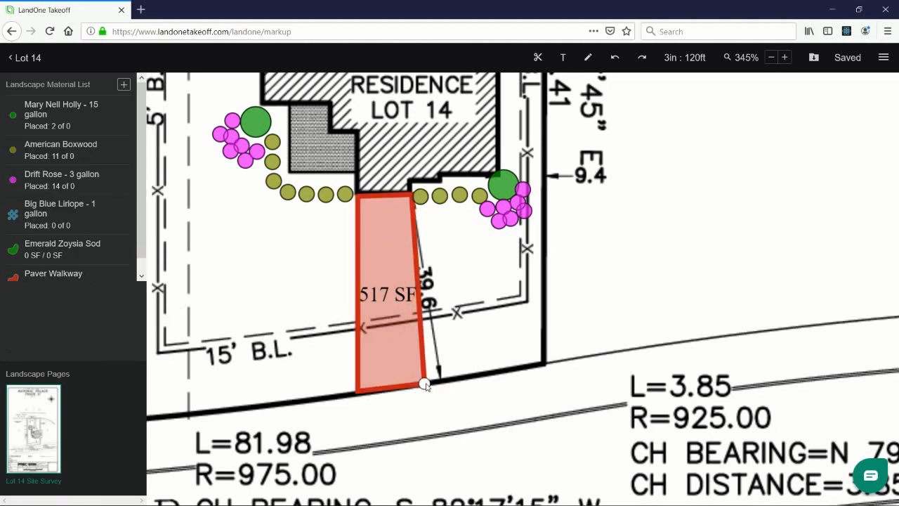
# Drag the walkway vertices to reshape it into a straight 473 SF rectangle and deselect
pyautogui.moveTo(424, 385); pyautogui.dragTo(415, 385)
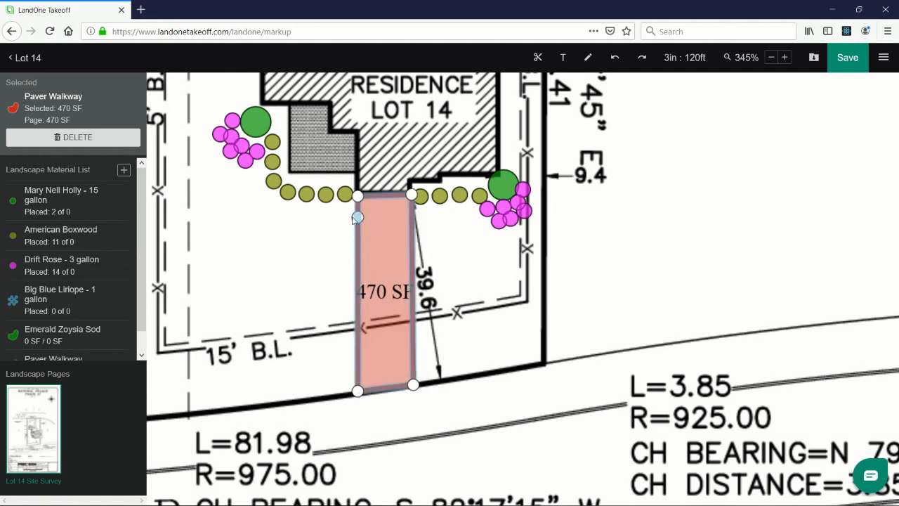
pyautogui.moveTo(357, 260)
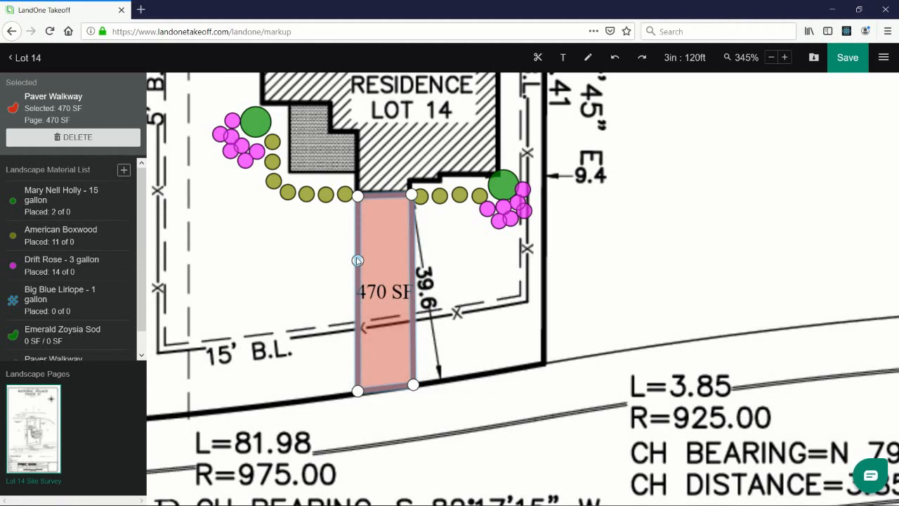
pyautogui.moveTo(359, 260); pyautogui.dragTo(358, 223)
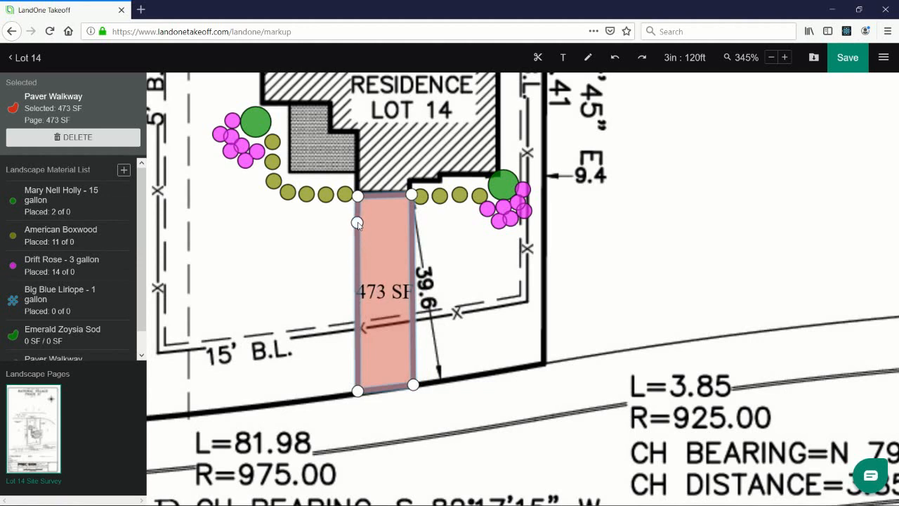
pyautogui.moveTo(357, 223); pyautogui.dragTo(332, 241)
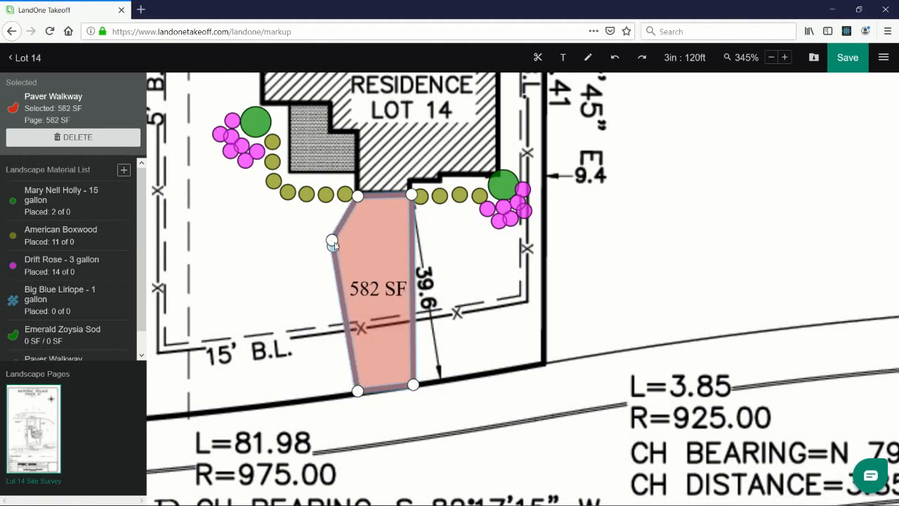
pyautogui.moveTo(332, 242); pyautogui.dragTo(337, 212)
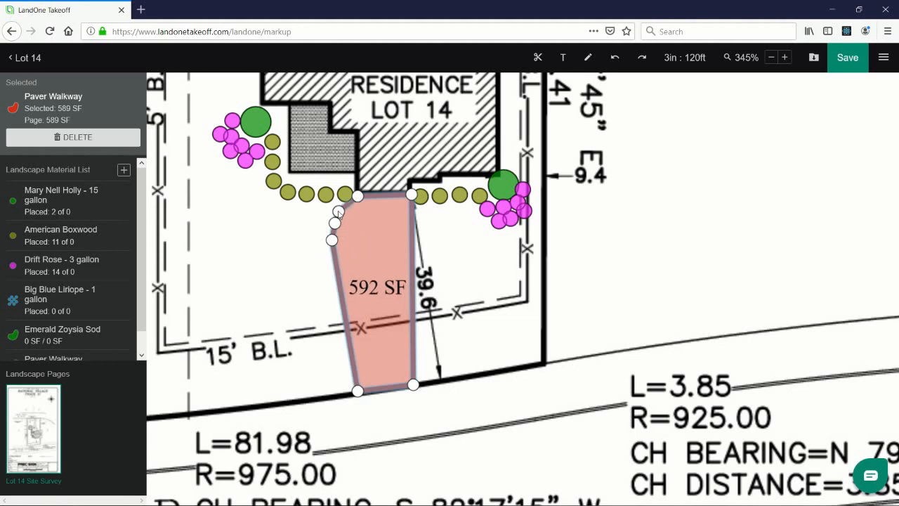
pyautogui.moveTo(336, 213); pyautogui.dragTo(357, 214)
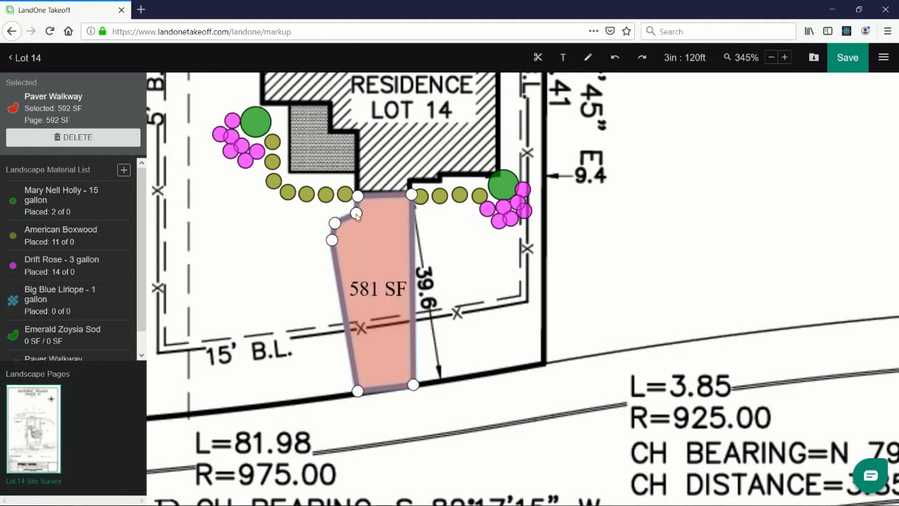
pyautogui.click(614, 58)
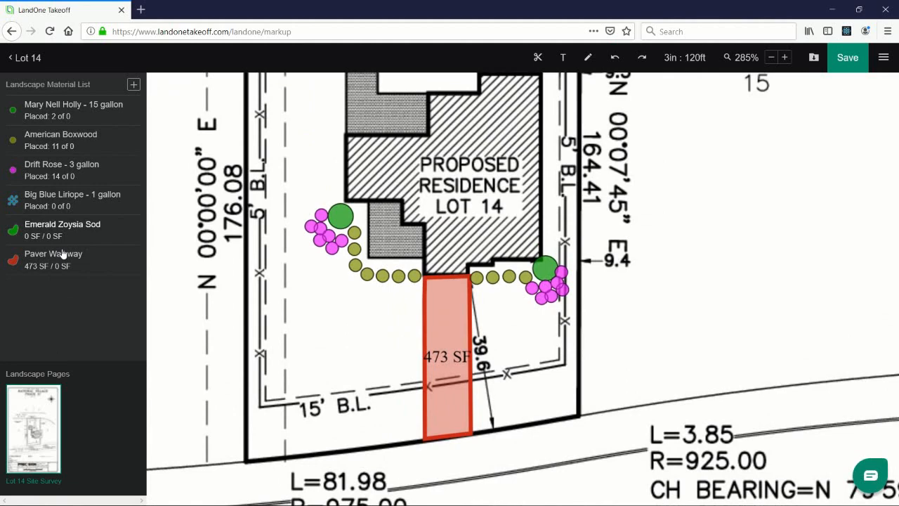
# Place 37 Big Blue Liriope along the front planting beds, finishing with Done Drawing
pyautogui.click(73, 200)
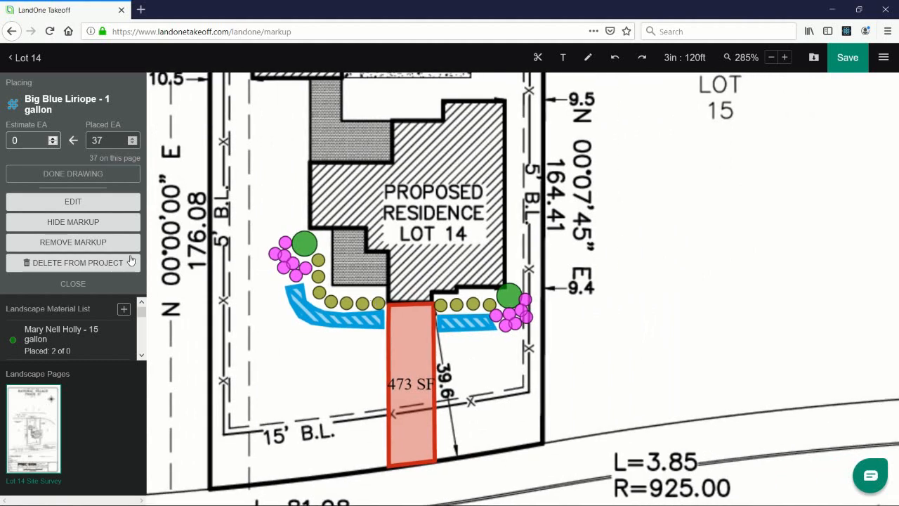
pyautogui.click(73, 284)
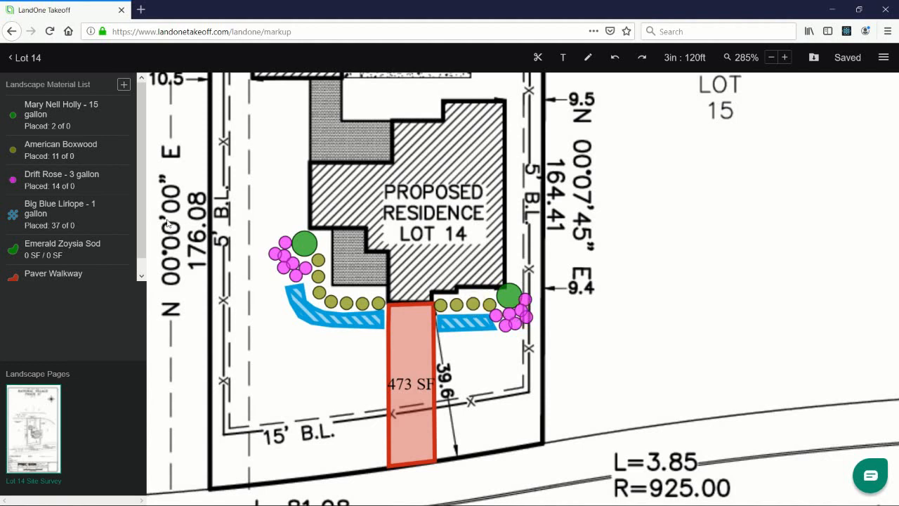
pyautogui.click(62, 250)
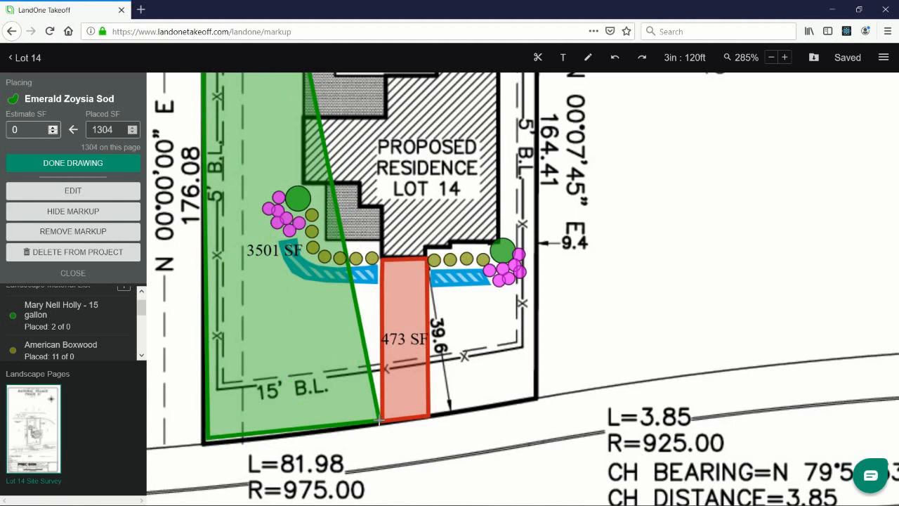
# Trace the Emerald Zoysia Sod polygon covering the left front yard around the beds
pyautogui.moveTo(379, 421); pyautogui.dragTo(349, 291)
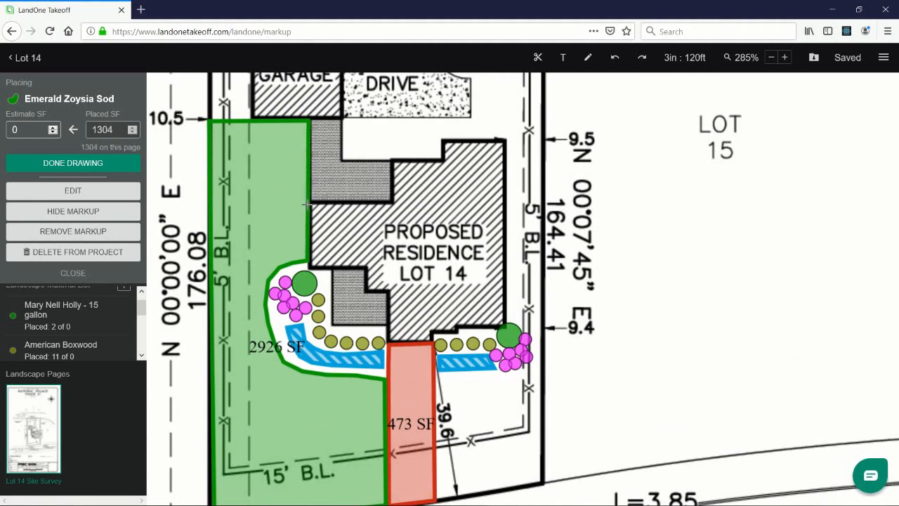
pyautogui.scroll(-3)
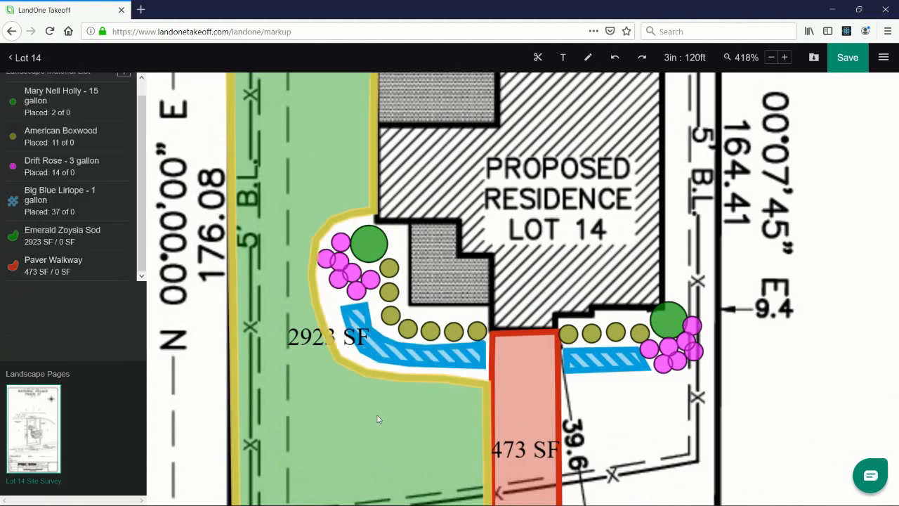
pyautogui.scroll(-3)
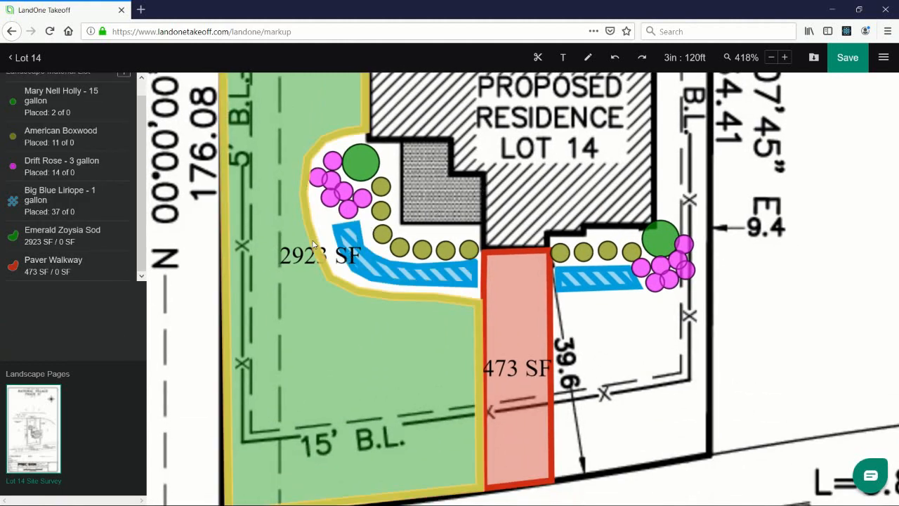
pyautogui.moveTo(337, 347)
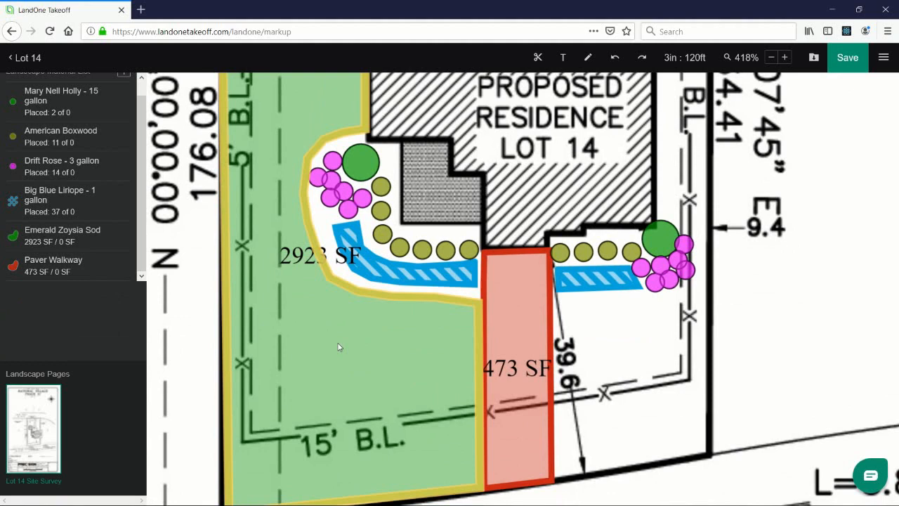
pyautogui.click(337, 169)
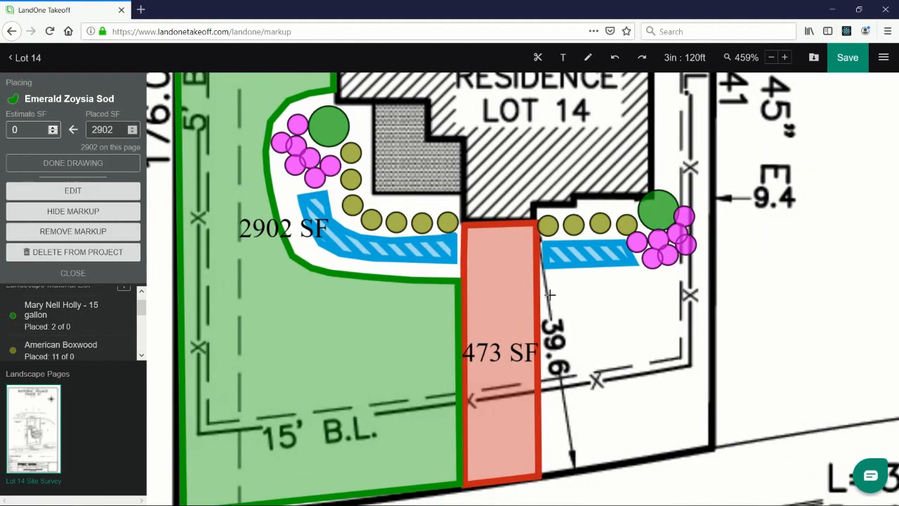
# Trace the right side-yard sod area, bringing sod to 4136 SF total, and deselect
pyautogui.moveTo(537, 283); pyautogui.dragTo(705, 280)
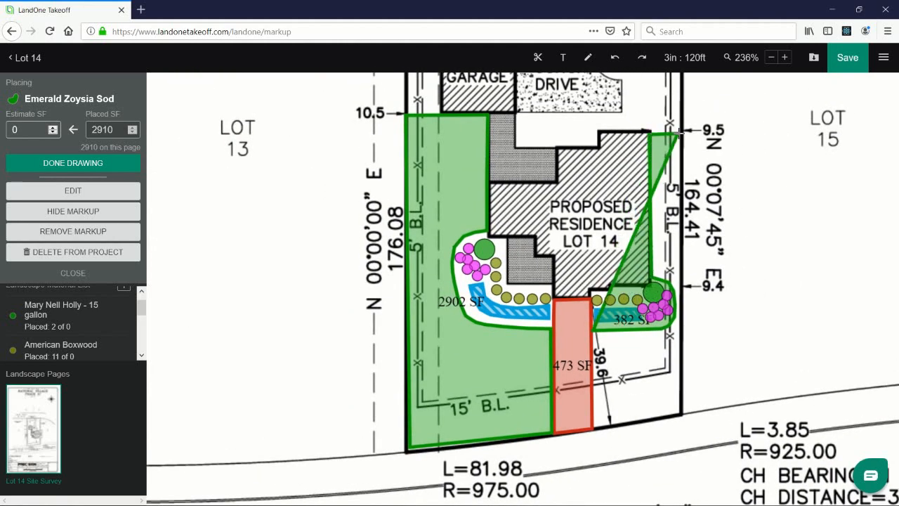
pyautogui.scroll(-3)
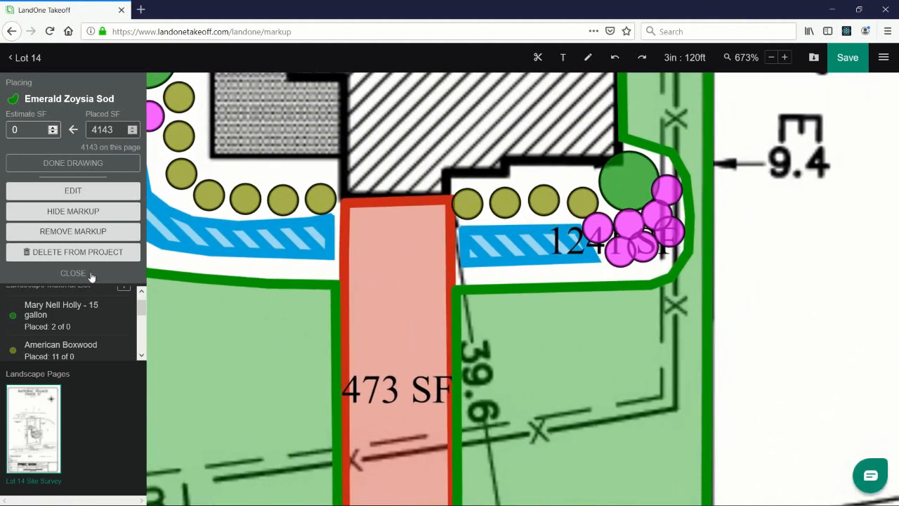
pyautogui.click(73, 273)
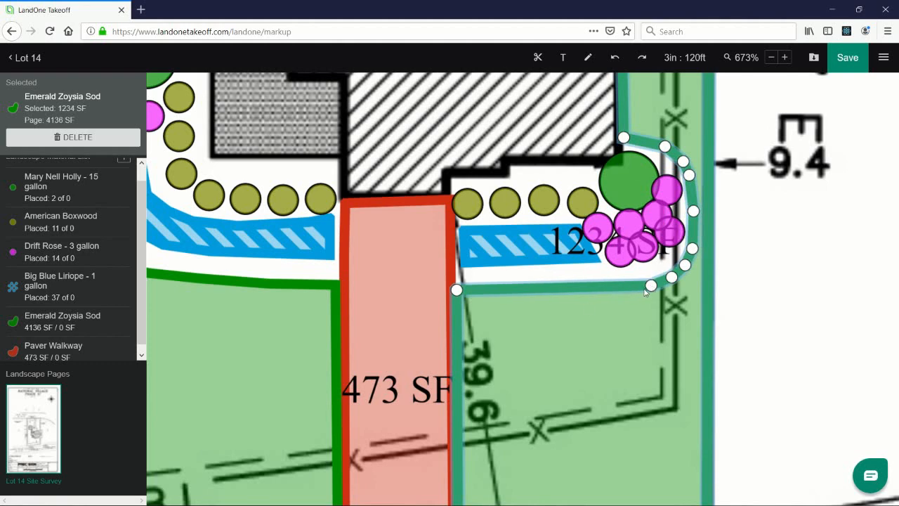
pyautogui.click(770, 56)
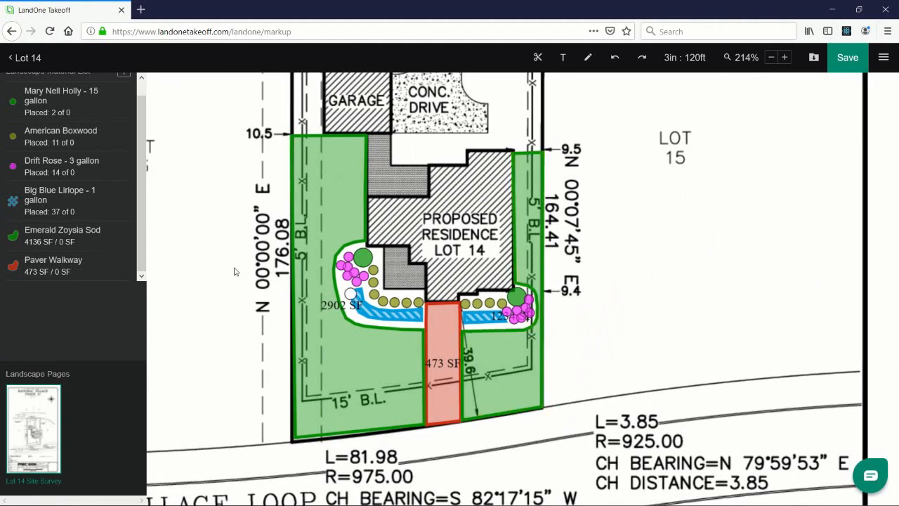
# Create a brown Mulch material measured by volume at 3 inches deep and select it for placing
pyautogui.click(123, 85)
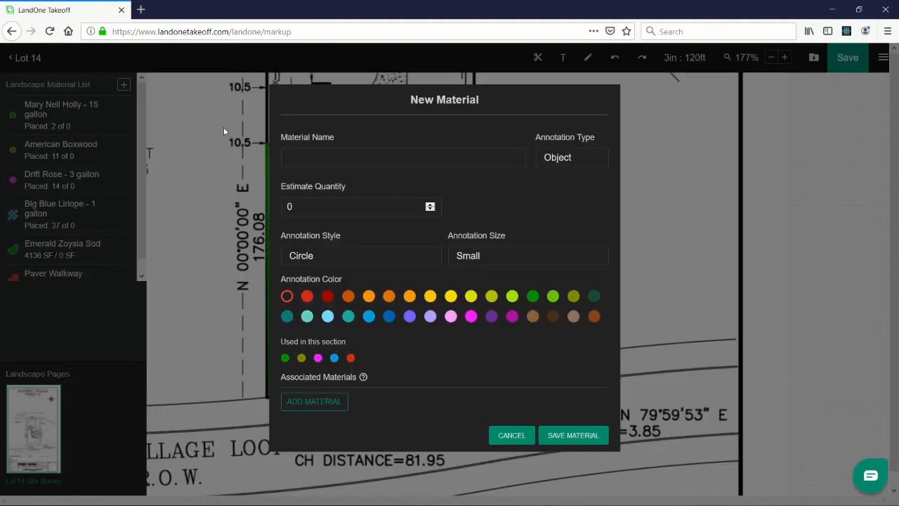
pyautogui.write('Mu')
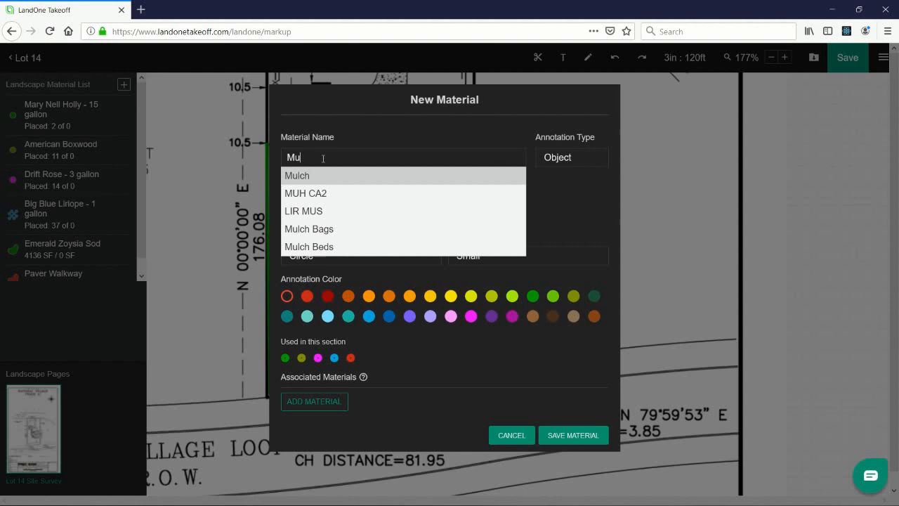
pyautogui.moveTo(323, 172)
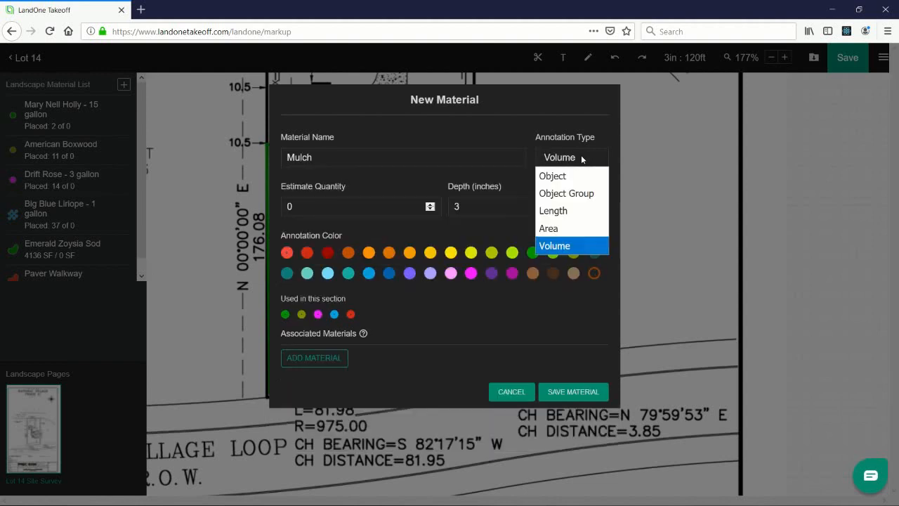
pyautogui.click(555, 245)
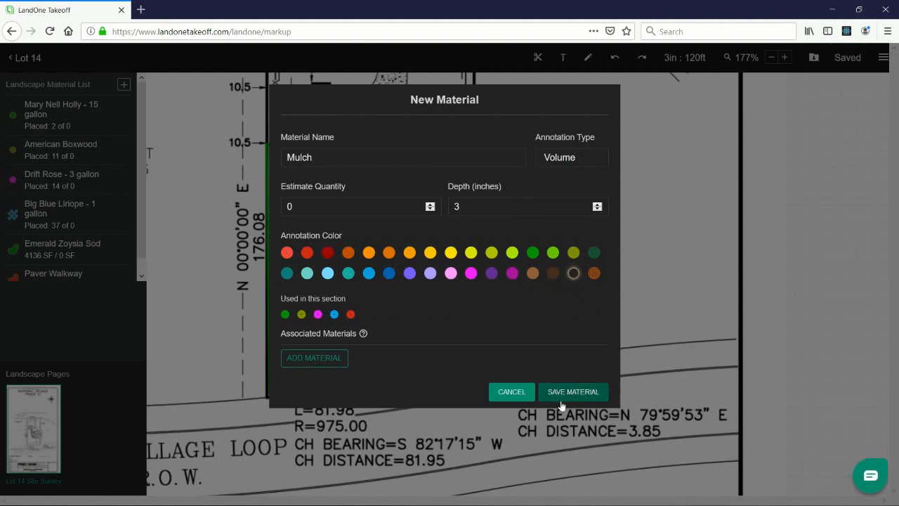
pyautogui.click(573, 390)
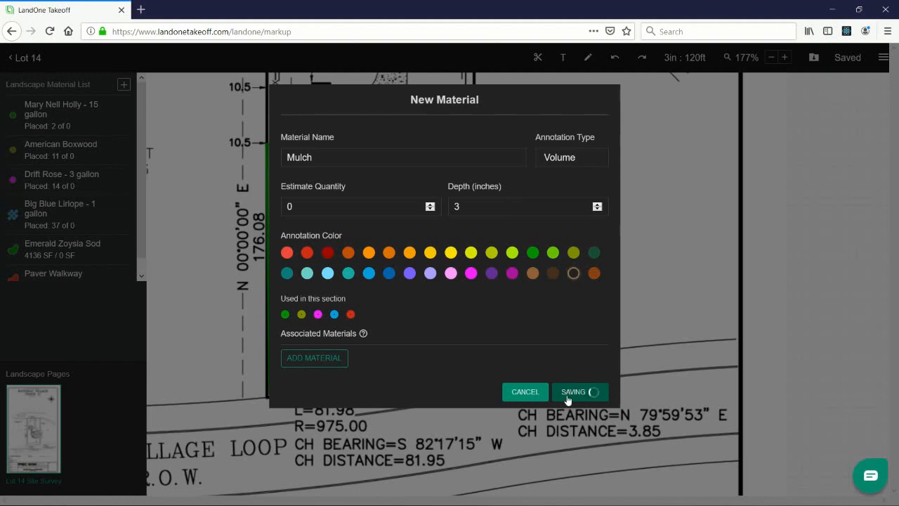
pyautogui.click(579, 391)
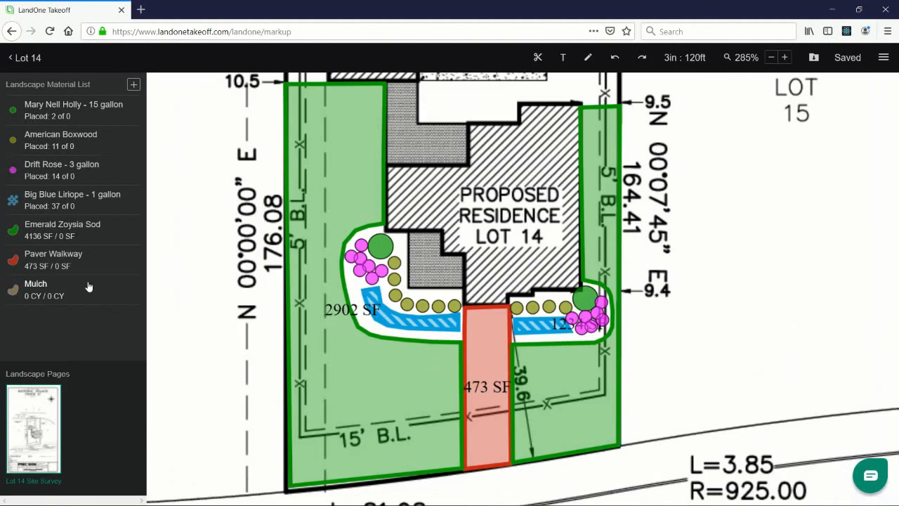
pyautogui.click(37, 288)
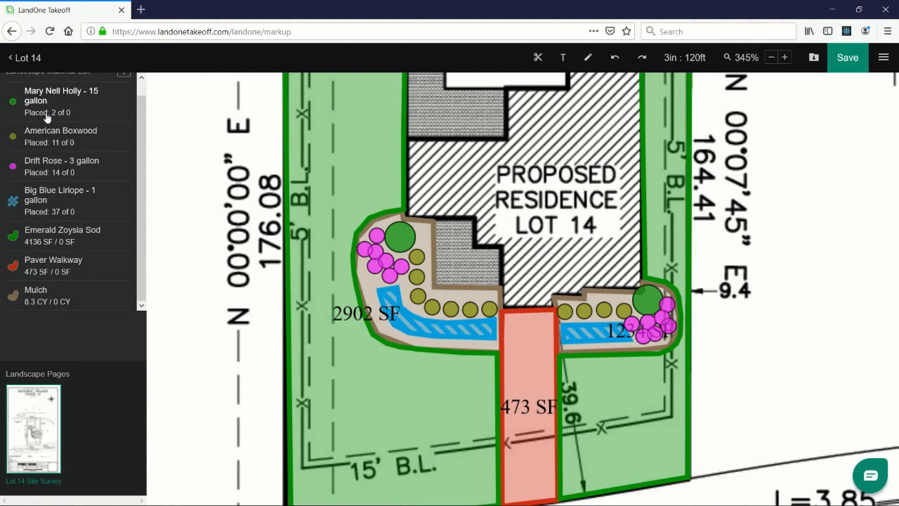
pyautogui.moveTo(49, 295)
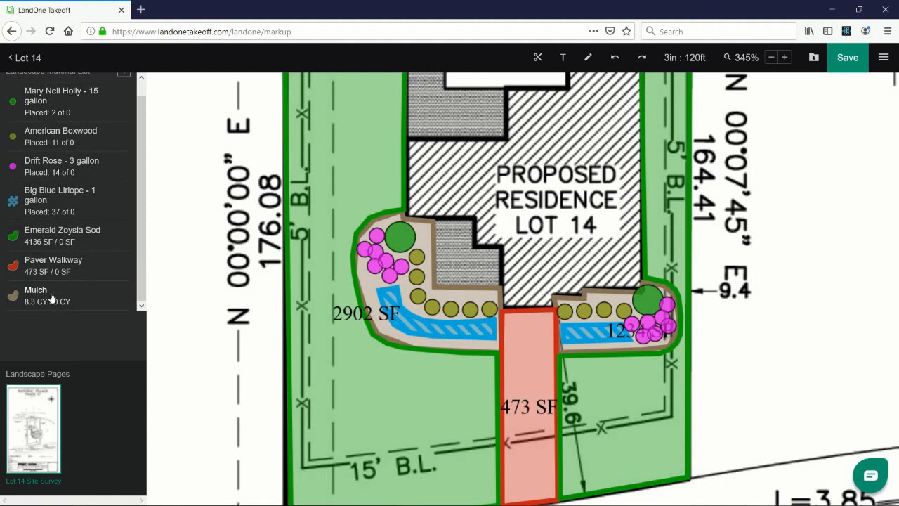
pyautogui.moveTo(62, 249)
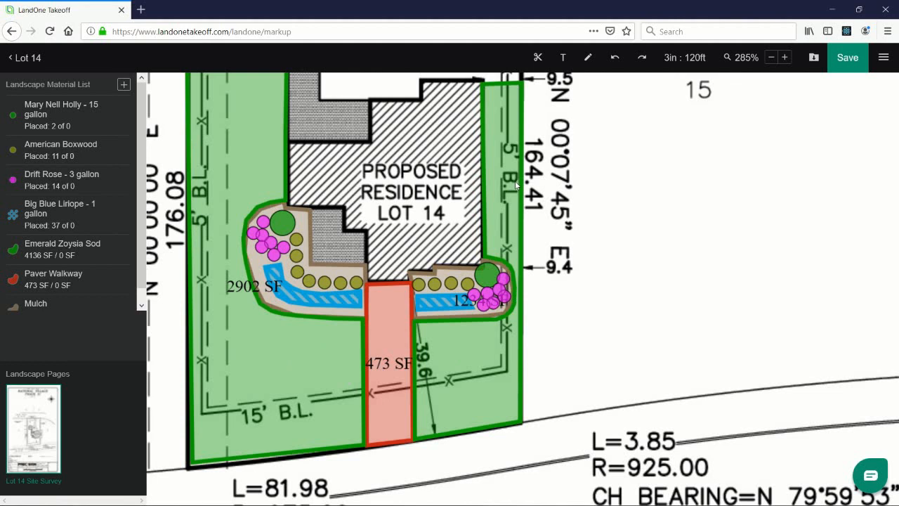
# Start a text label on the plan once the mulch beds are traced
pyautogui.click(562, 57)
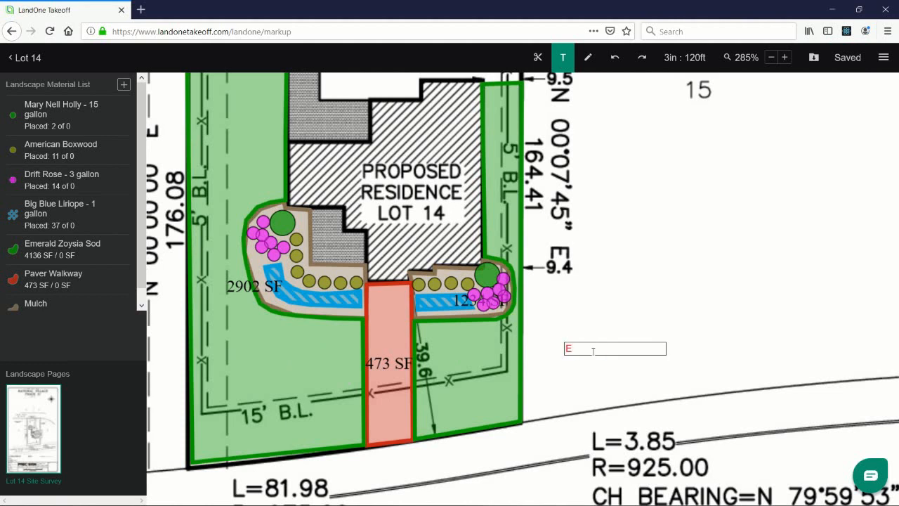
# Label the lawn 'Emerald Zoysia' and begin the 'Drift Rose' callout beside the residence
pyautogui.write('Emerald')
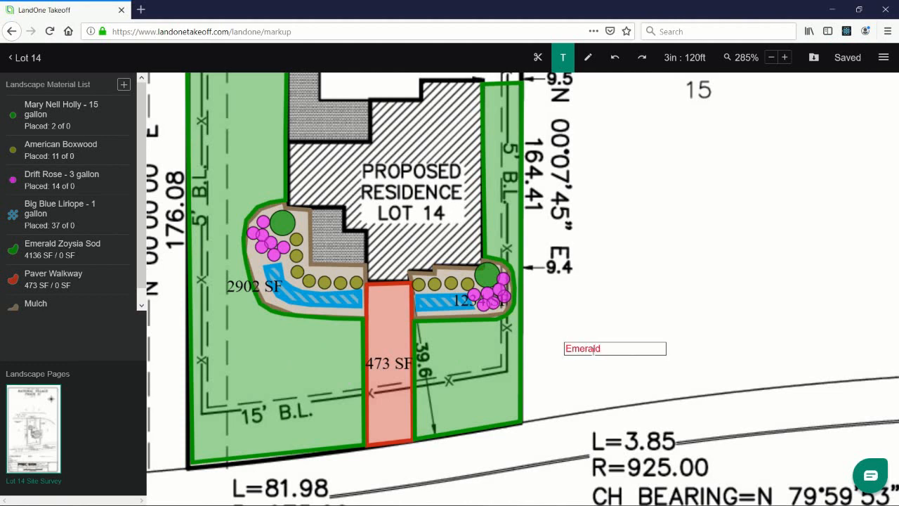
pyautogui.write('Zoysia')
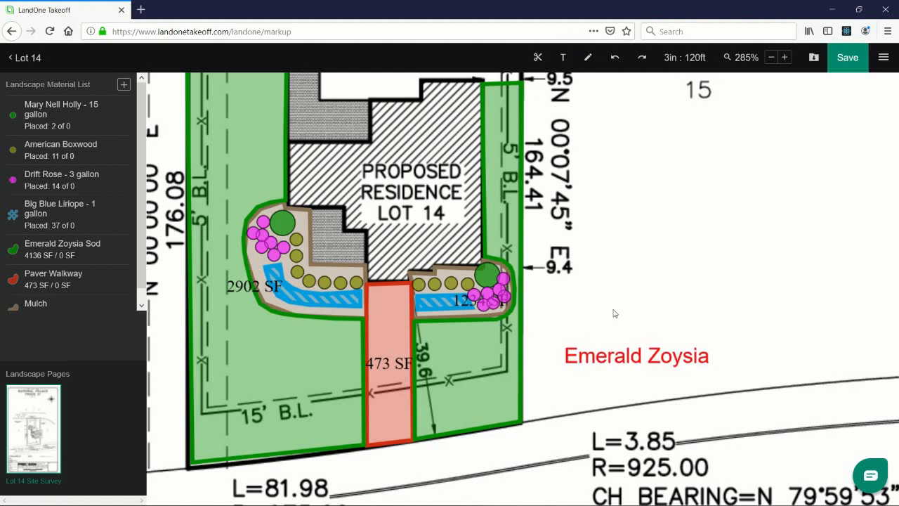
pyautogui.click(635, 356)
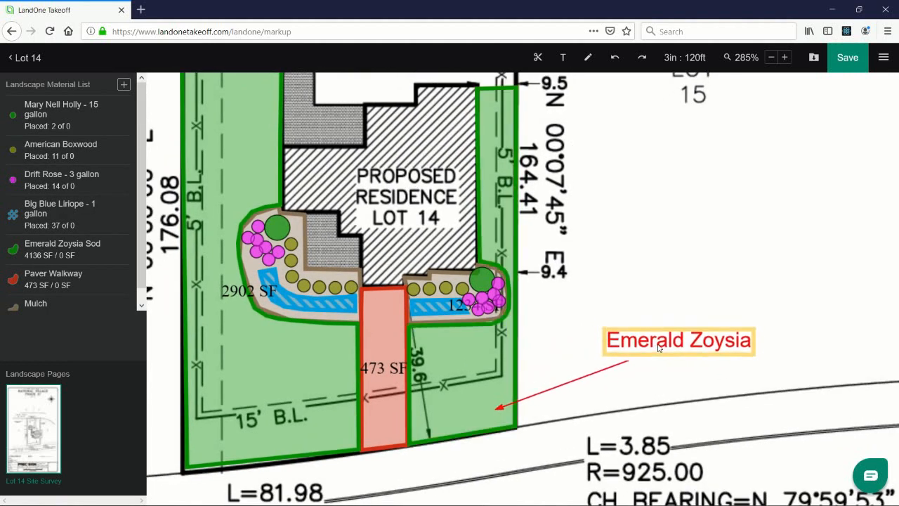
pyautogui.click(678, 340)
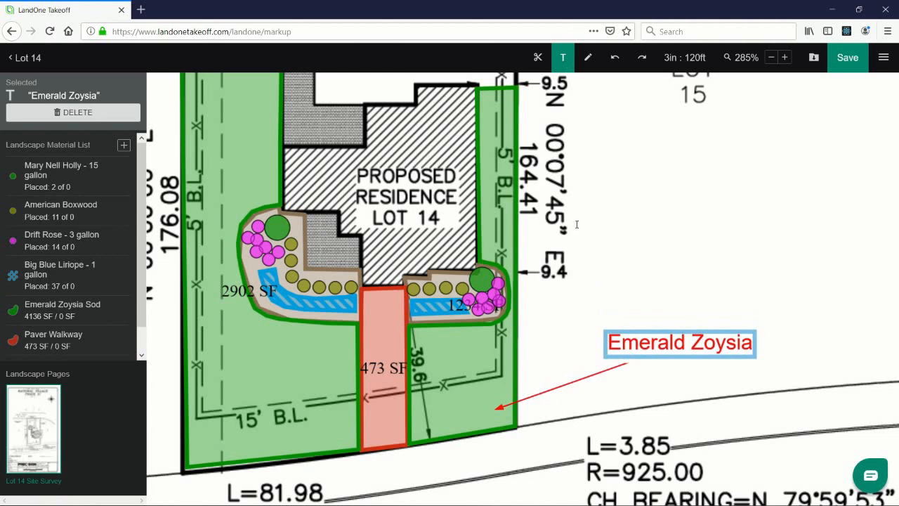
pyautogui.write('Drift Rose')
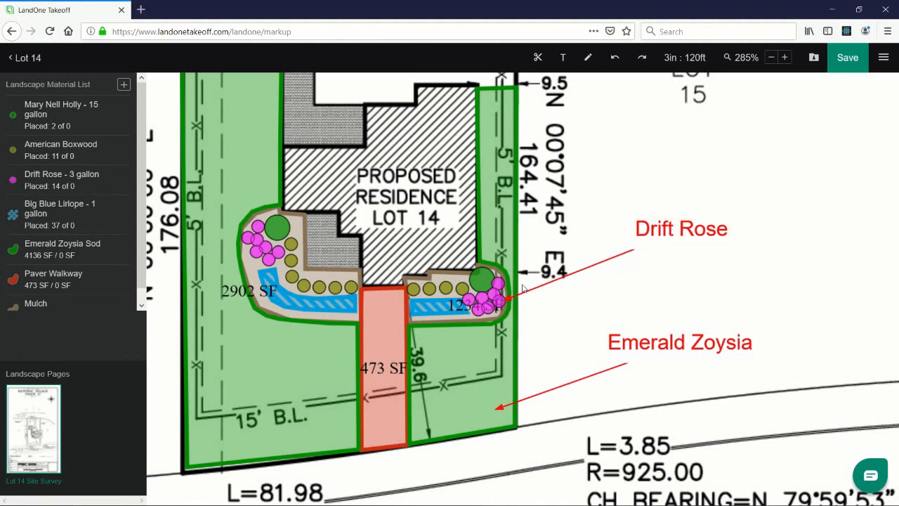
# Replace the rose callout with 'Drift Rose (7)' and move it to the arrow's tail
pyautogui.click(680, 229)
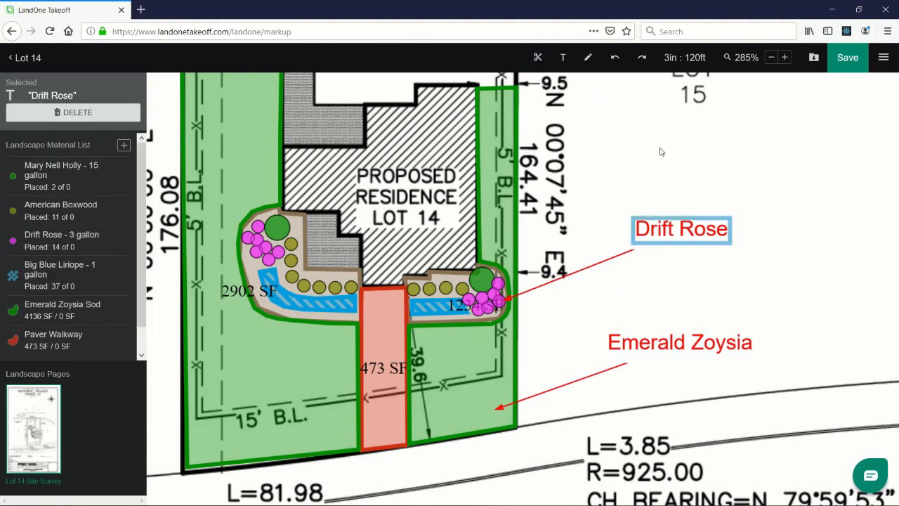
pyautogui.click(73, 112)
pyautogui.write('D')
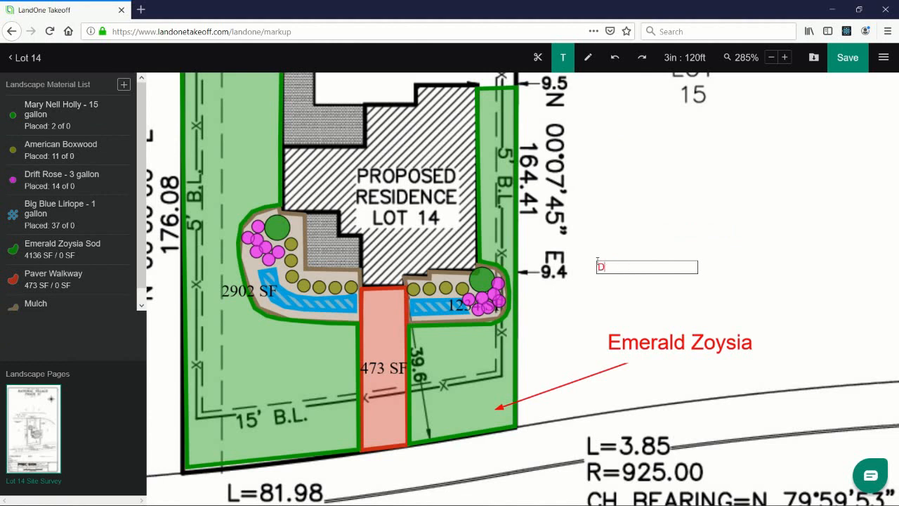
pyautogui.write('rift Rose')
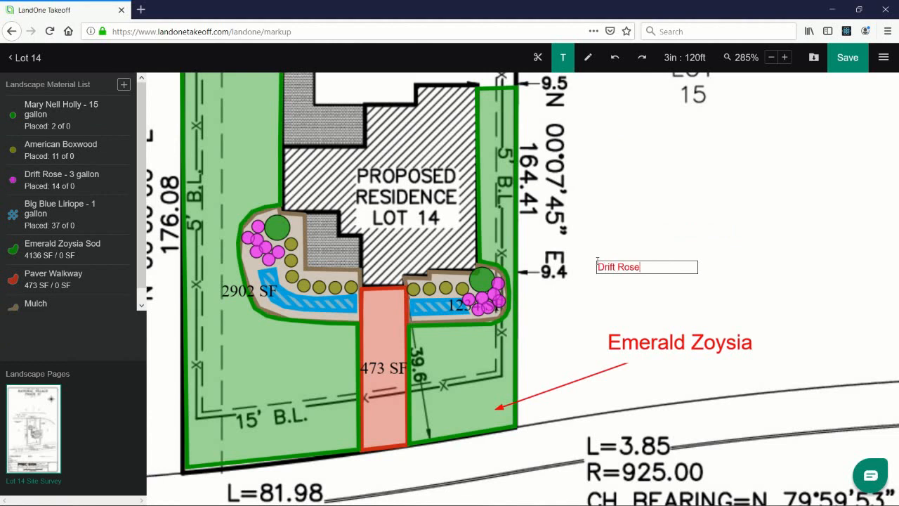
pyautogui.write('(7')
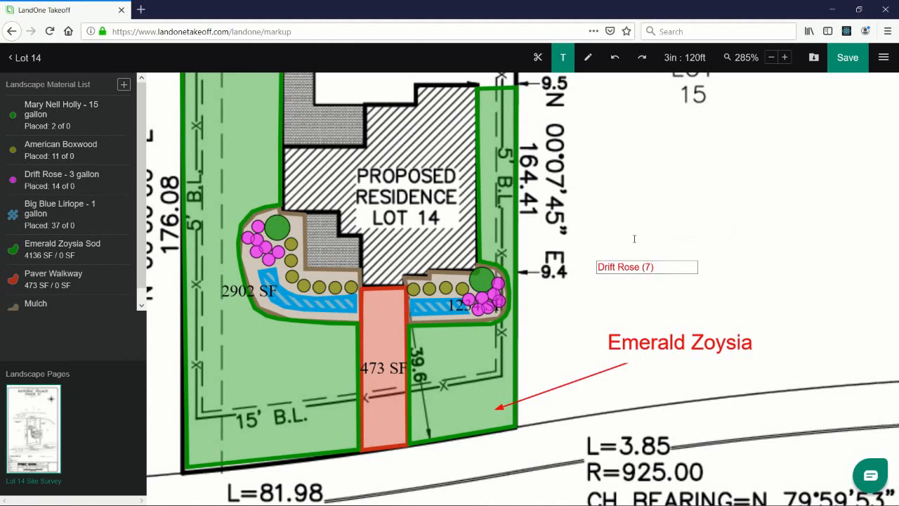
pyautogui.click(646, 267)
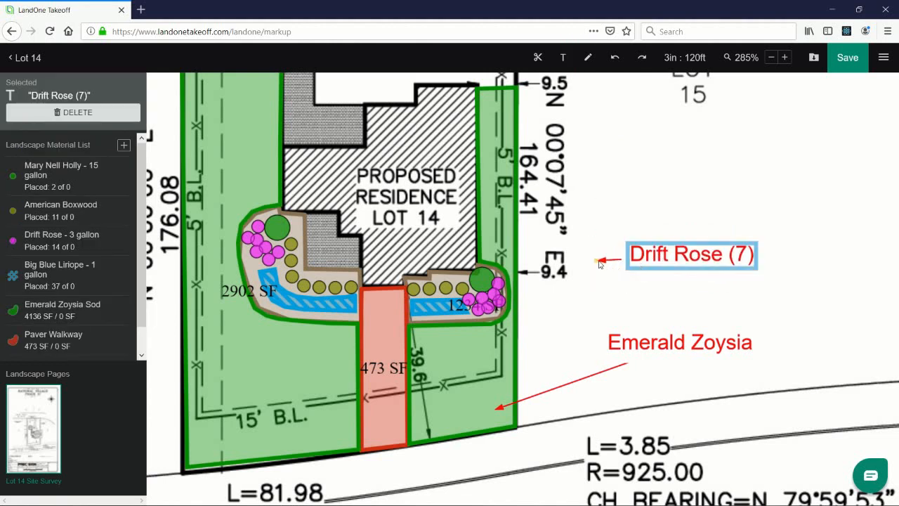
pyautogui.moveTo(618, 264); pyautogui.dragTo(499, 306)
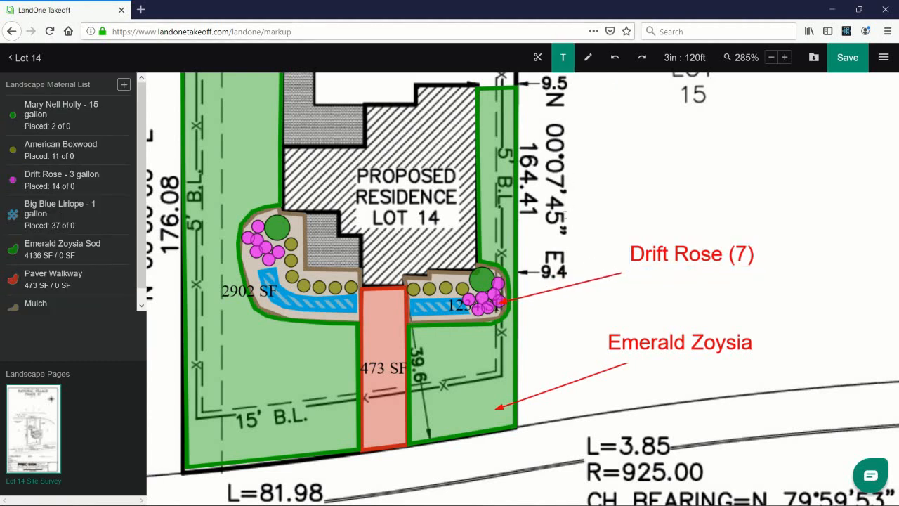
pyautogui.click(537, 57)
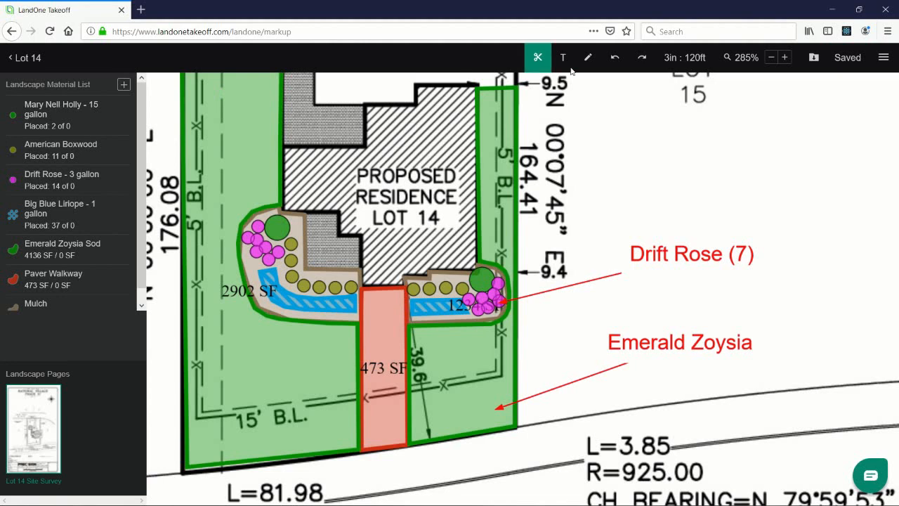
# Add an 'American Boxwood (4)' callout with an arrow to the boxwood shrubs
pyautogui.click(562, 58)
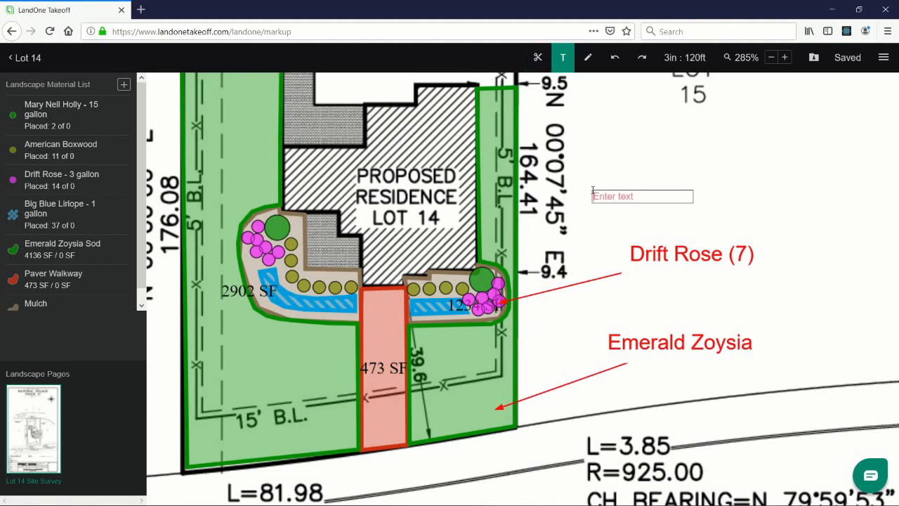
pyautogui.write('American Boxwood')
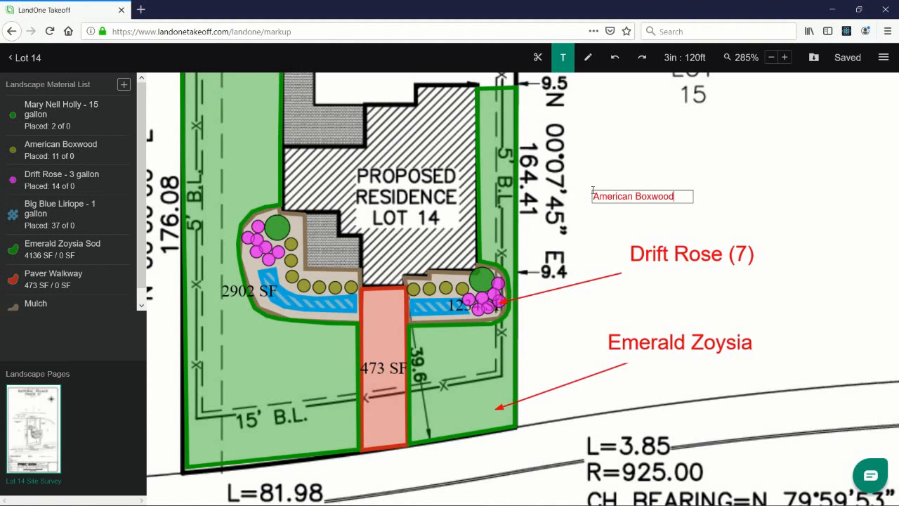
pyautogui.write('(')
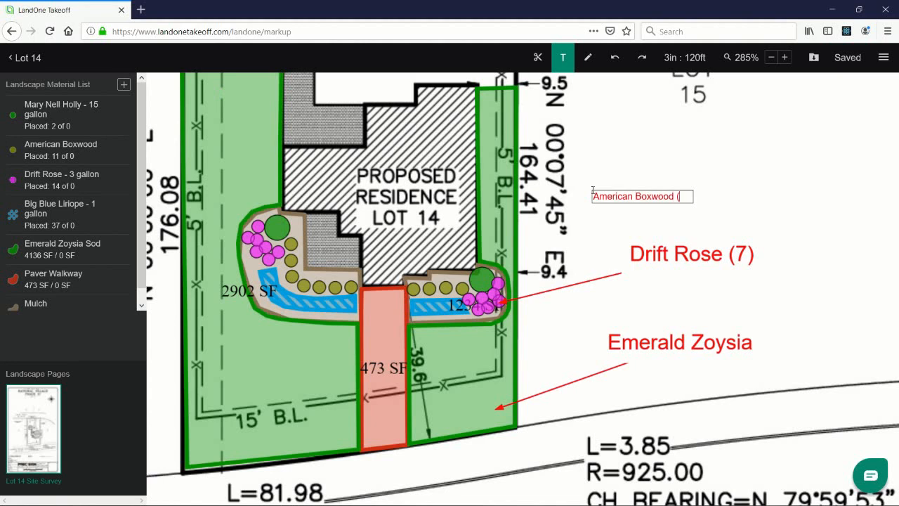
pyautogui.write('4')
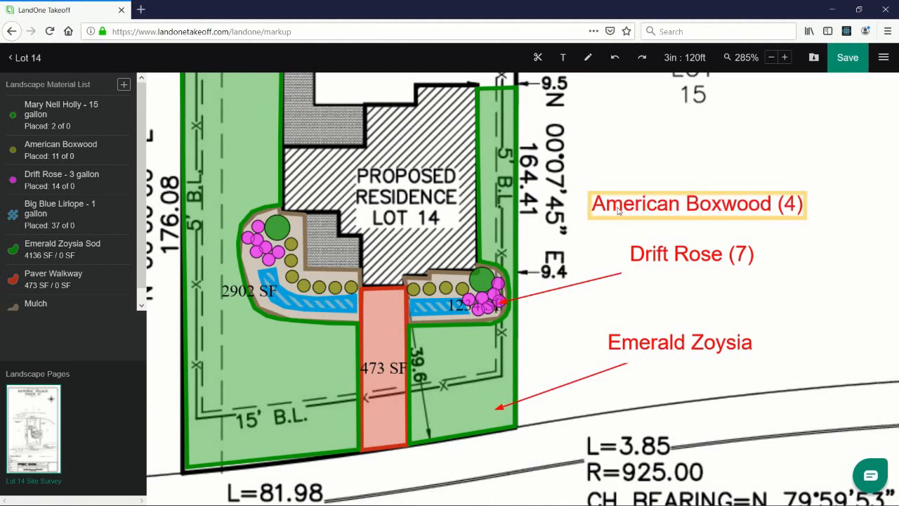
pyautogui.click(696, 203)
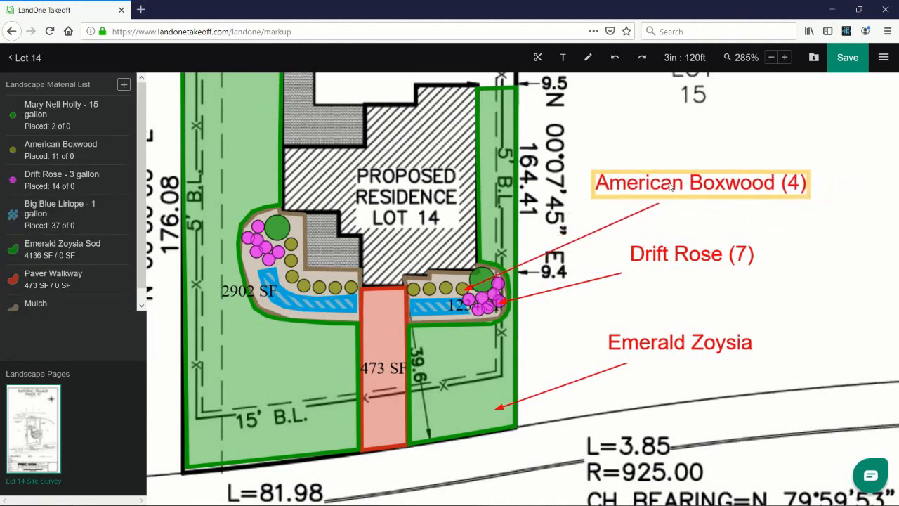
pyautogui.click(700, 182)
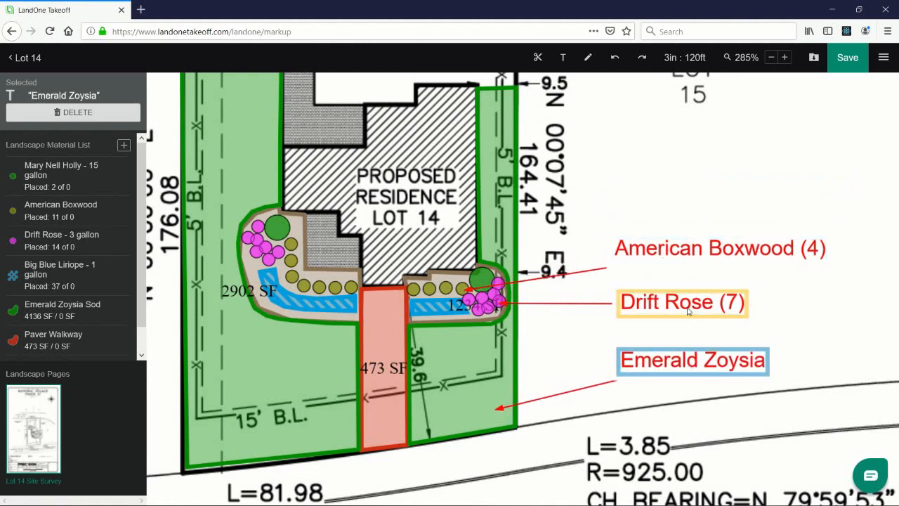
pyautogui.click(718, 250)
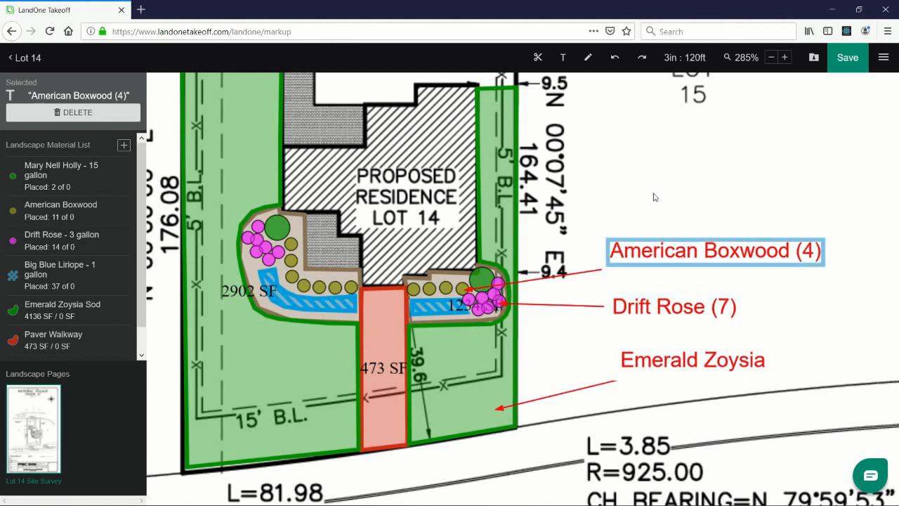
# Add a 'Mary Nell Holly (1)' callout above the boxwood label
pyautogui.click(562, 58)
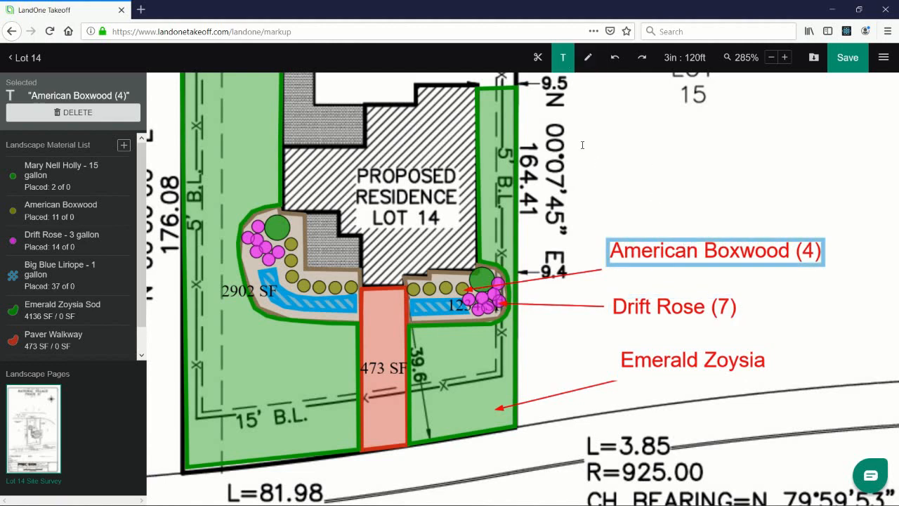
pyautogui.write('Mary Nell Holly (1')
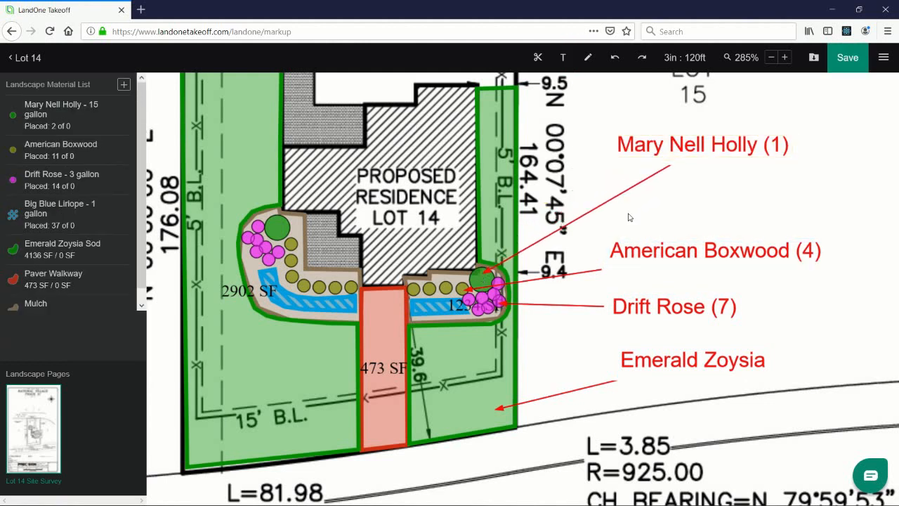
pyautogui.click(562, 57)
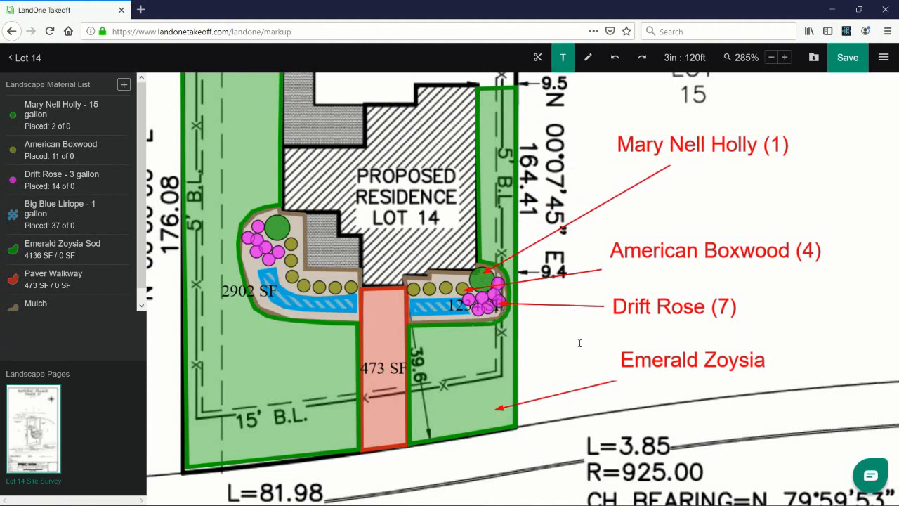
# Add a 'Big Blue Liriope' label above Emerald Zoysia, then delete it
pyautogui.click(607, 343)
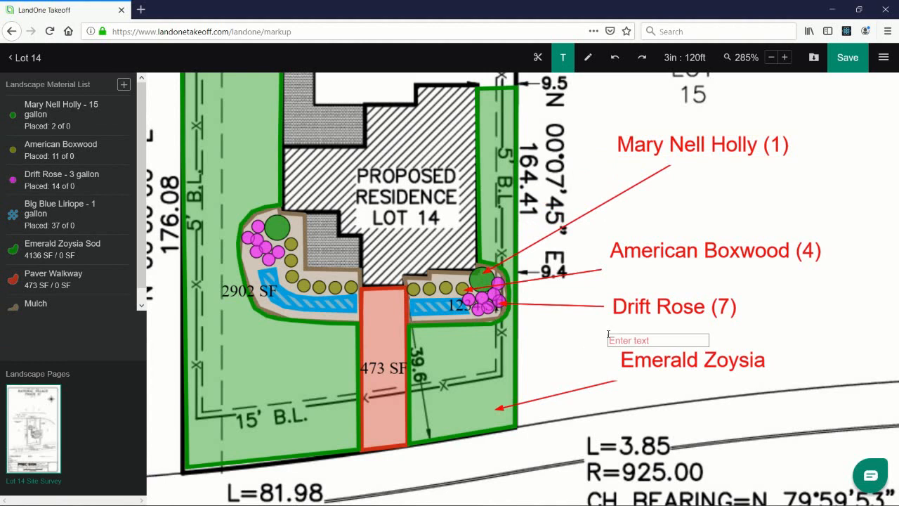
pyautogui.write('Big')
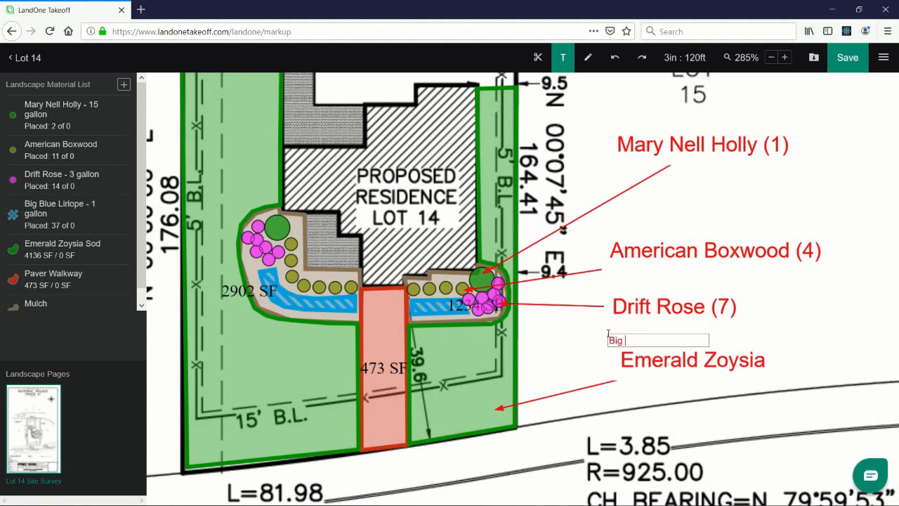
pyautogui.write('Blue Liriope')
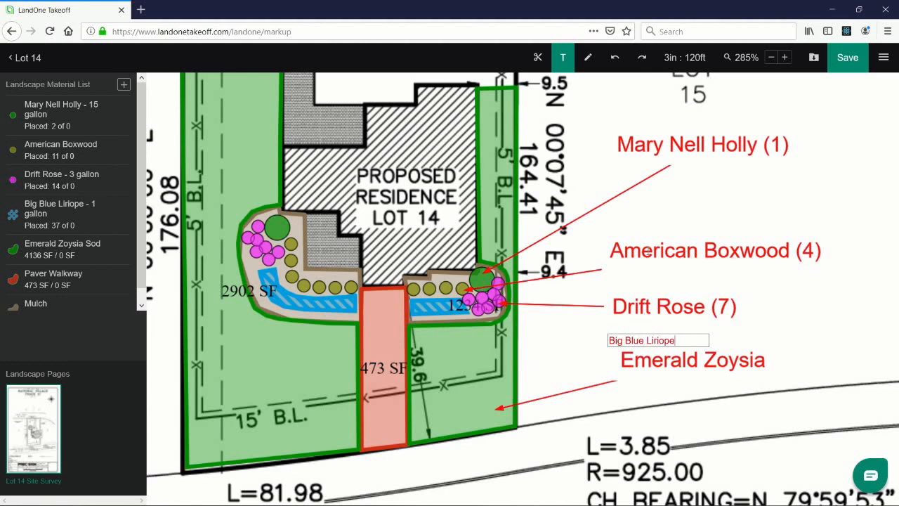
pyautogui.click(562, 58)
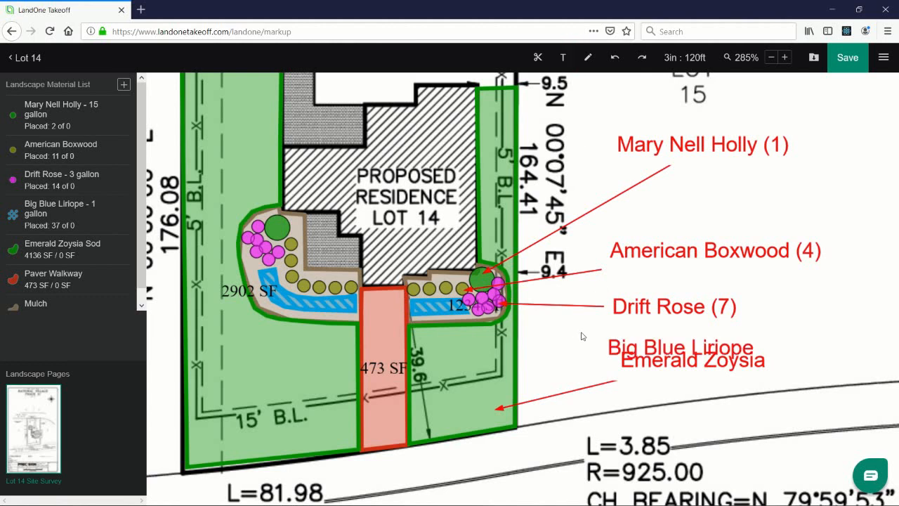
pyautogui.click(680, 347)
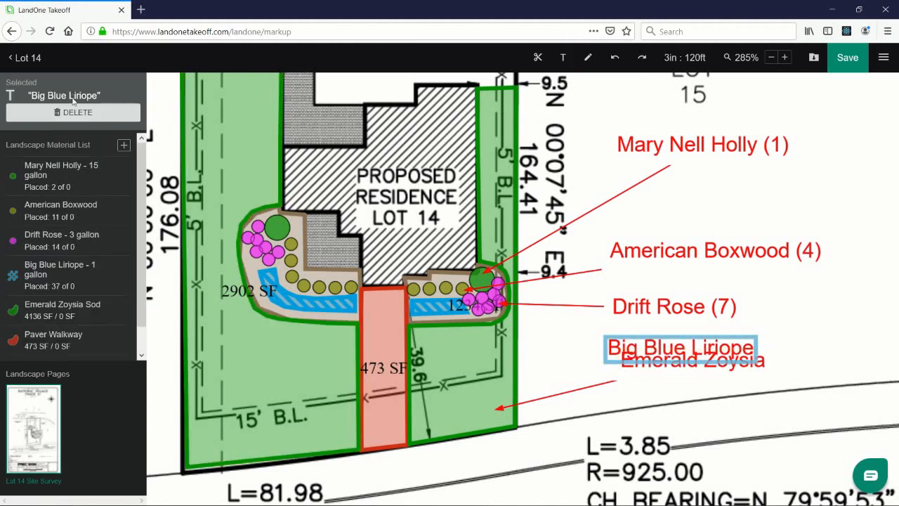
pyautogui.click(73, 112)
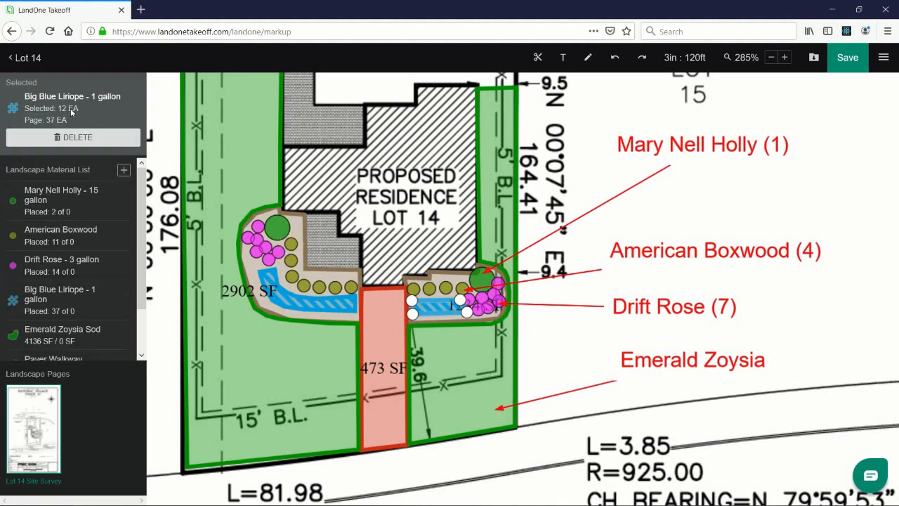
# Add a 'Big Blue Liriope (12)' label above Emerald Zoysia and save the markup
pyautogui.click(563, 58)
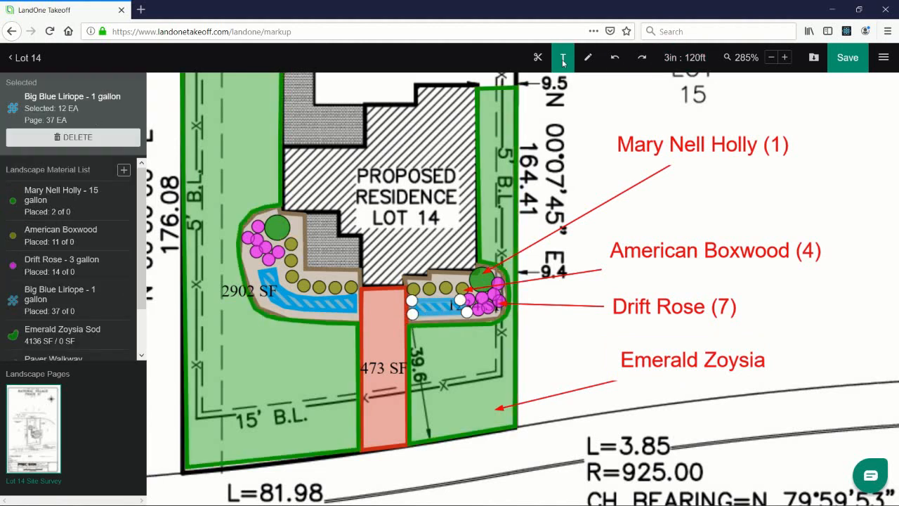
pyautogui.click(664, 341)
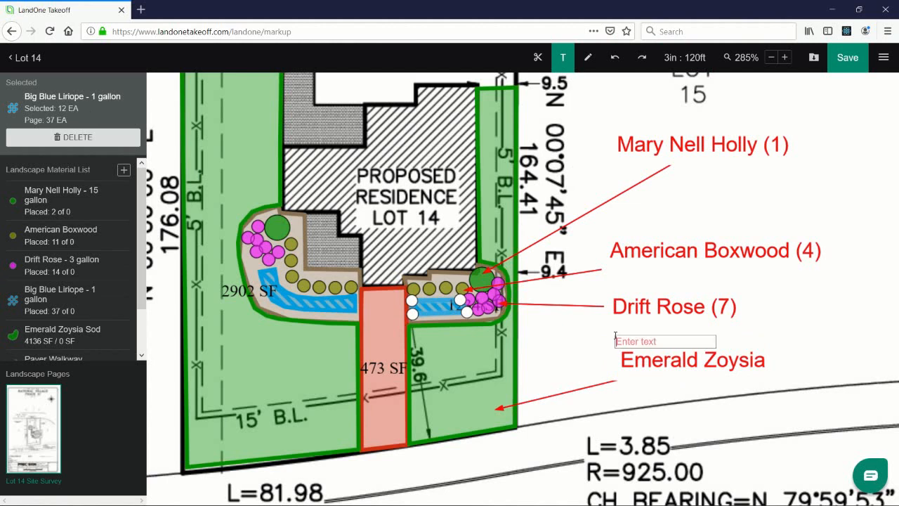
pyautogui.write('Big')
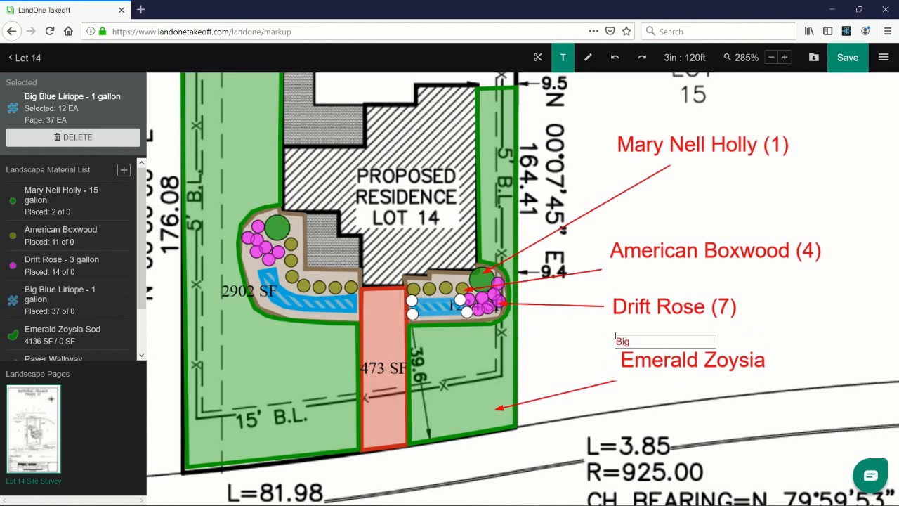
pyautogui.write('Blue Liriope')
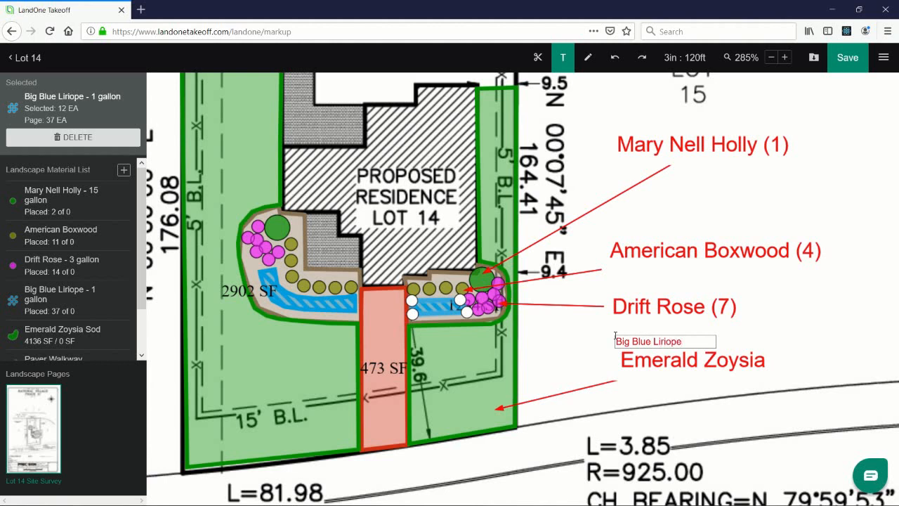
pyautogui.write('(12)')
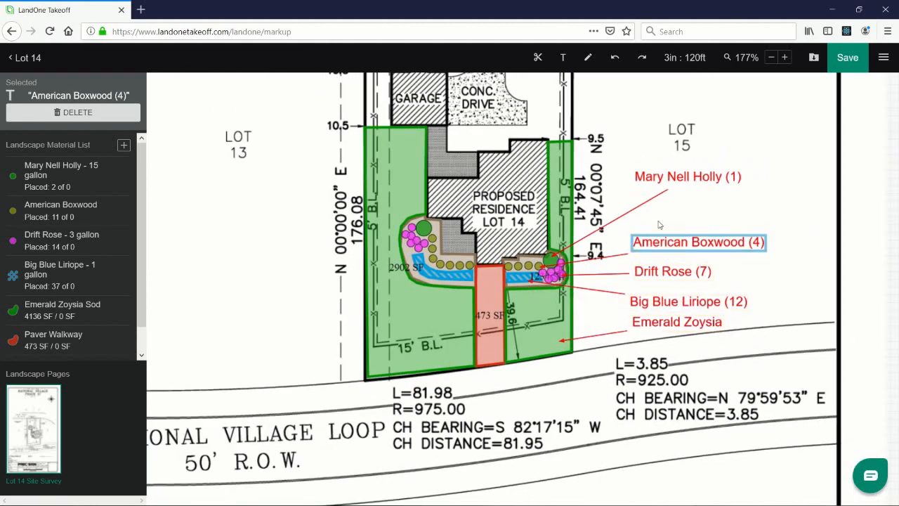
pyautogui.moveTo(708, 159)
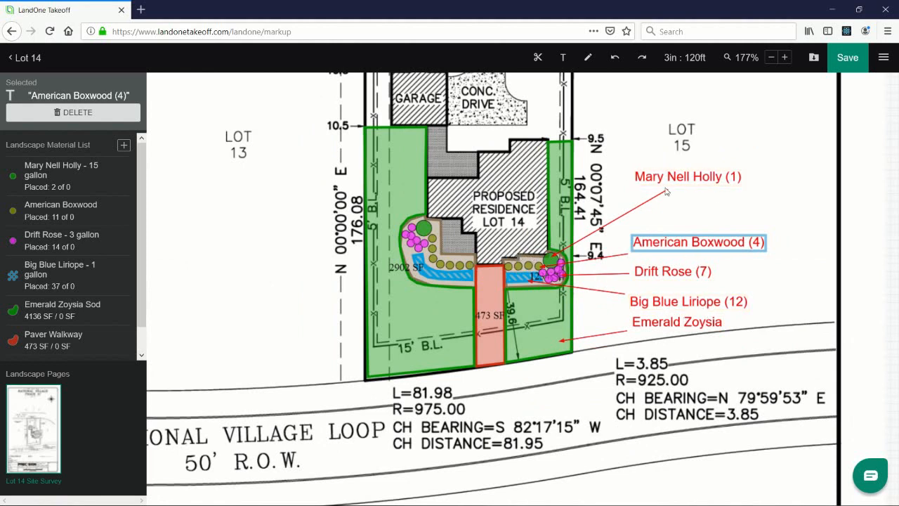
pyautogui.moveTo(692, 264)
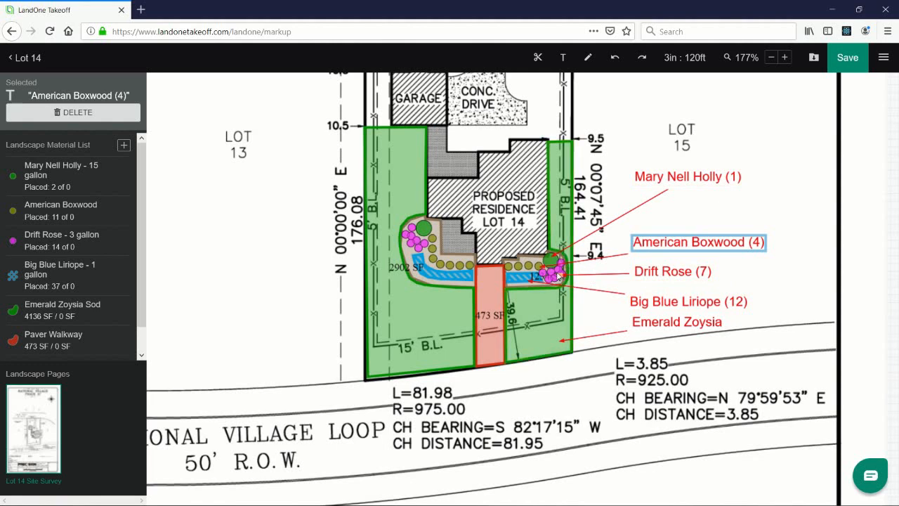
pyautogui.click(671, 271)
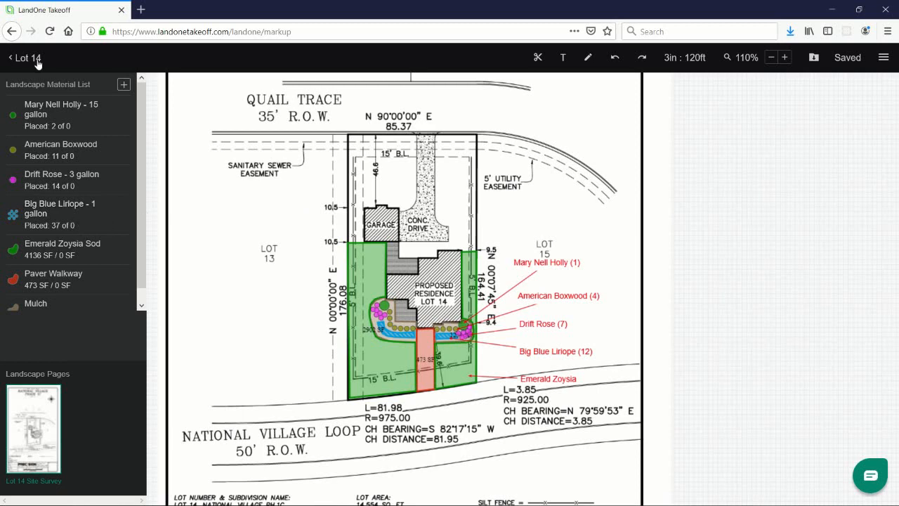
# Return to the Lot 14 project page and copy placed counts for American Boxwood and Drift Rose into their estimates
pyautogui.click(26, 57)
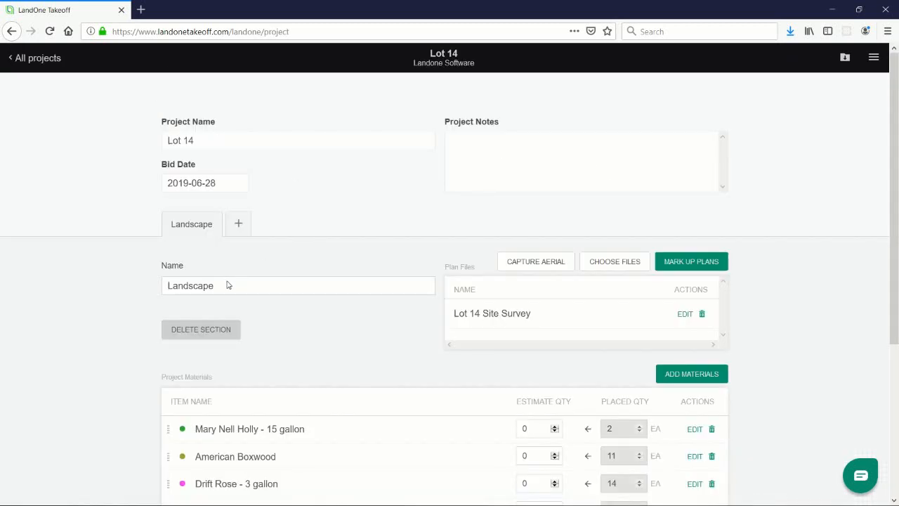
pyautogui.scroll(-3)
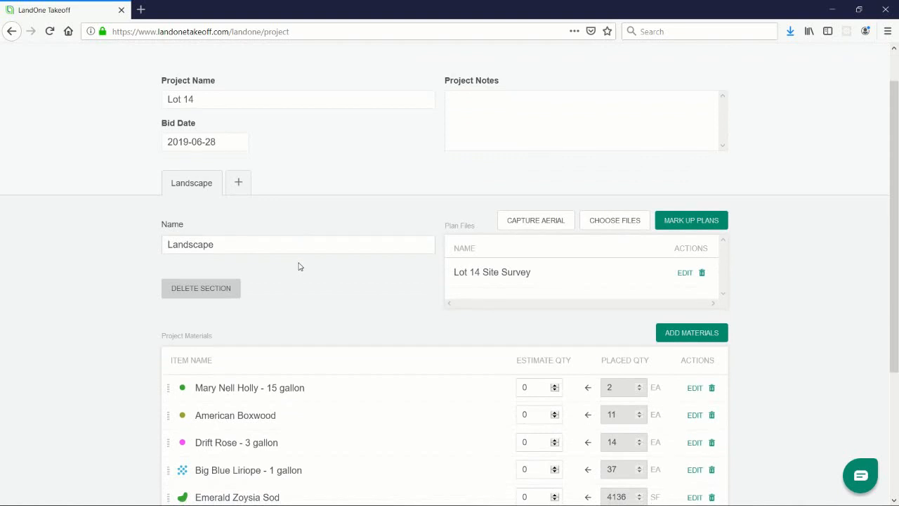
pyautogui.scroll(-3)
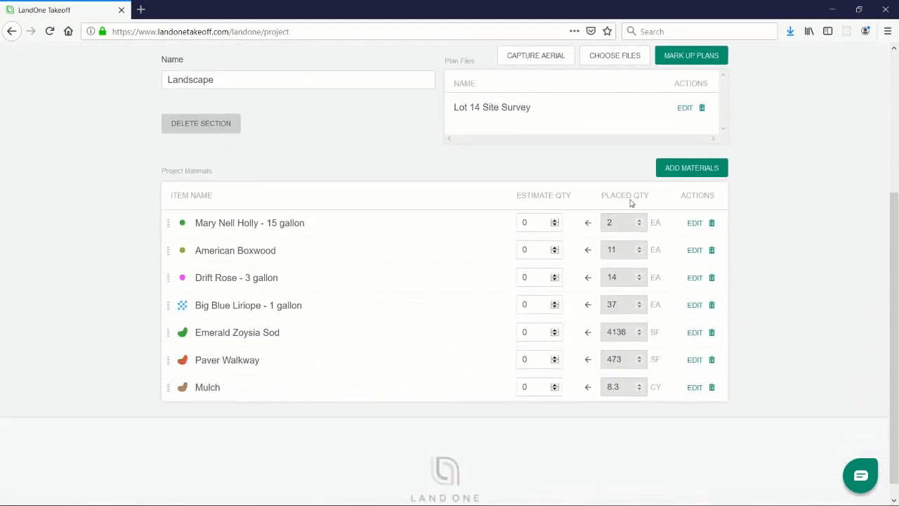
pyautogui.moveTo(572, 350)
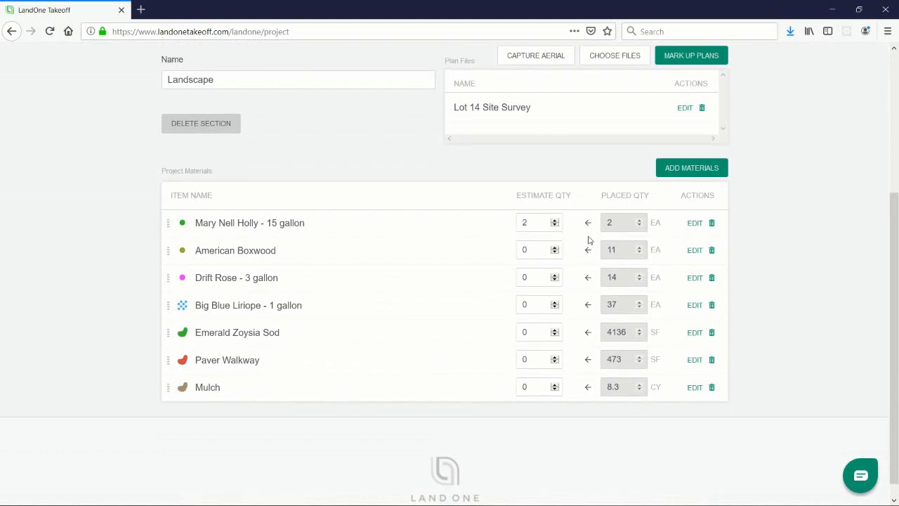
pyautogui.click(587, 250)
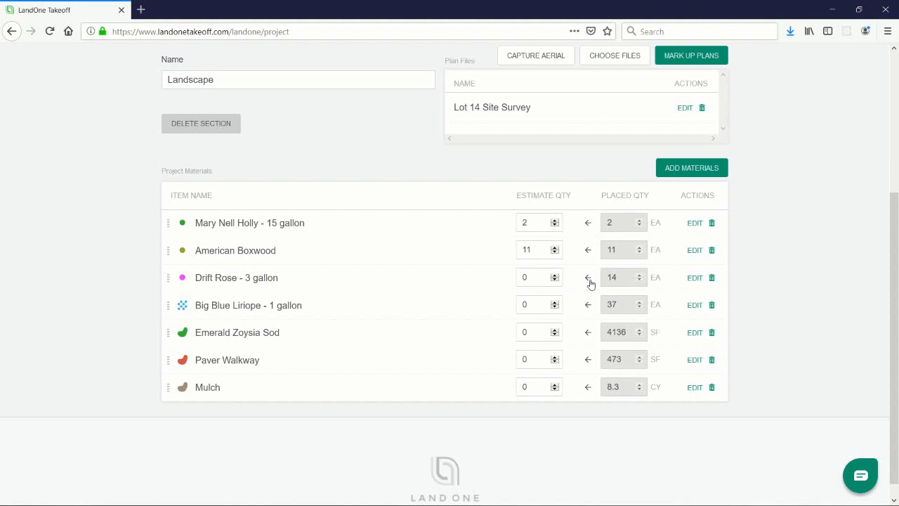
pyautogui.click(588, 278)
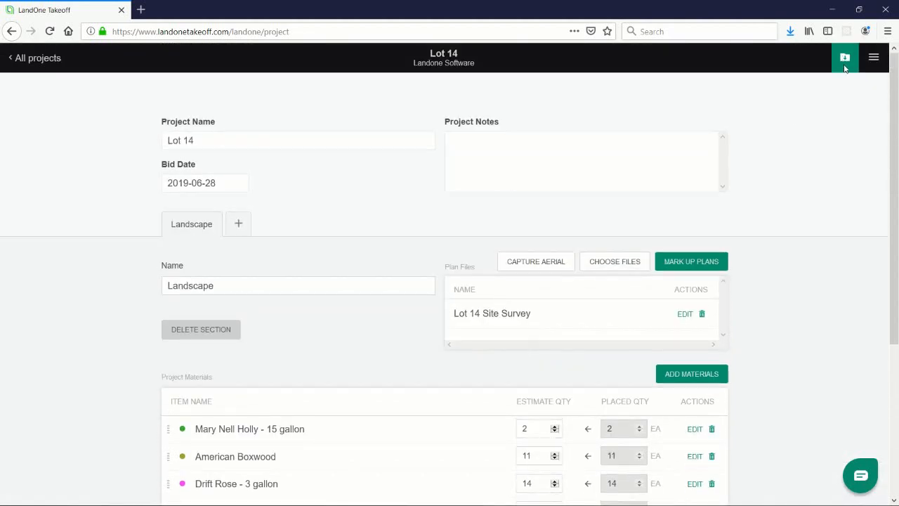
# Download the Material Take-off report from the project documents and view it in a new tab
pyautogui.click(846, 57)
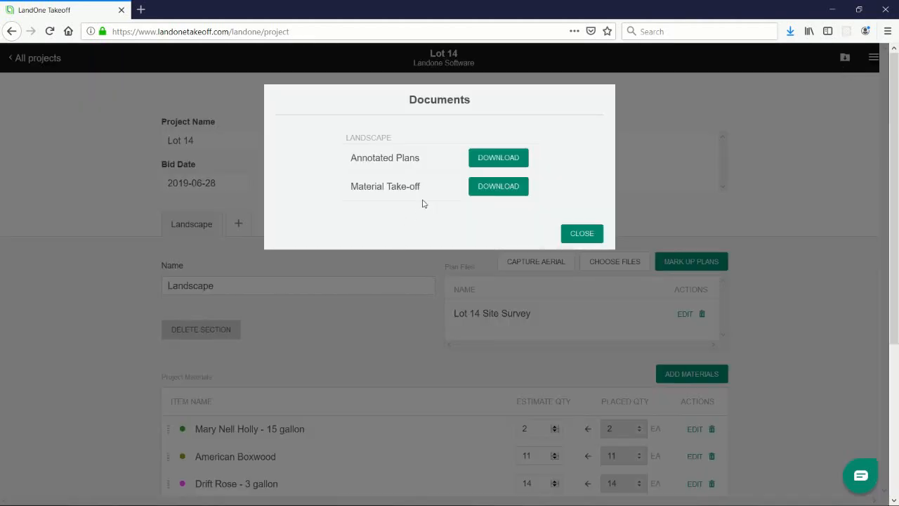
pyautogui.moveTo(464, 193)
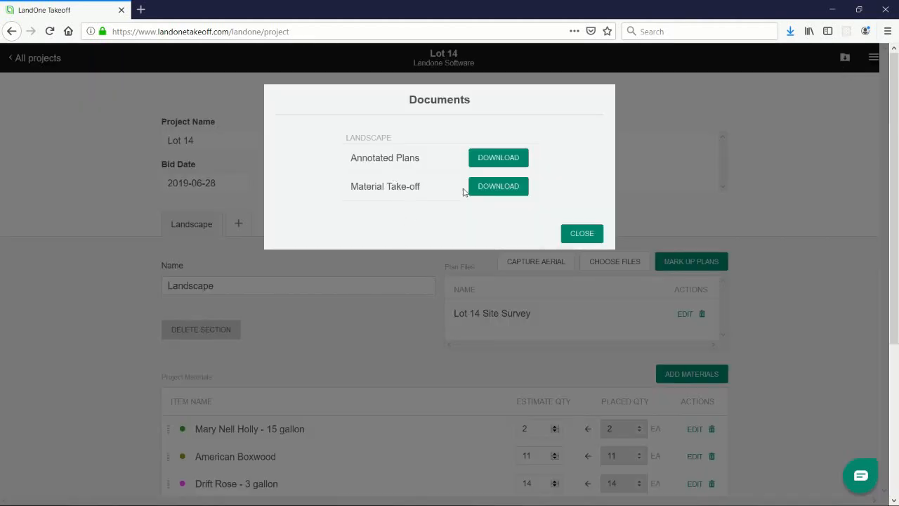
pyautogui.click(497, 185)
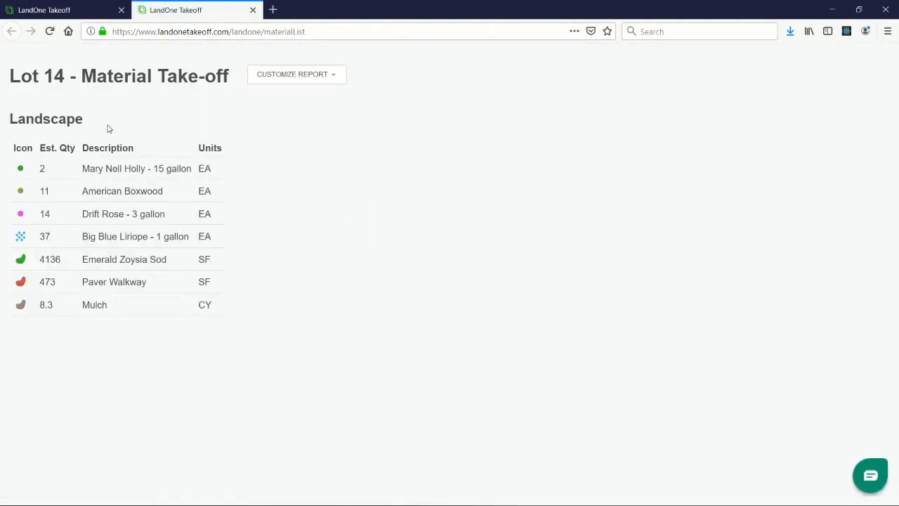
pyautogui.moveTo(303, 79)
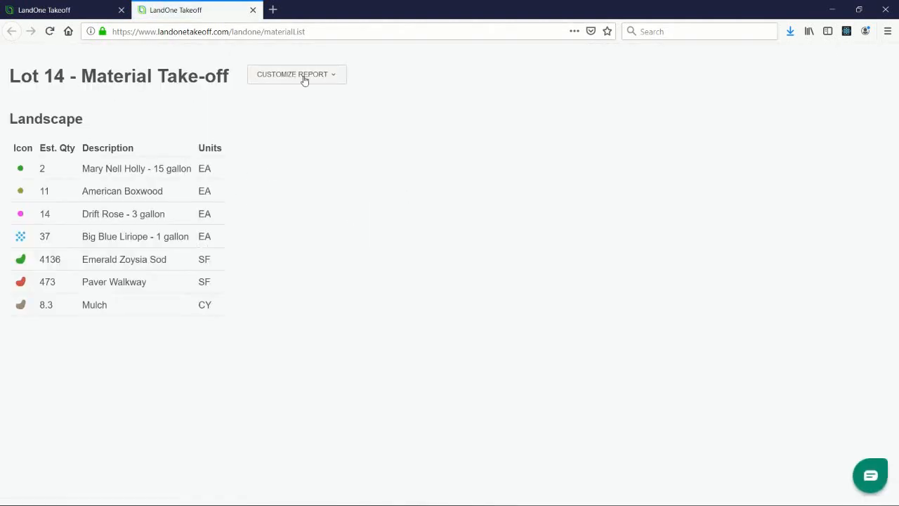
pyautogui.click(295, 73)
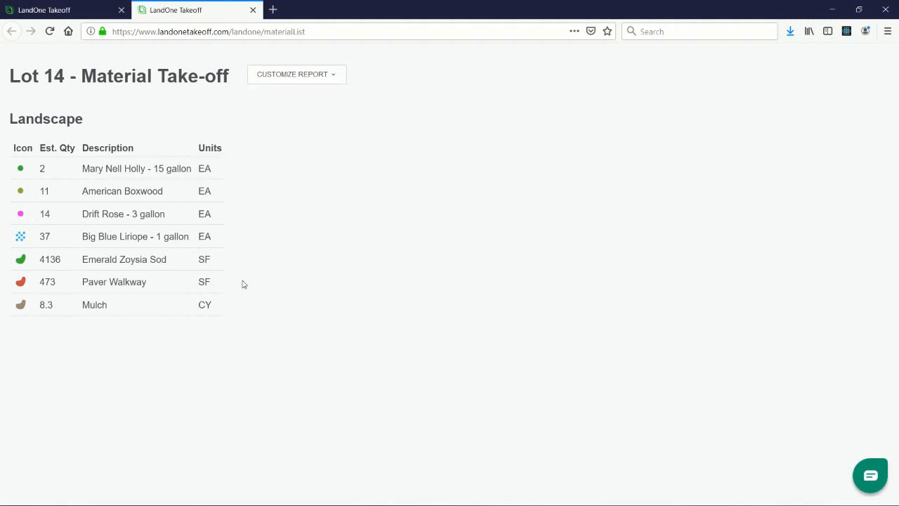
pyautogui.moveTo(171, 215)
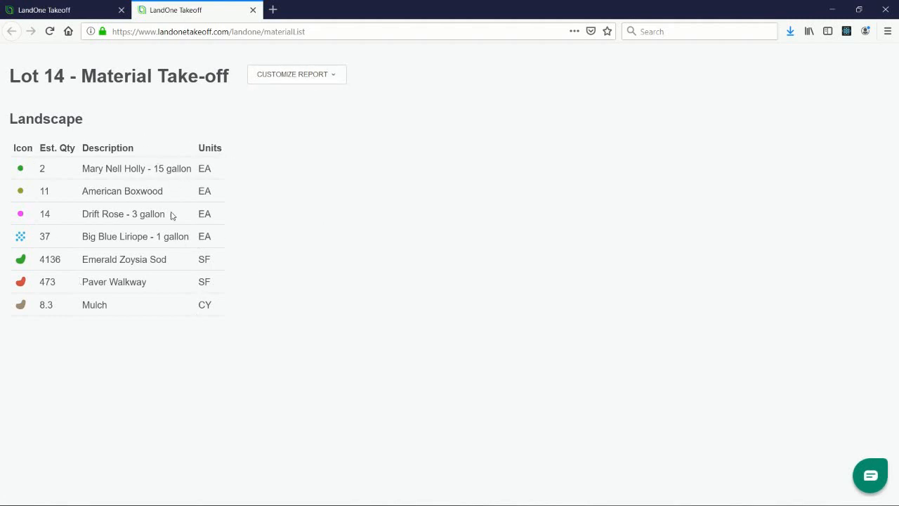
pyautogui.moveTo(219, 302)
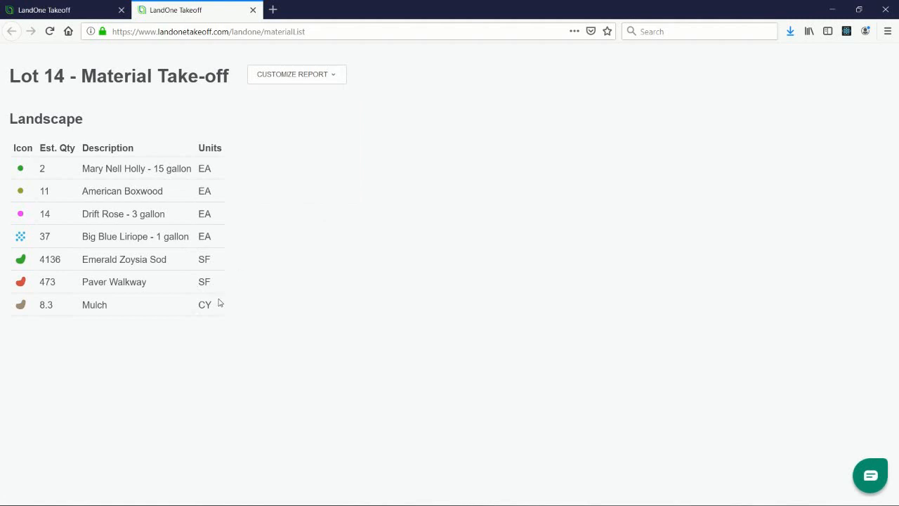
pyautogui.moveTo(210, 270)
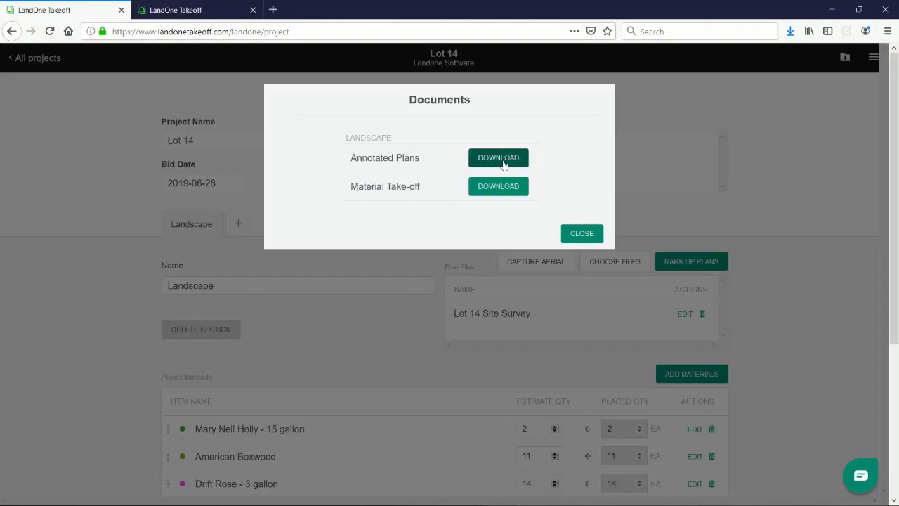
# Download the Annotated Plans PDF and open it in Adobe Acrobat
pyautogui.click(497, 158)
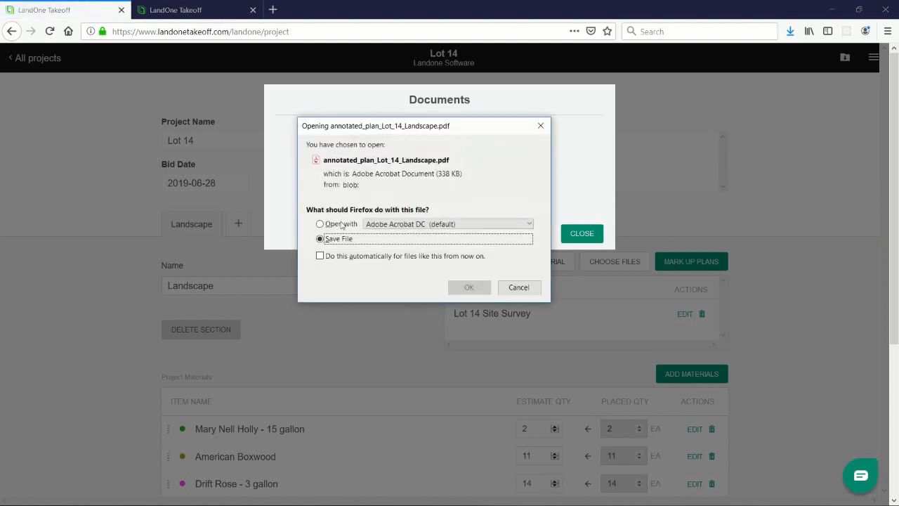
pyautogui.click(469, 286)
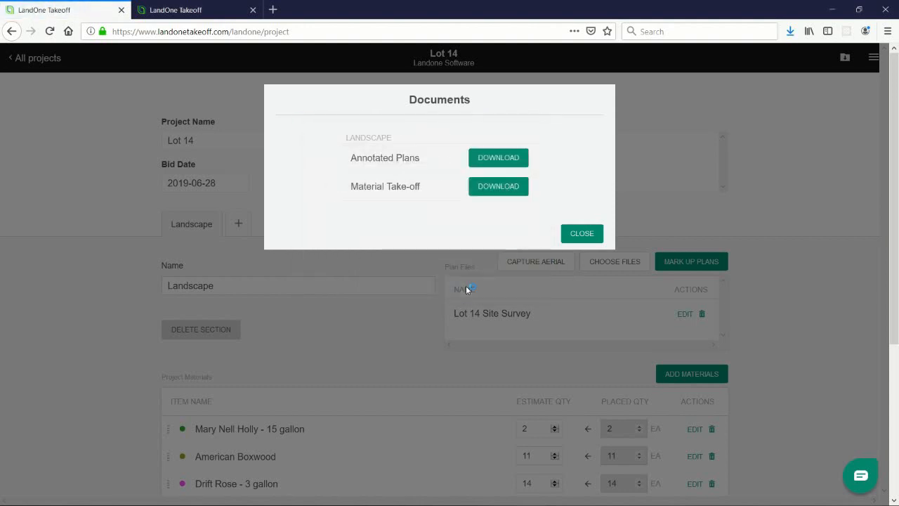
pyautogui.click(497, 157)
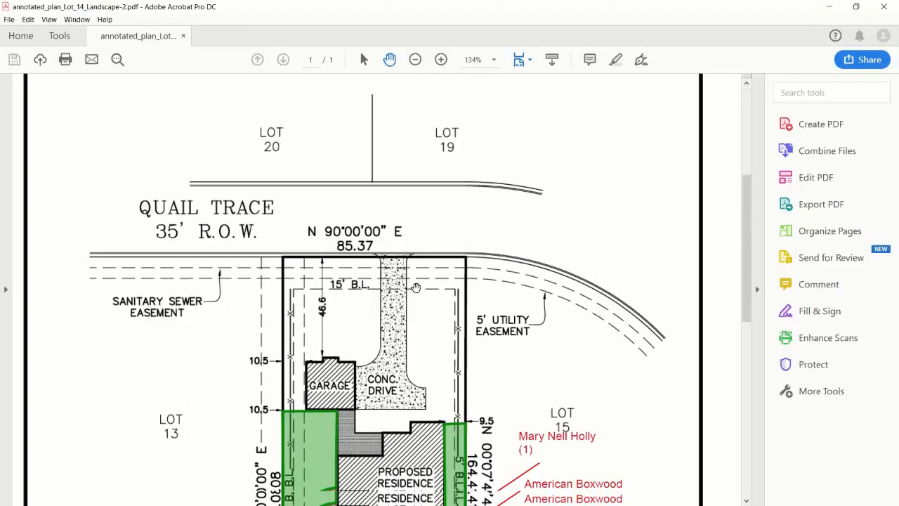
pyautogui.scroll(-3)
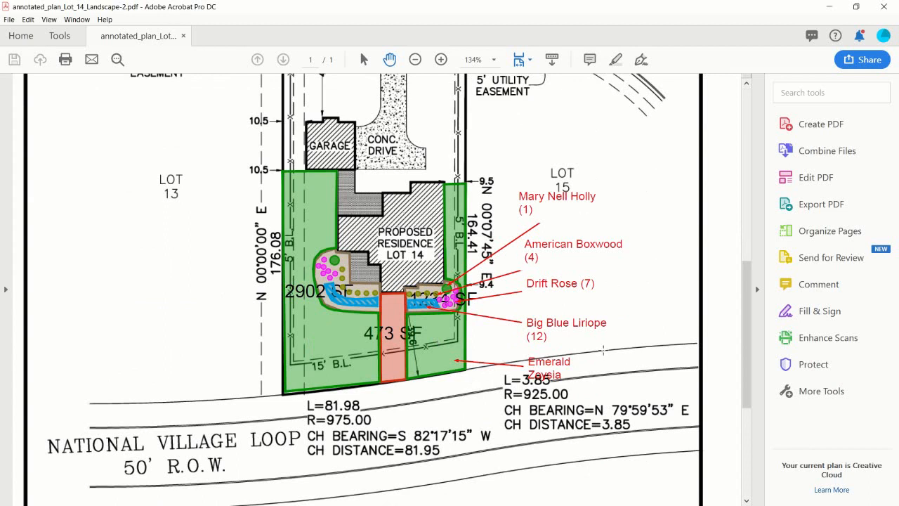
pyautogui.moveTo(602, 348)
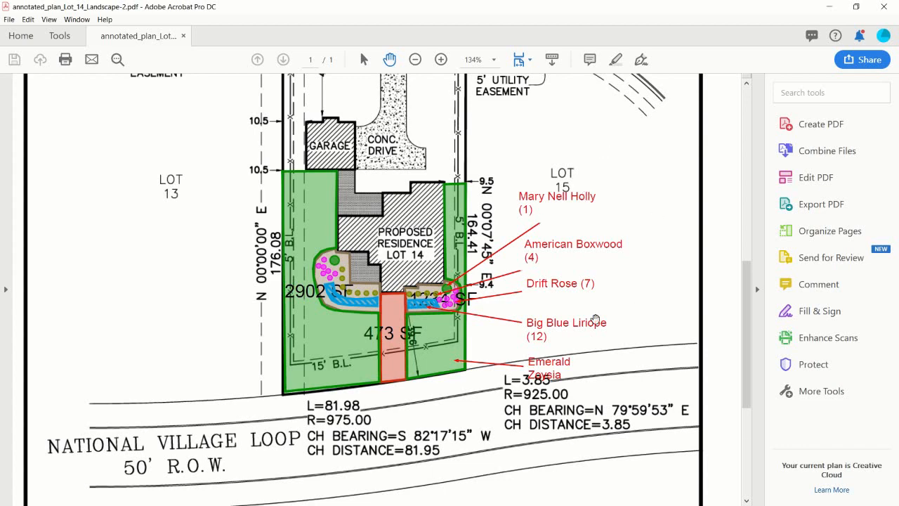
pyautogui.moveTo(829, 181)
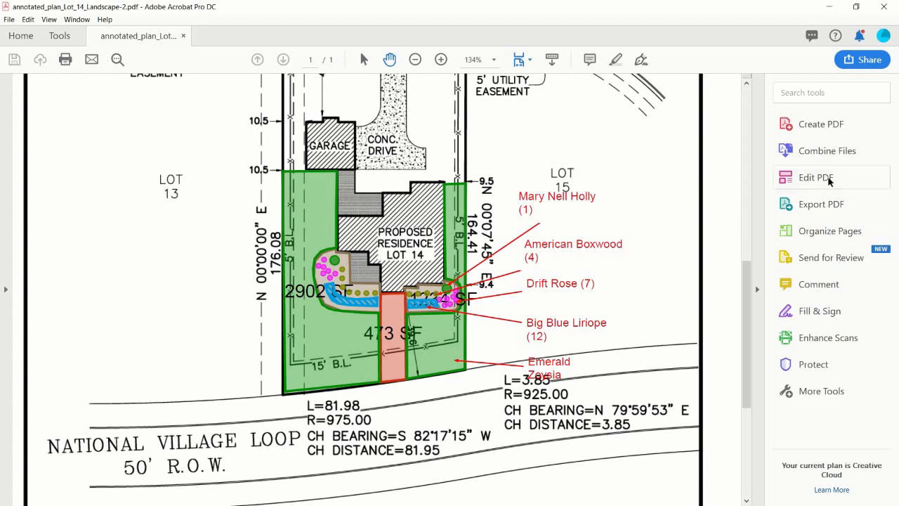
# Resize the plant labels like 'Mary Nell Holly (1)' onto single lines and delete the SF figures
pyautogui.click(815, 177)
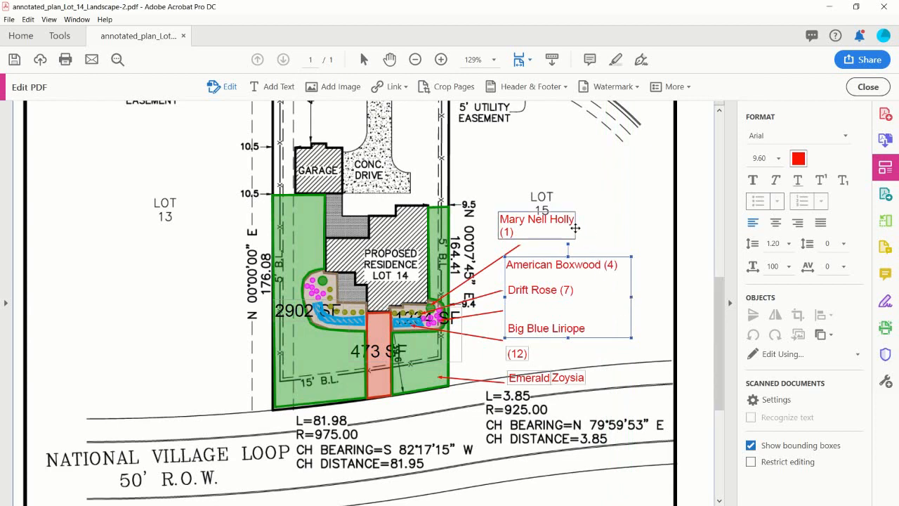
pyautogui.click(537, 225)
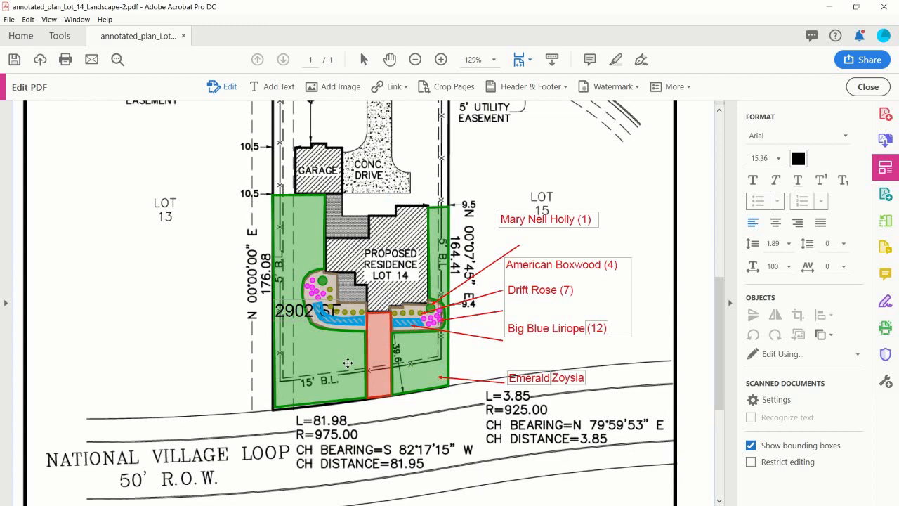
pyautogui.click(295, 310)
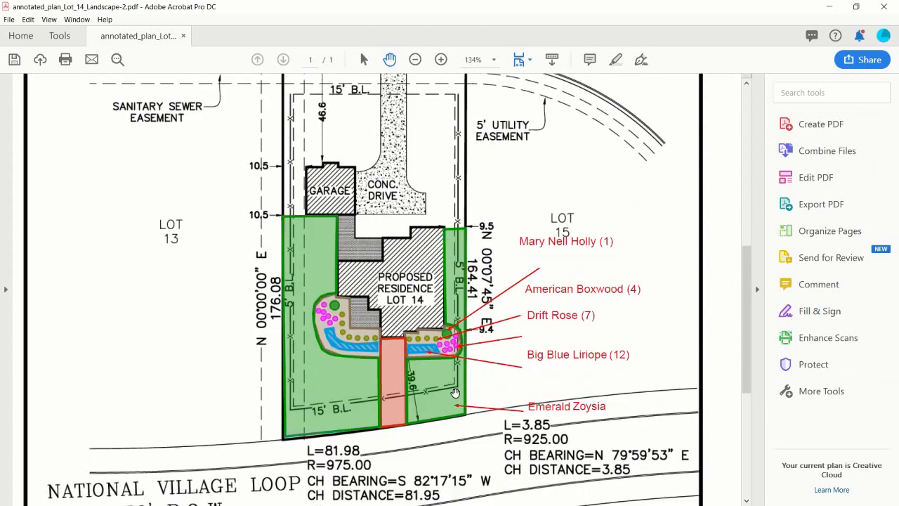
pyautogui.scroll(-3)
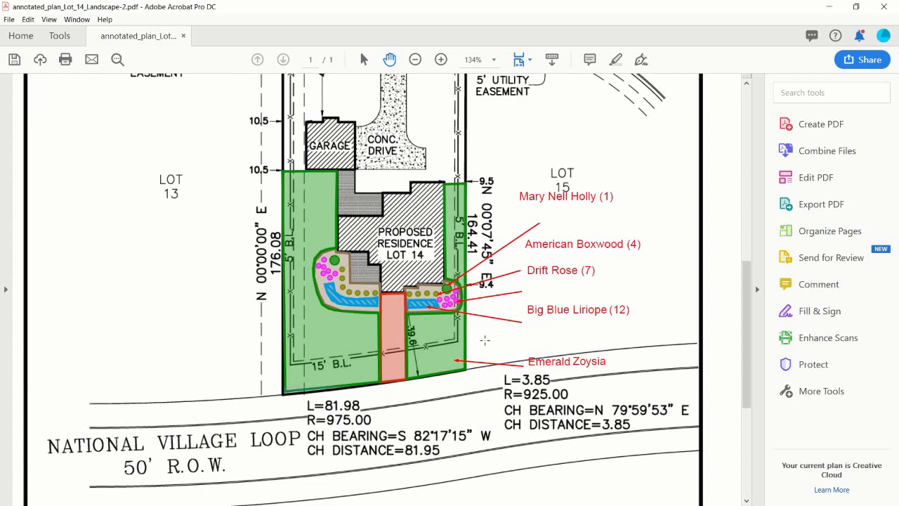
pyautogui.moveTo(531, 273)
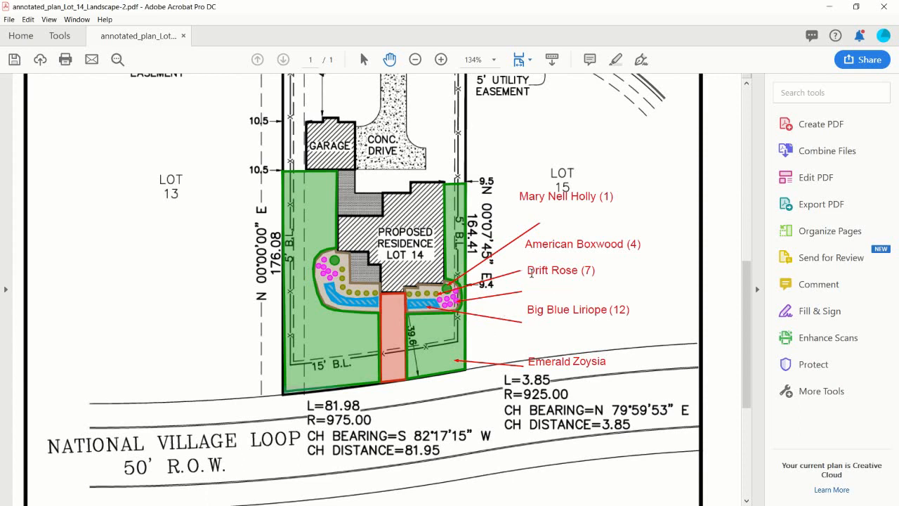